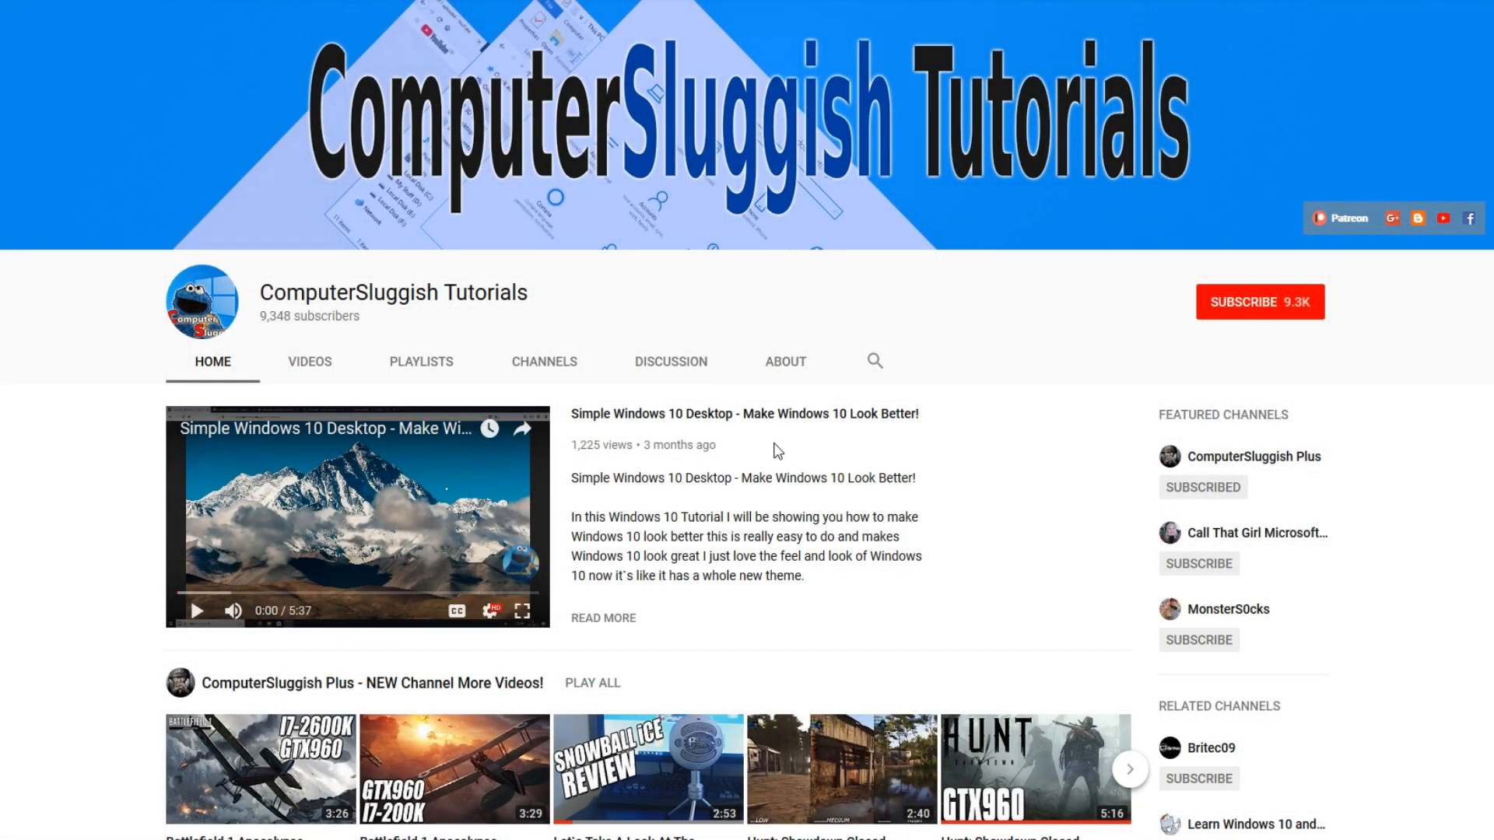
pyautogui.moveTo(855, 459)
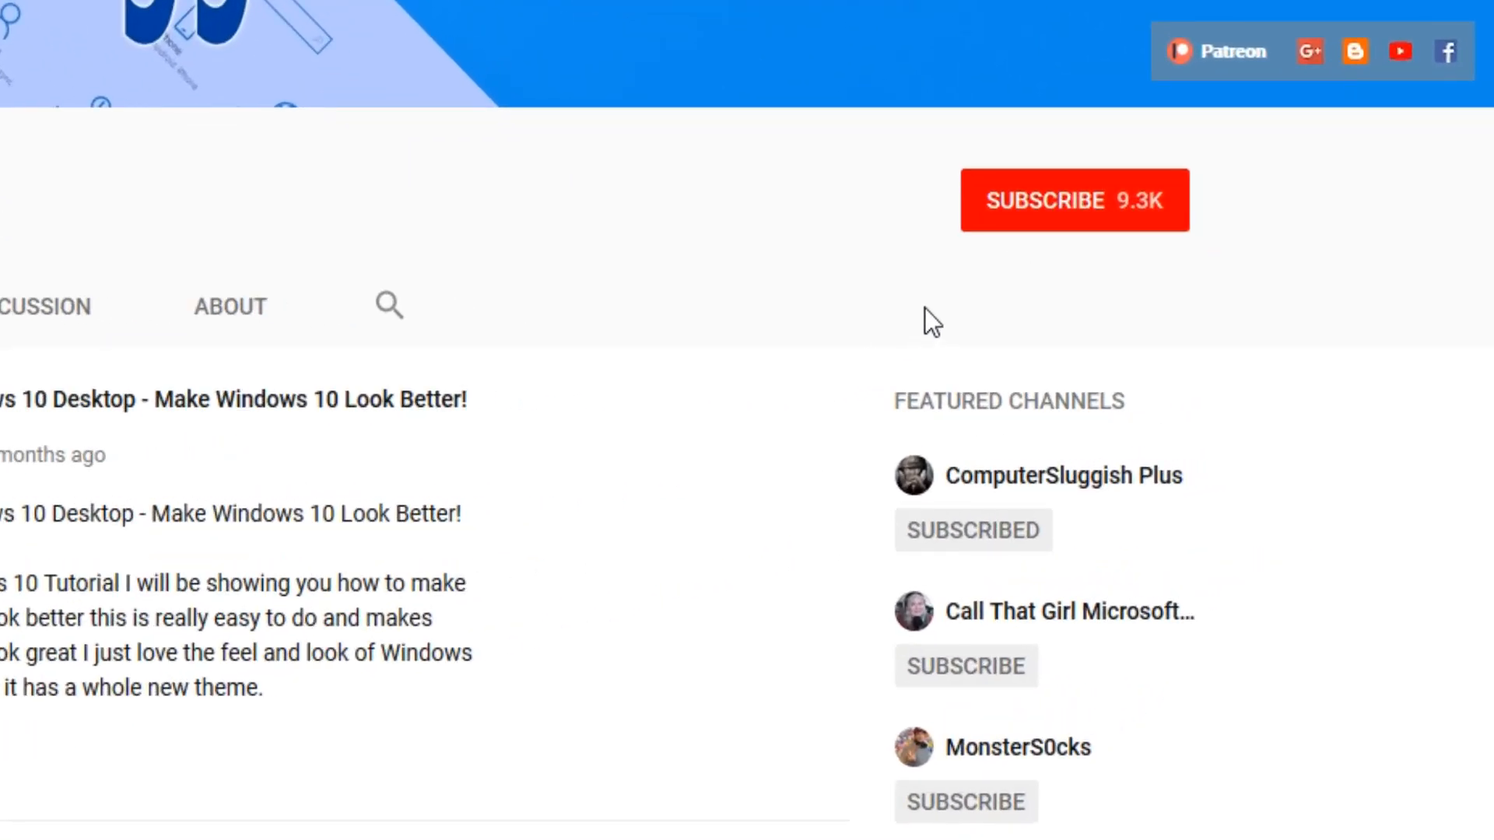
pyautogui.moveTo(1058, 230)
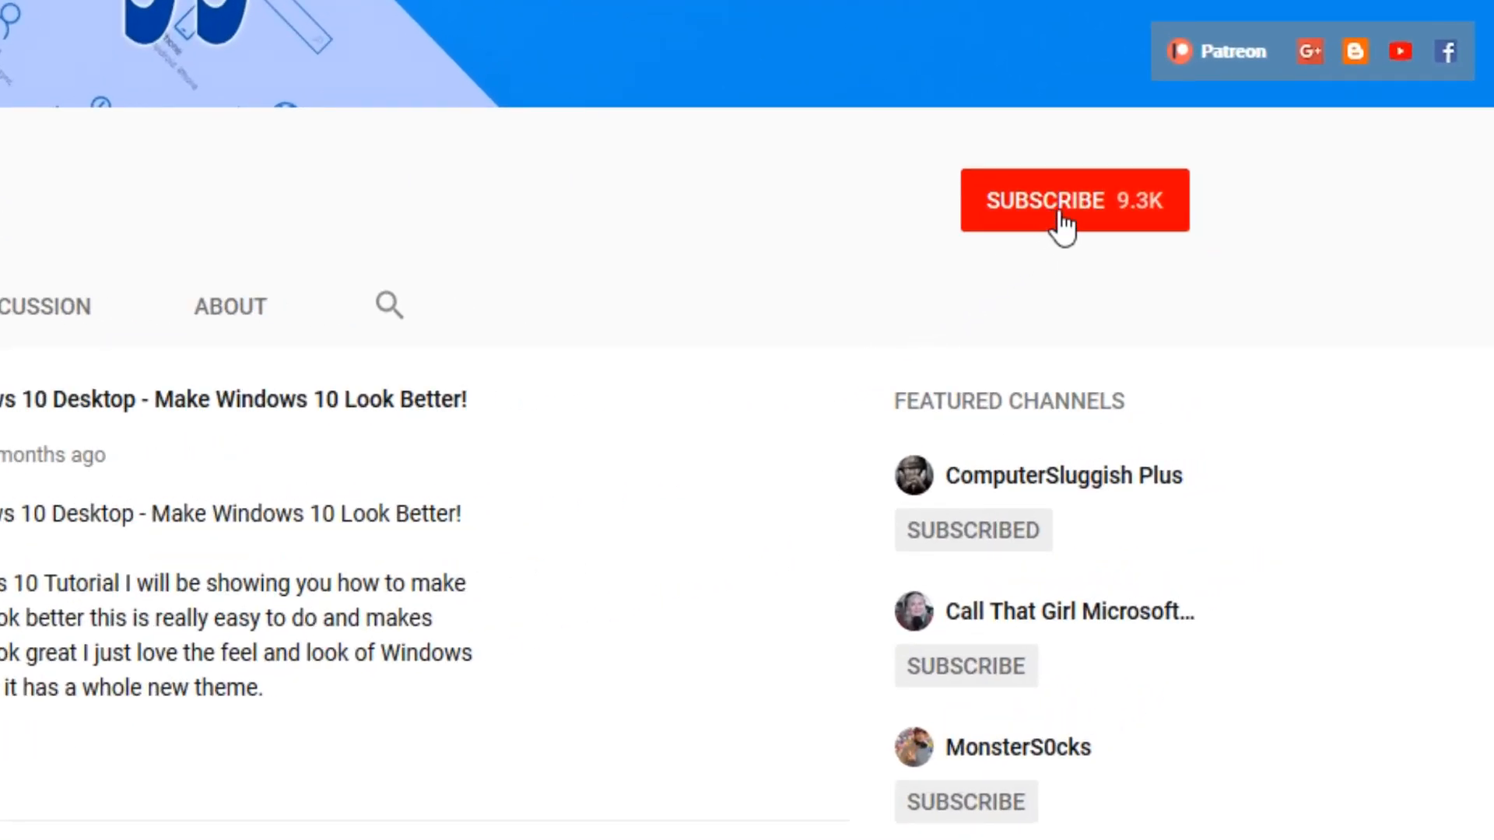
# Subscribe to the ComputerSluggish Tutorials YouTube channel.
pyautogui.click(1066, 218)
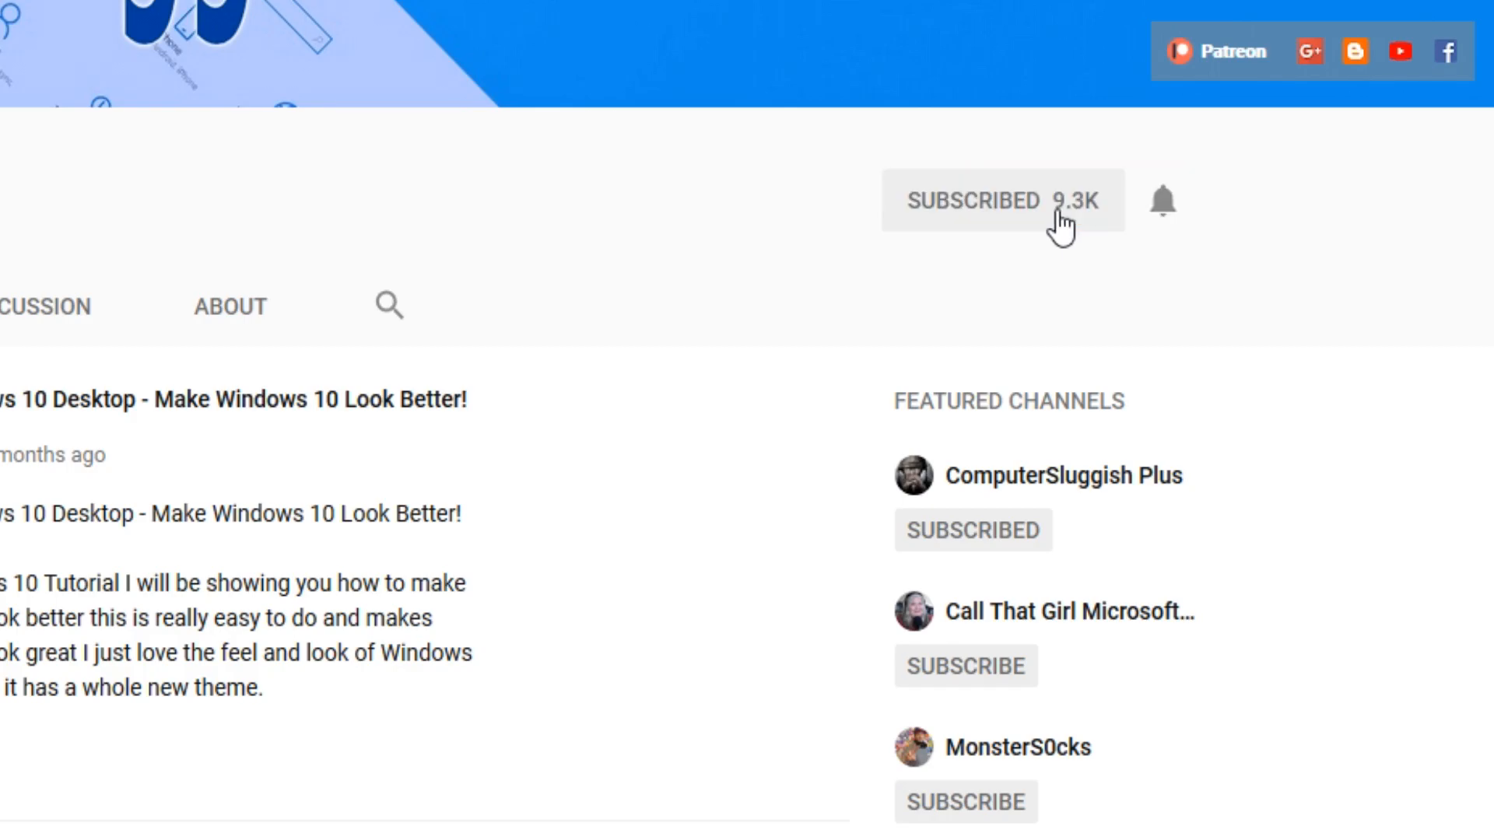
pyautogui.moveTo(1175, 221)
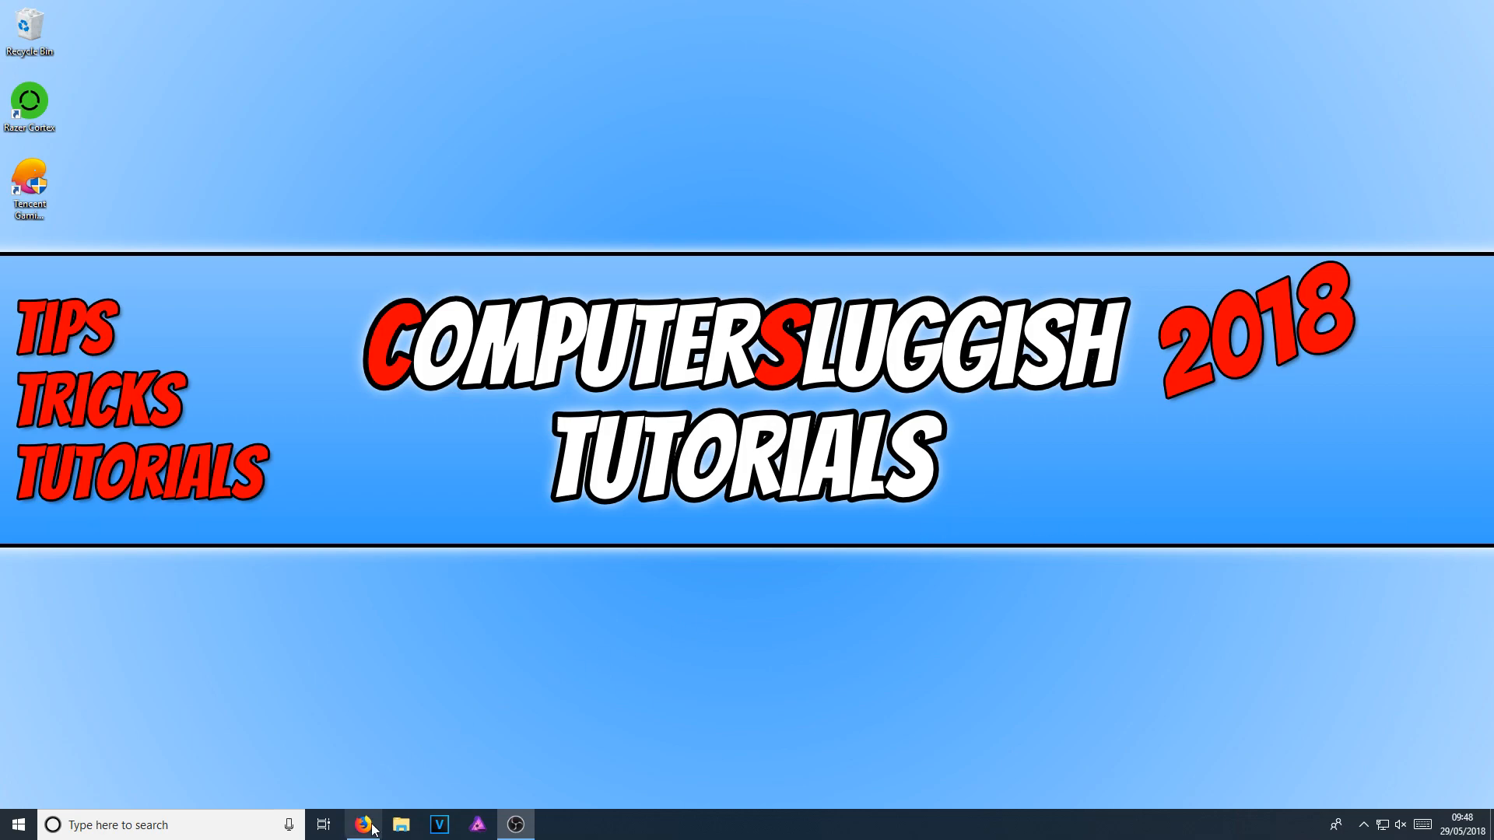
# Download dxwebsetup.exe, declining the suggested extra downloads, and save the file.
pyautogui.click(361, 825)
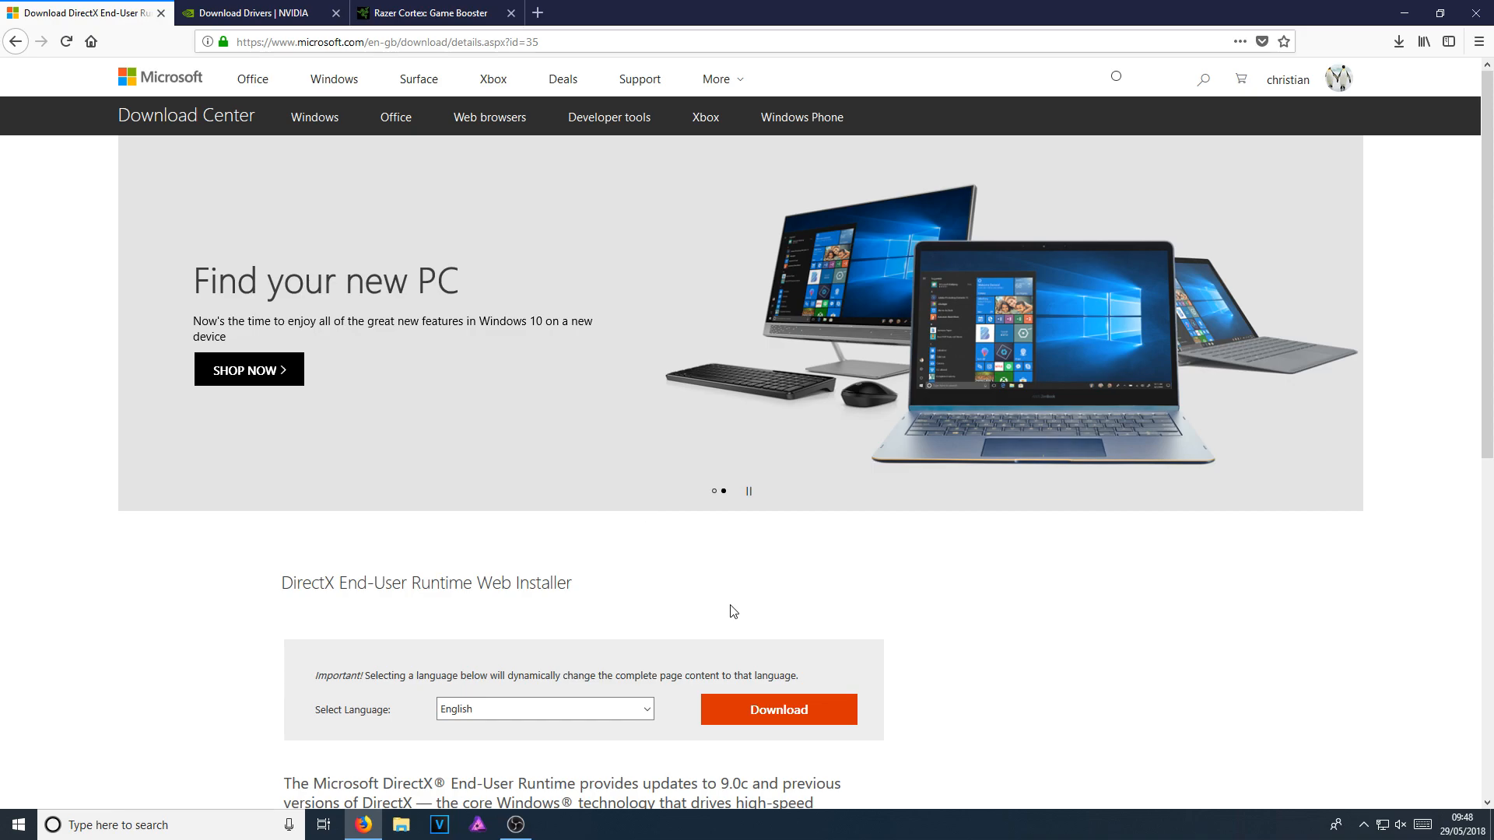
pyautogui.moveTo(682, 606)
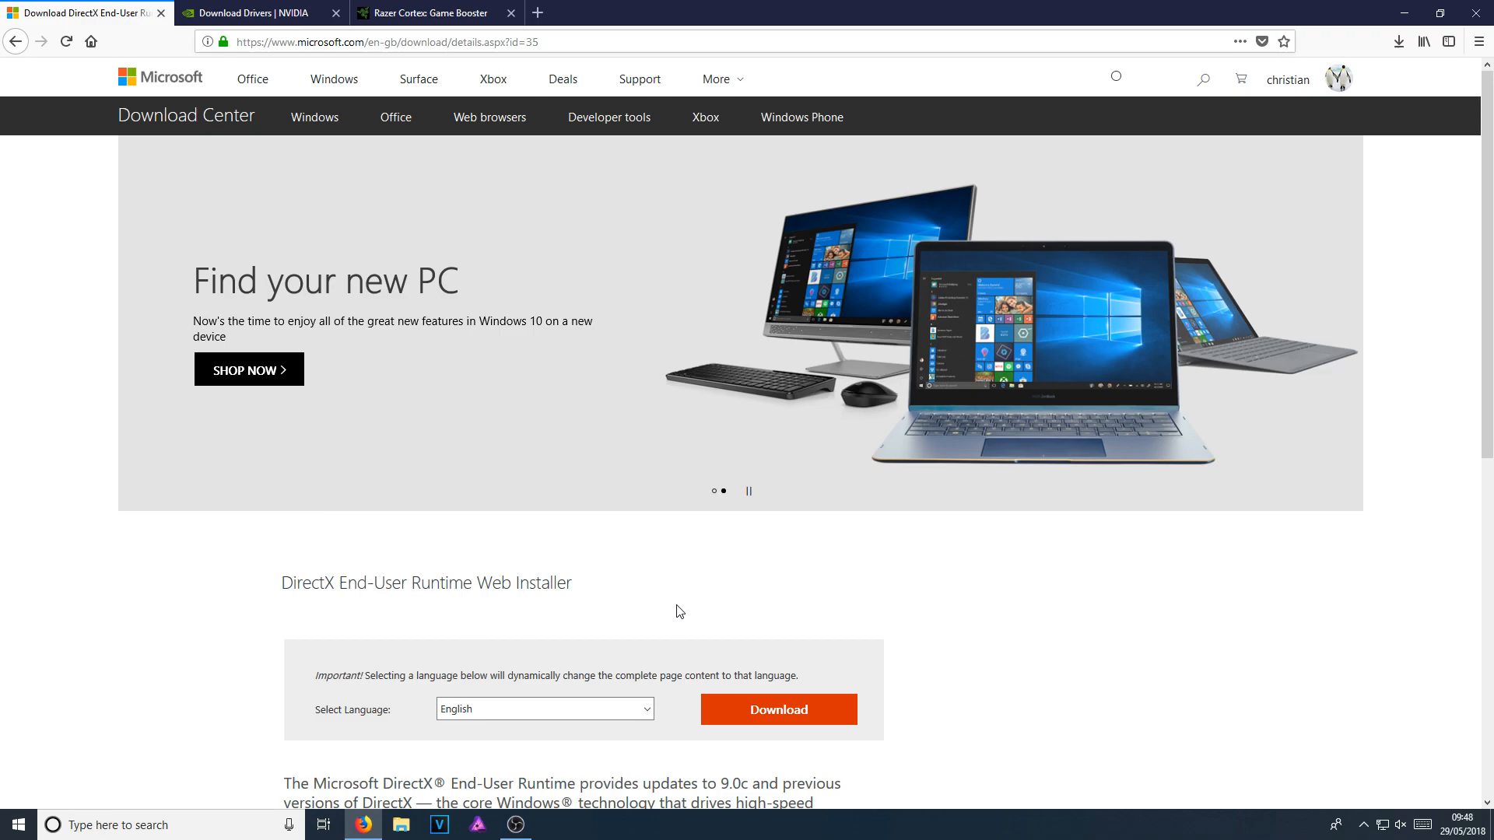
pyautogui.scroll(-3)
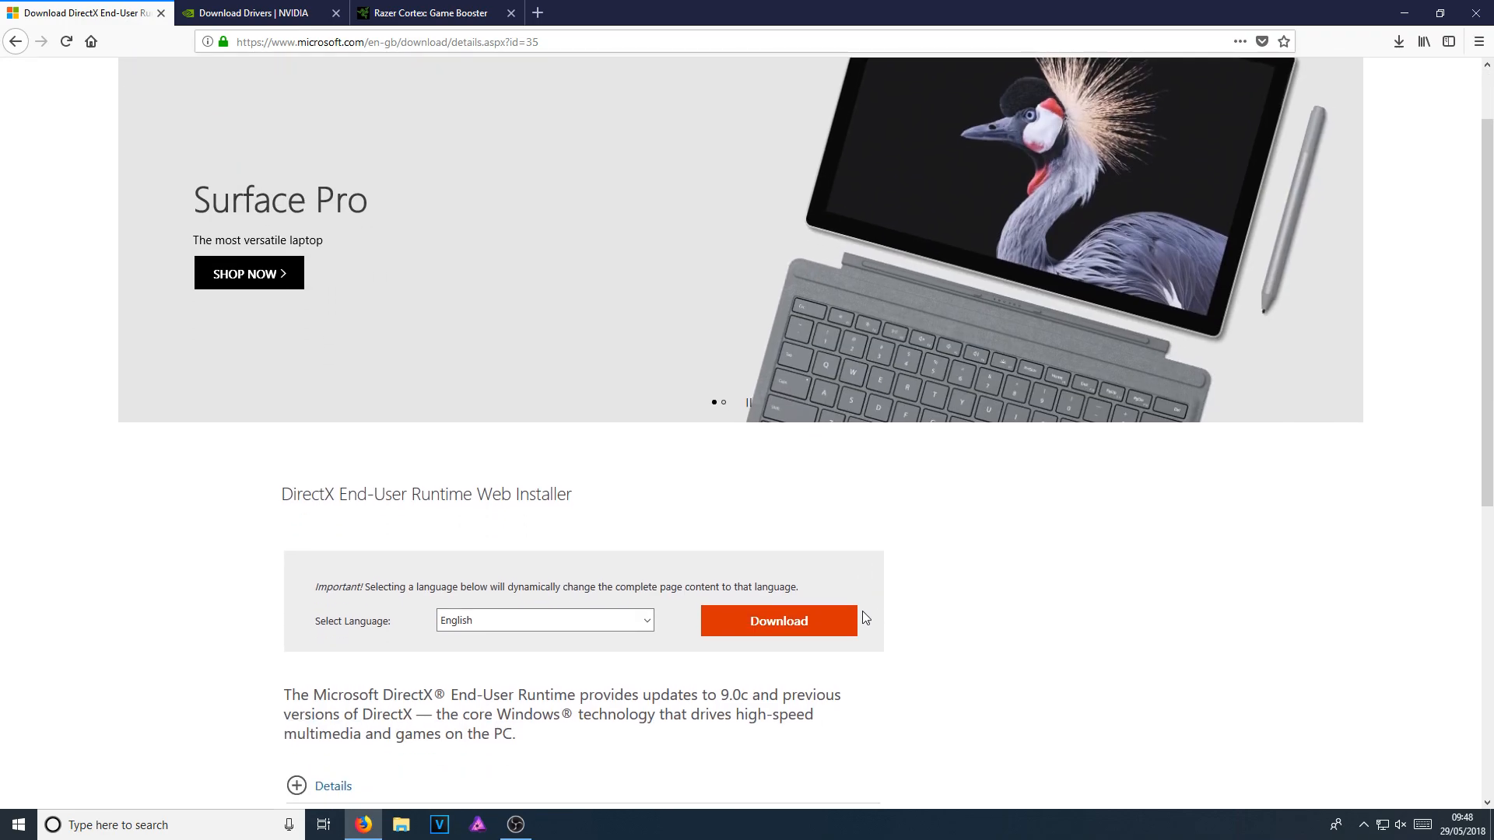
pyautogui.click(778, 621)
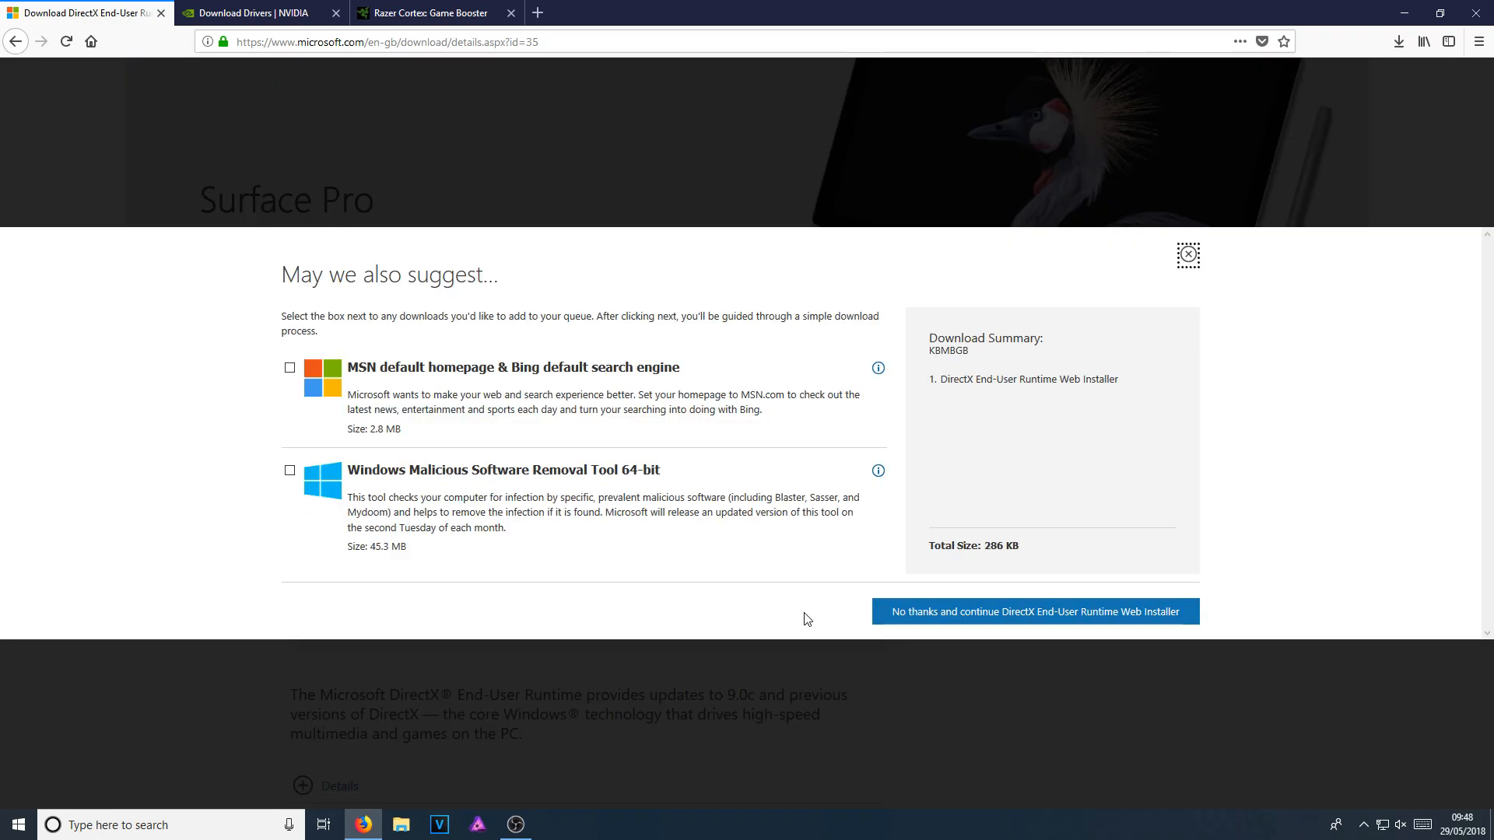
pyautogui.moveTo(292, 470)
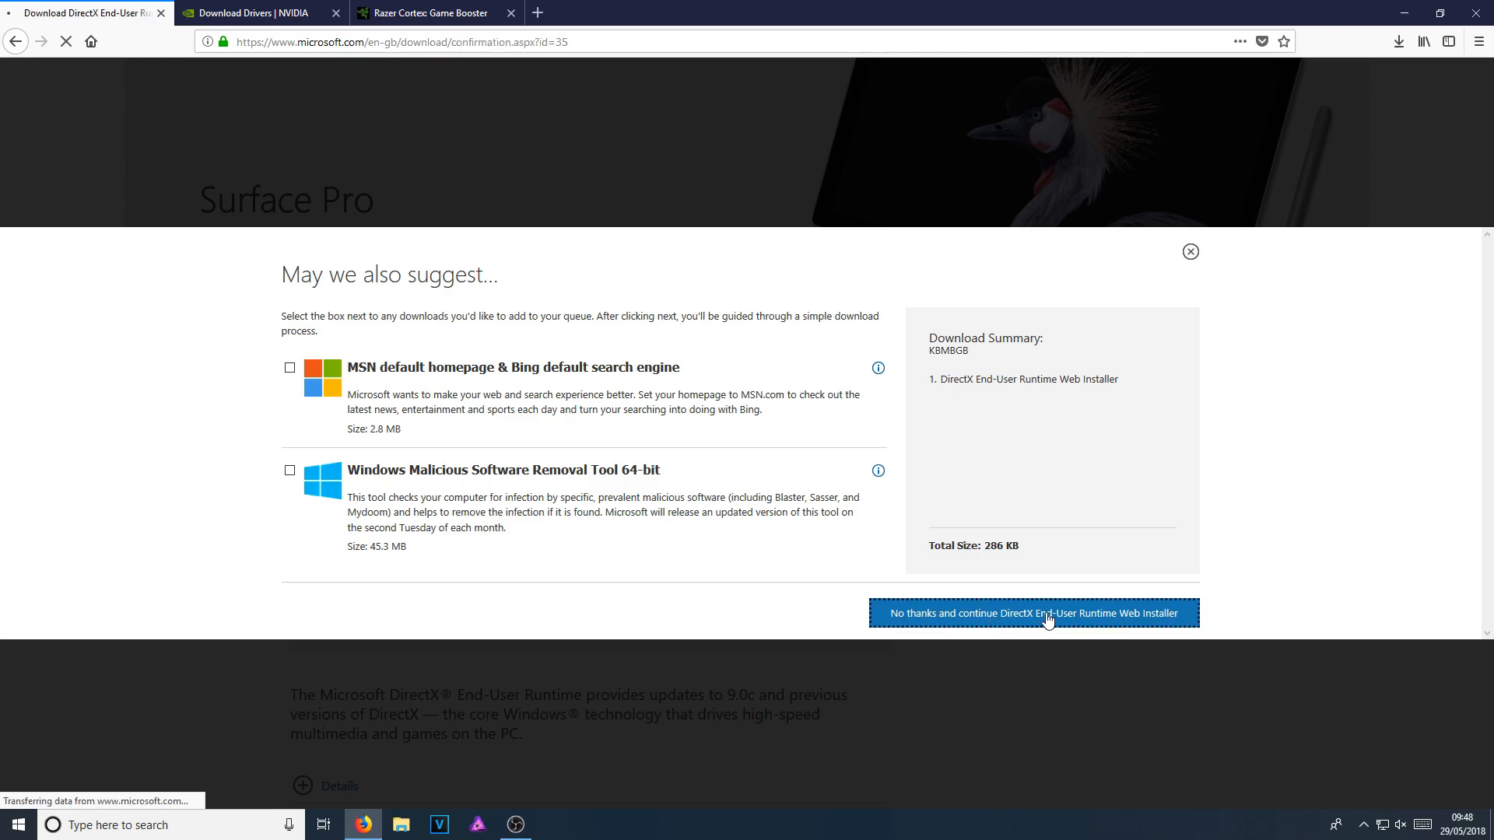
pyautogui.click(1049, 613)
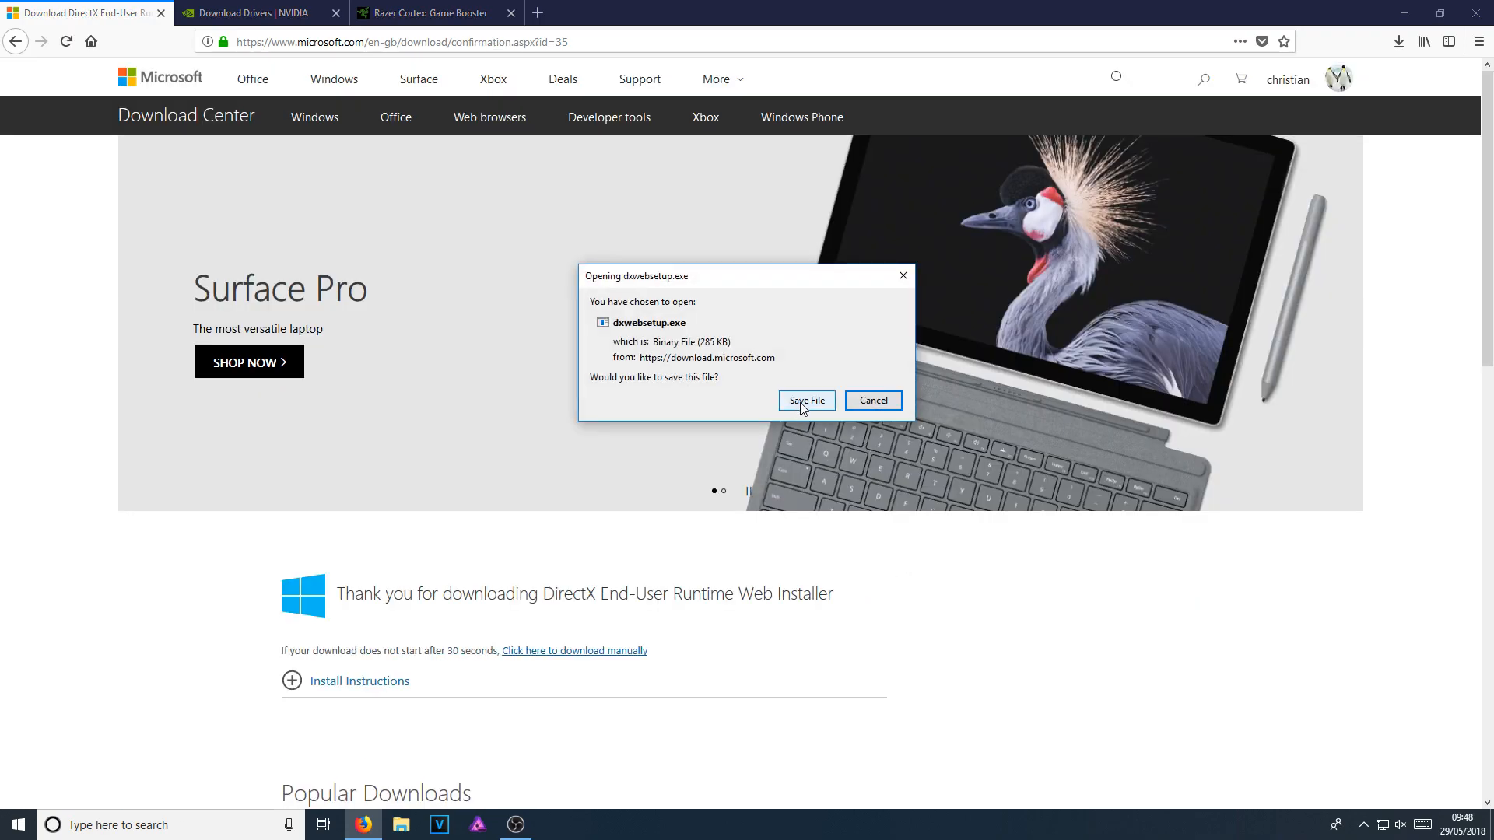
pyautogui.click(806, 401)
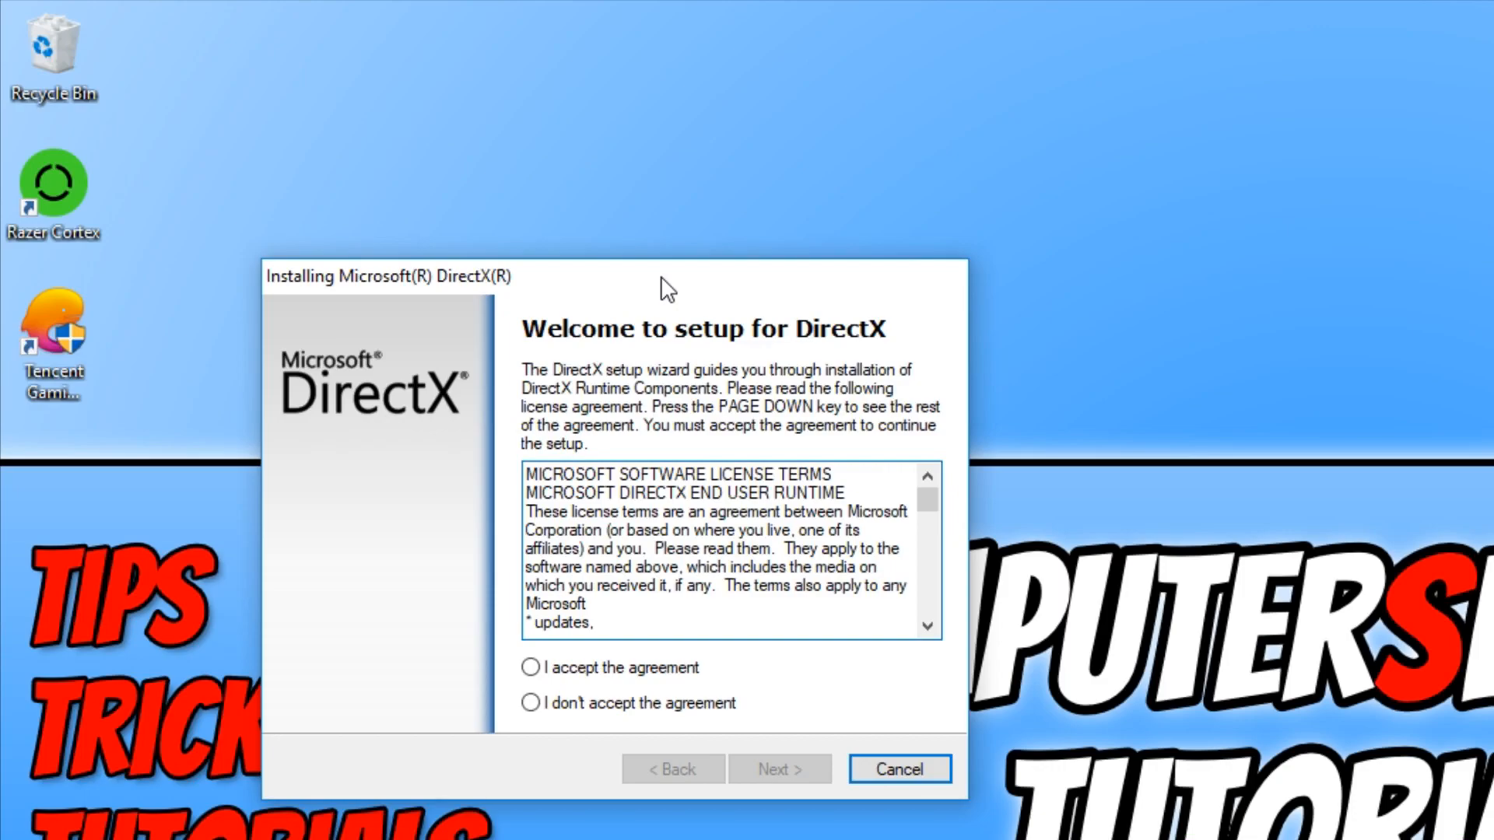
# Accept the DirectX licence, untick the Bing Bar, and finish setup (newer version already installed).
pyautogui.click(529, 667)
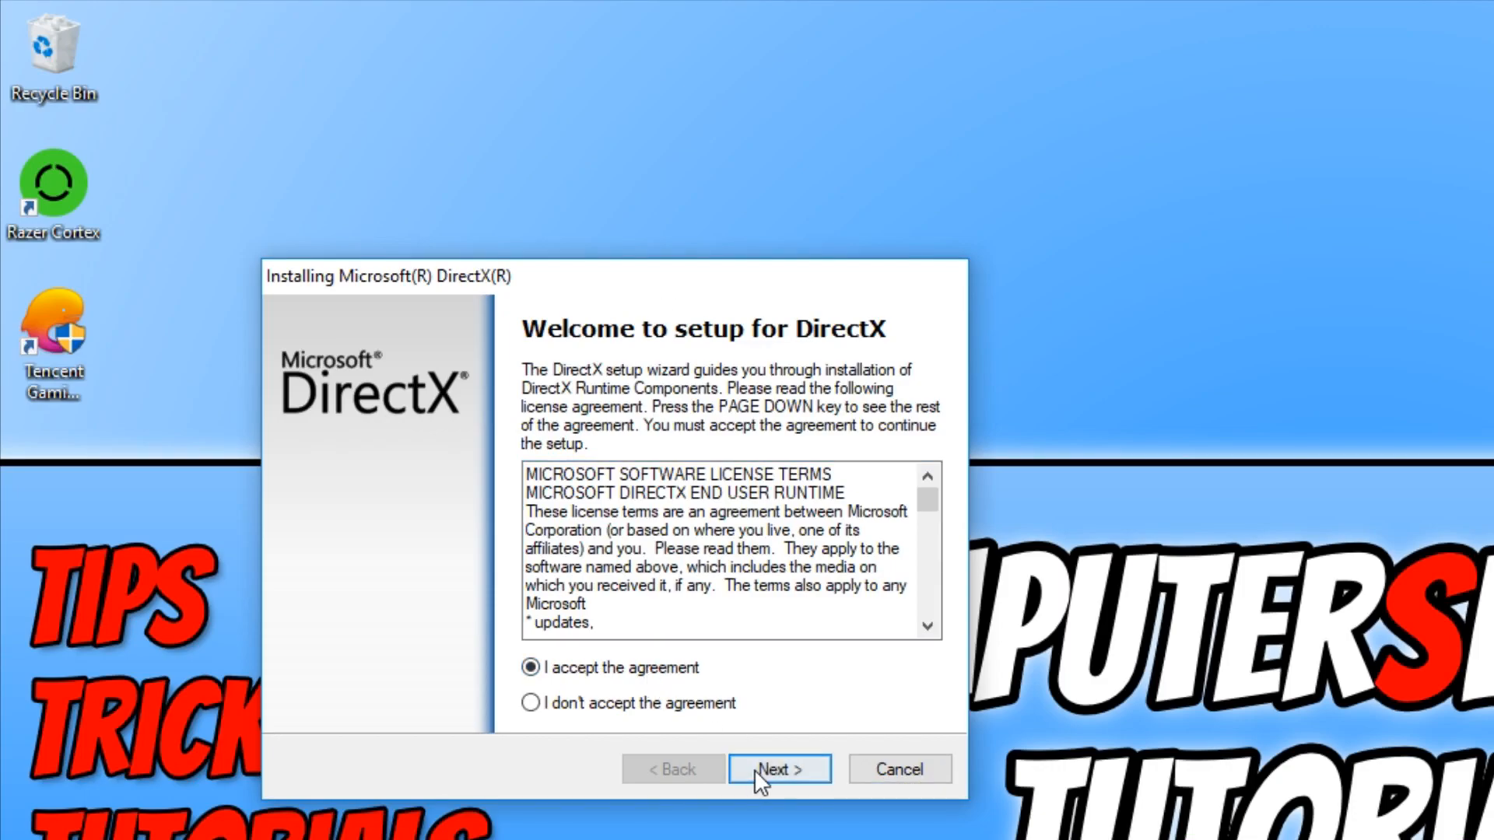
pyautogui.click(779, 768)
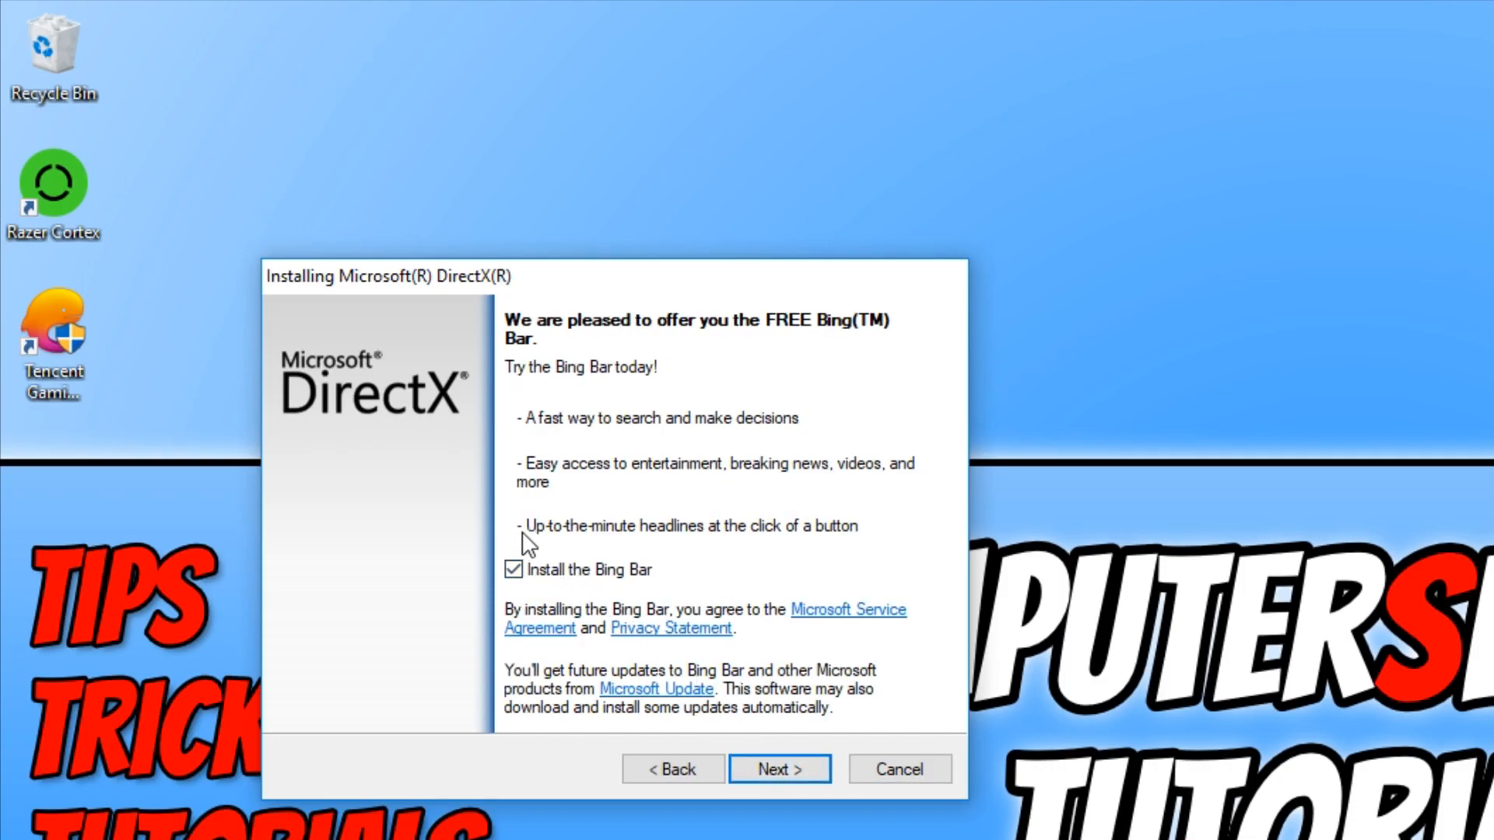
pyautogui.click(513, 569)
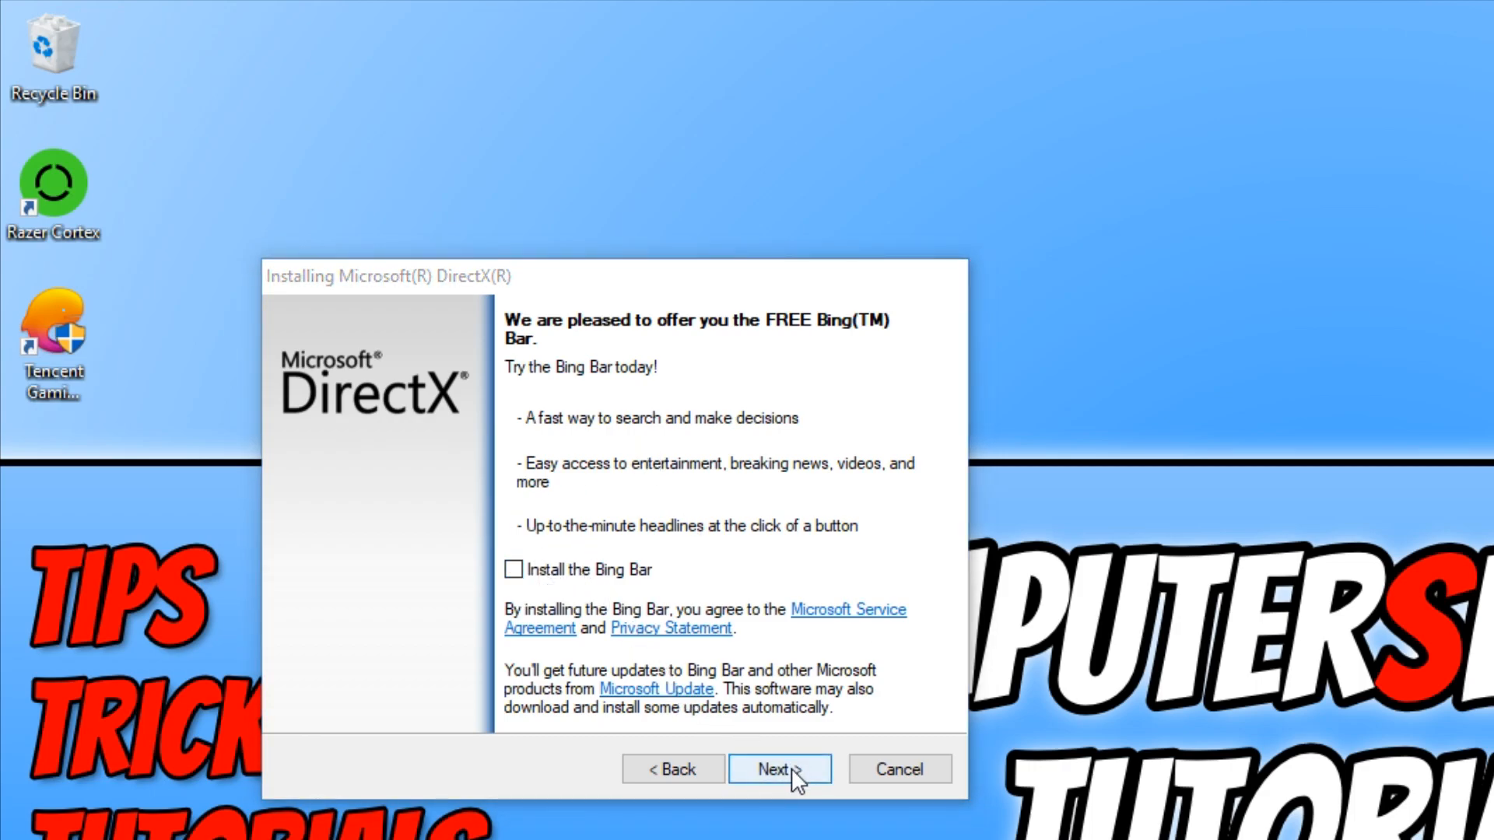
pyautogui.click(778, 769)
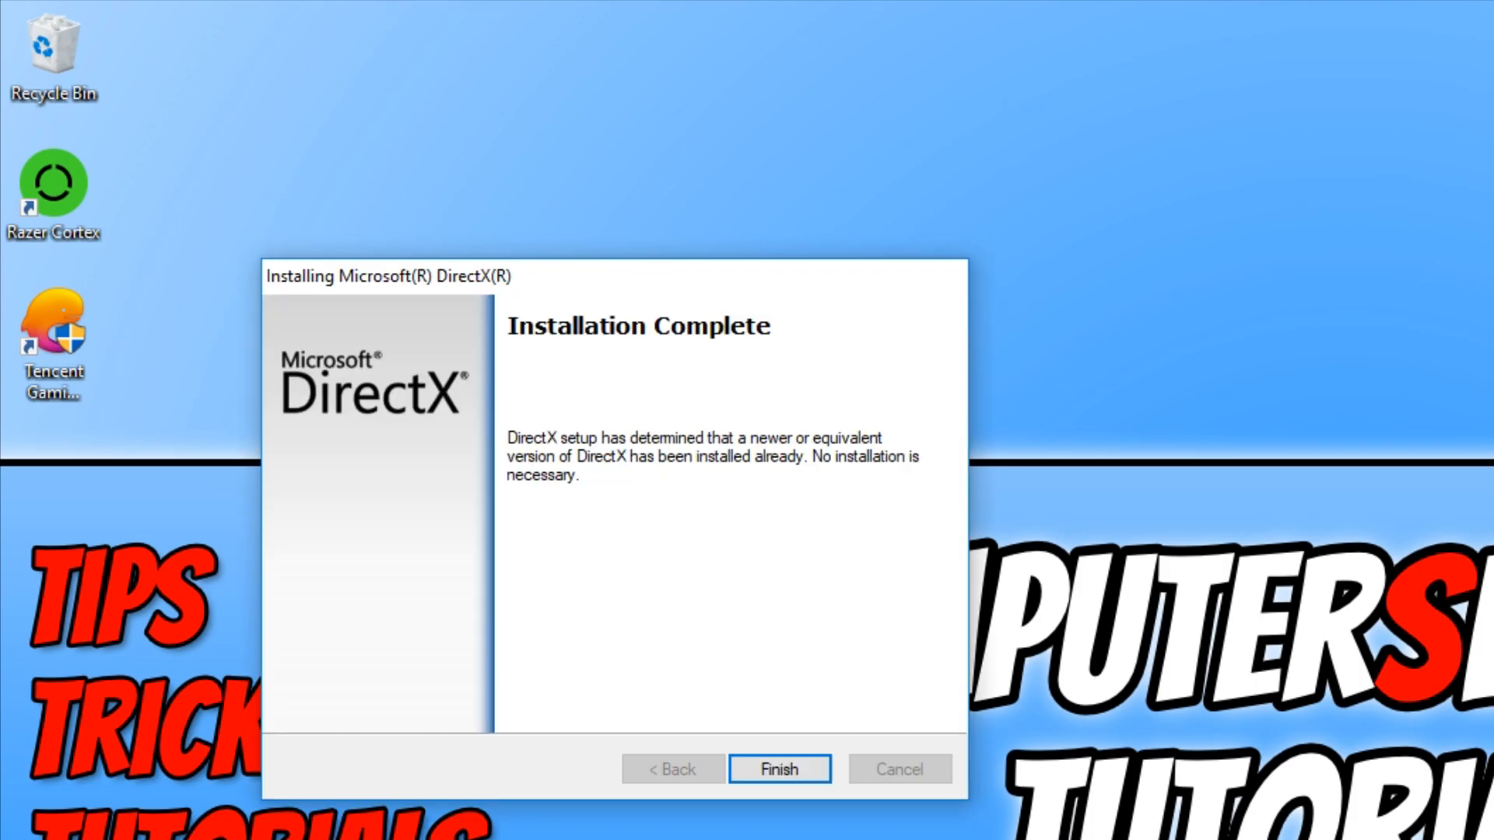
pyautogui.moveTo(658, 582)
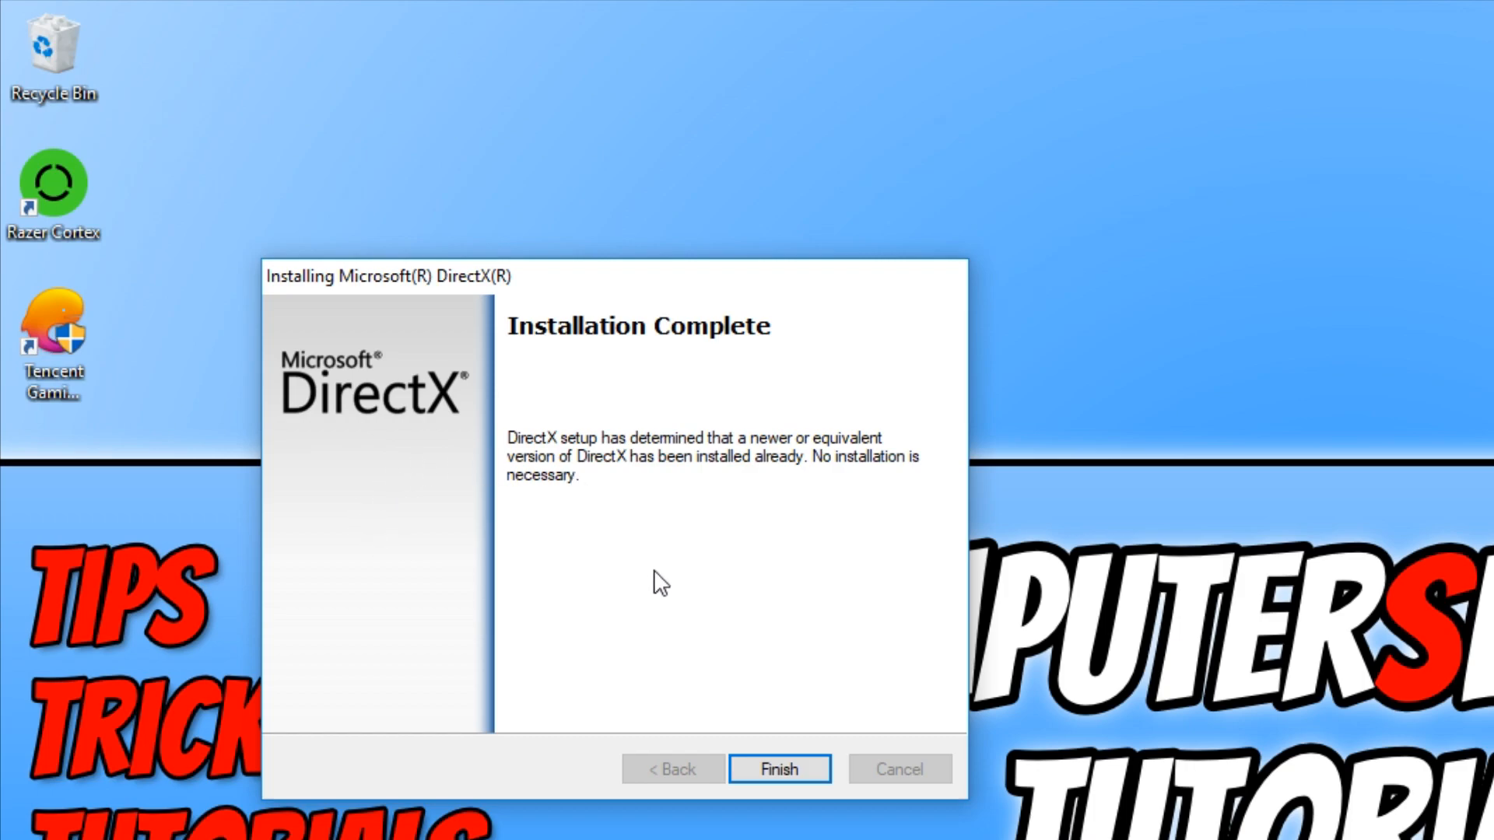
pyautogui.moveTo(666, 656)
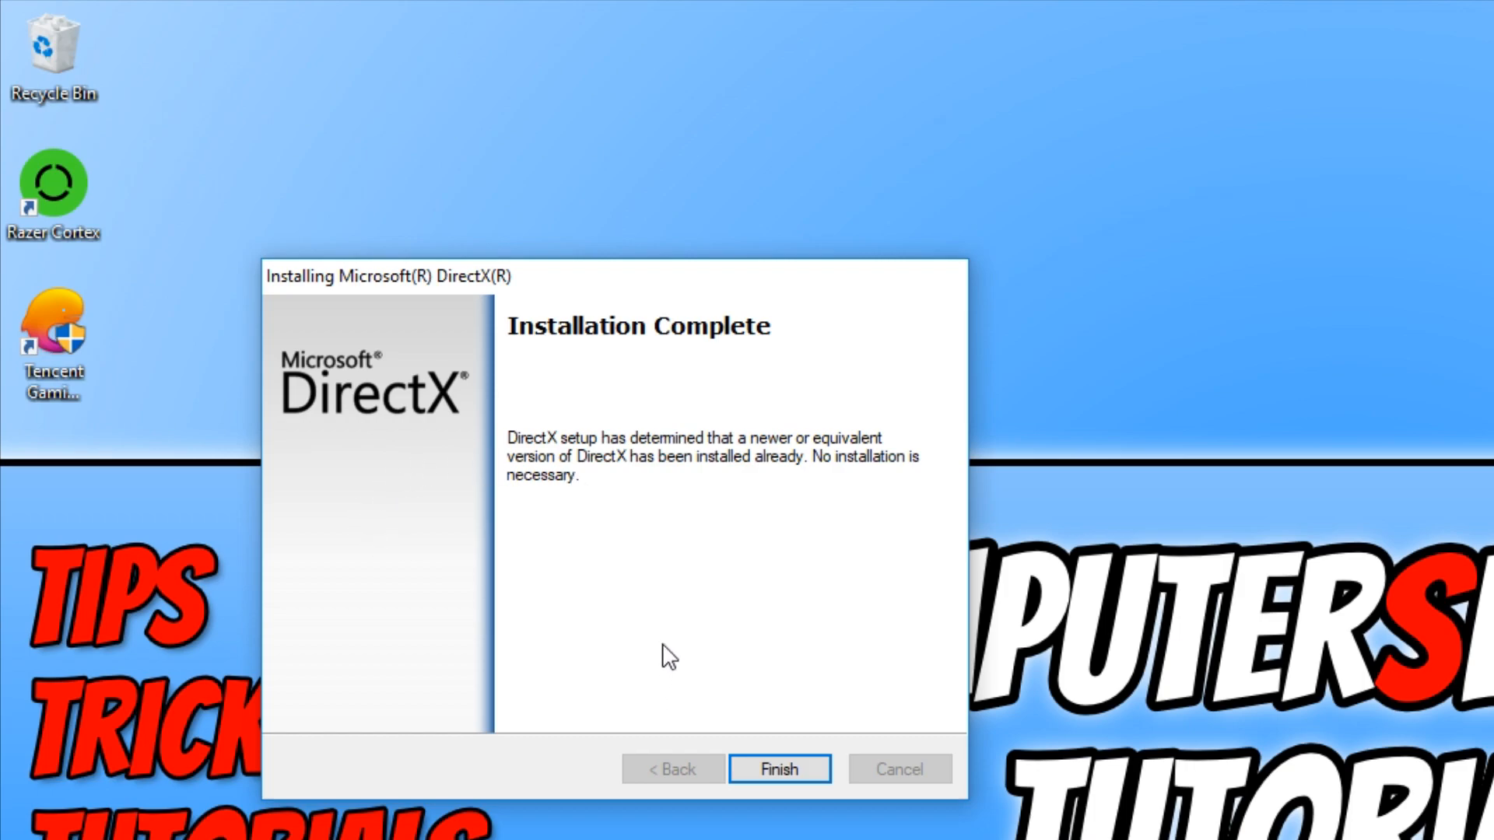
pyautogui.moveTo(773, 787)
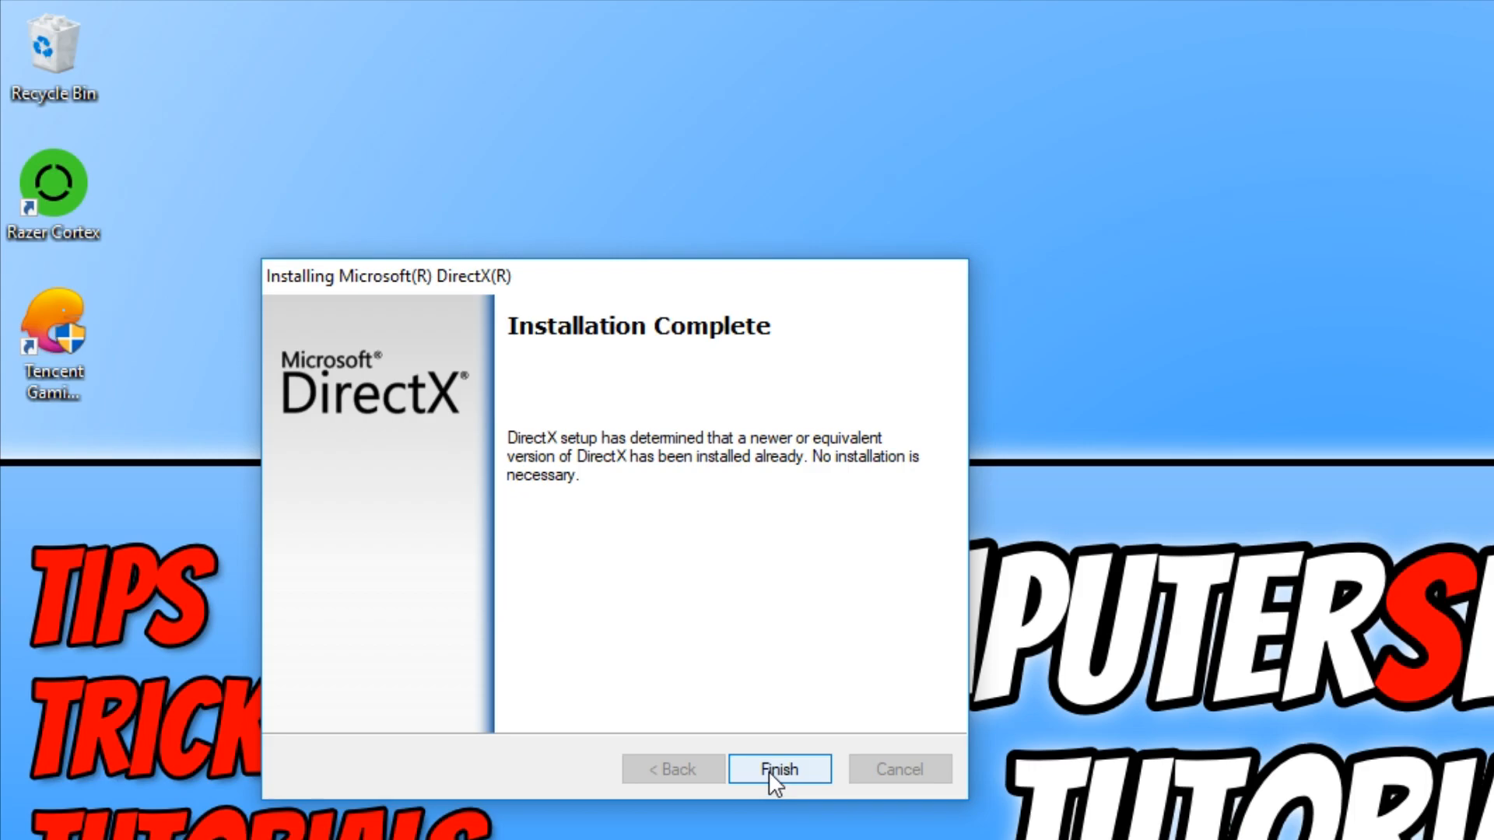
pyautogui.click(778, 768)
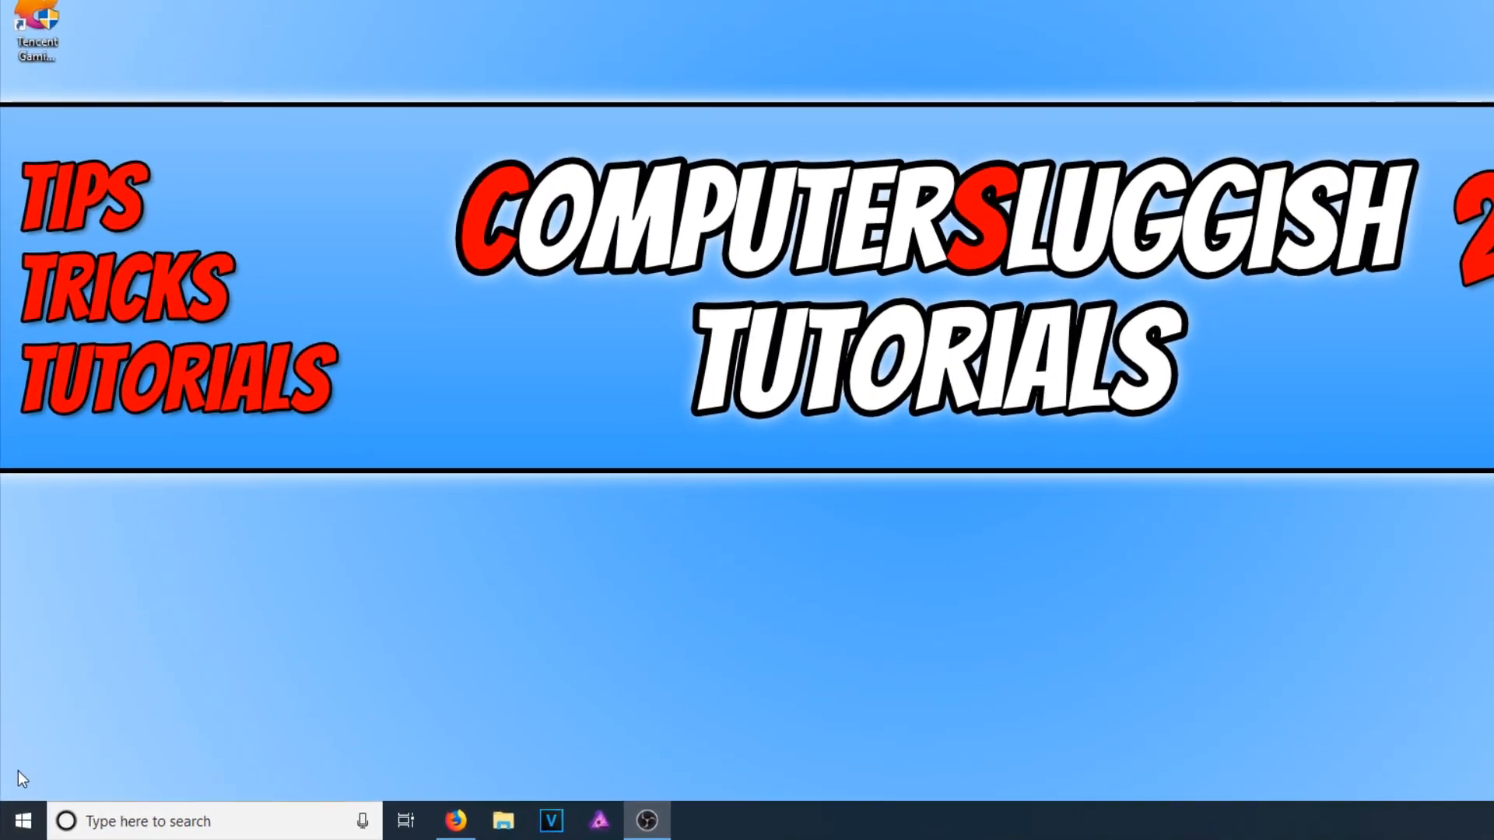
# Launch Task Manager and end the MEmu Service (32 bit) process.
pyautogui.rightClick(24, 818)
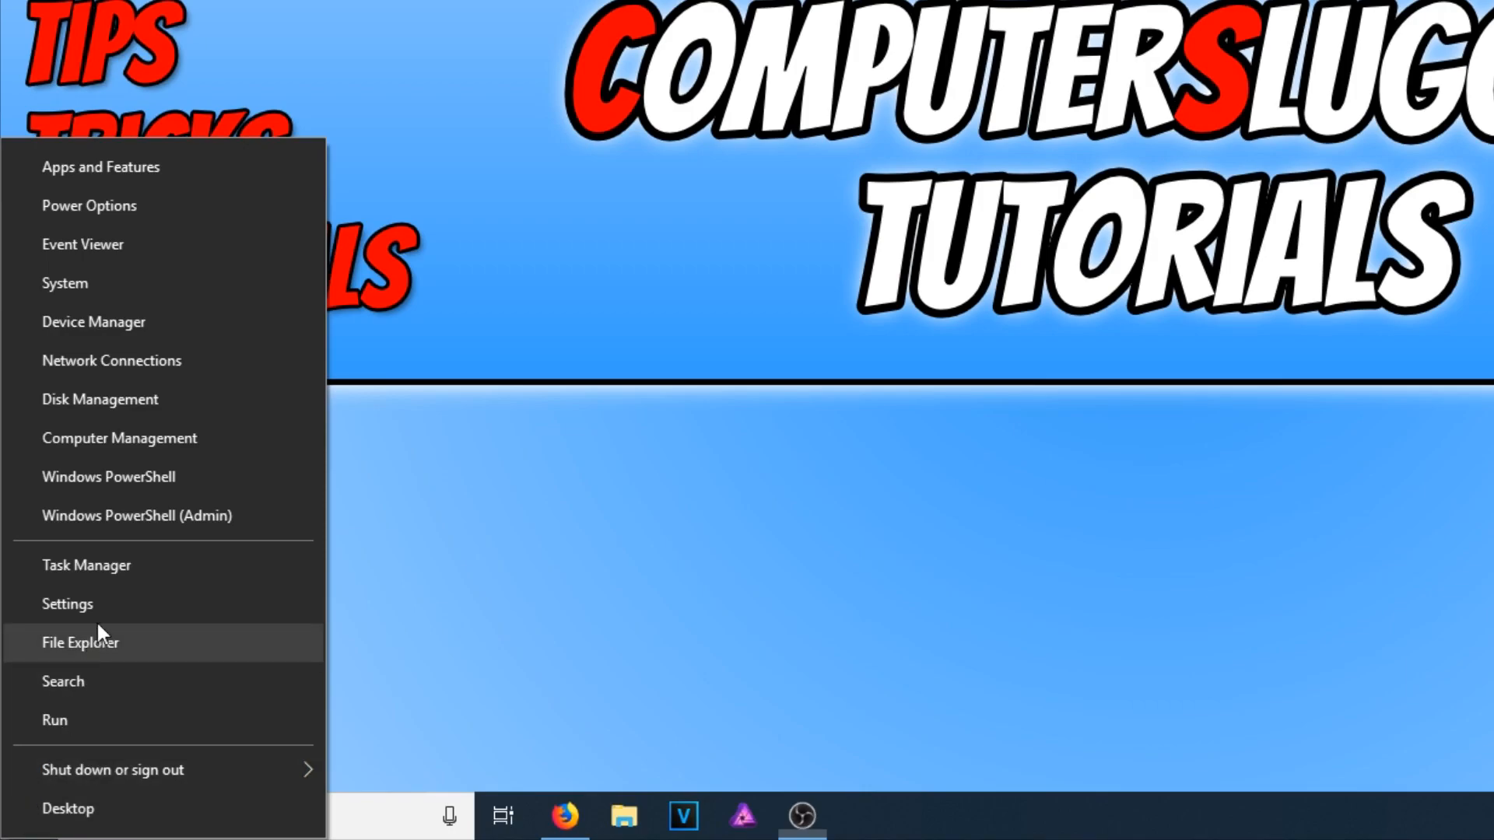
pyautogui.moveTo(196, 565)
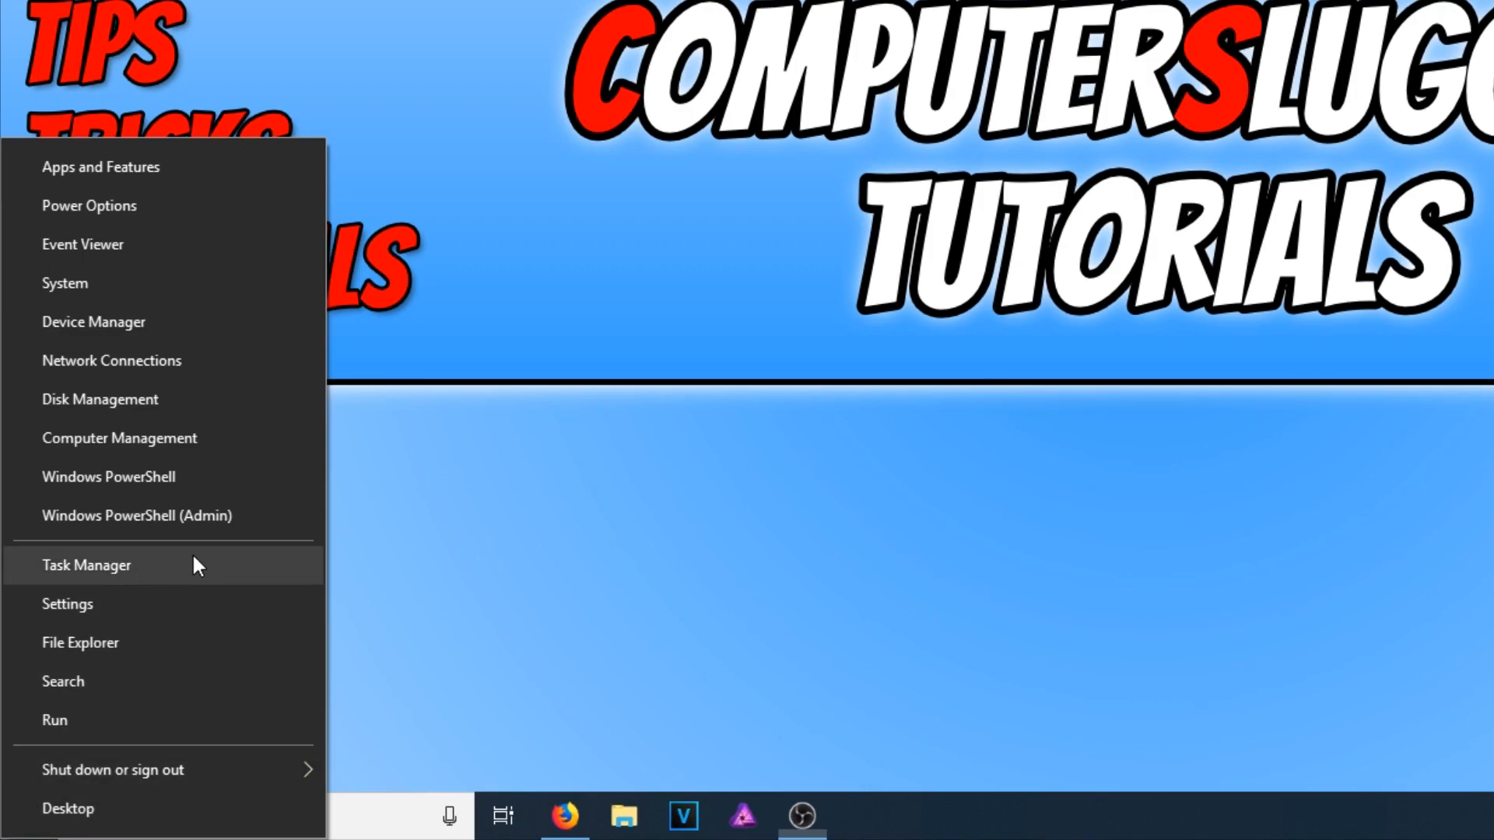
pyautogui.click(85, 566)
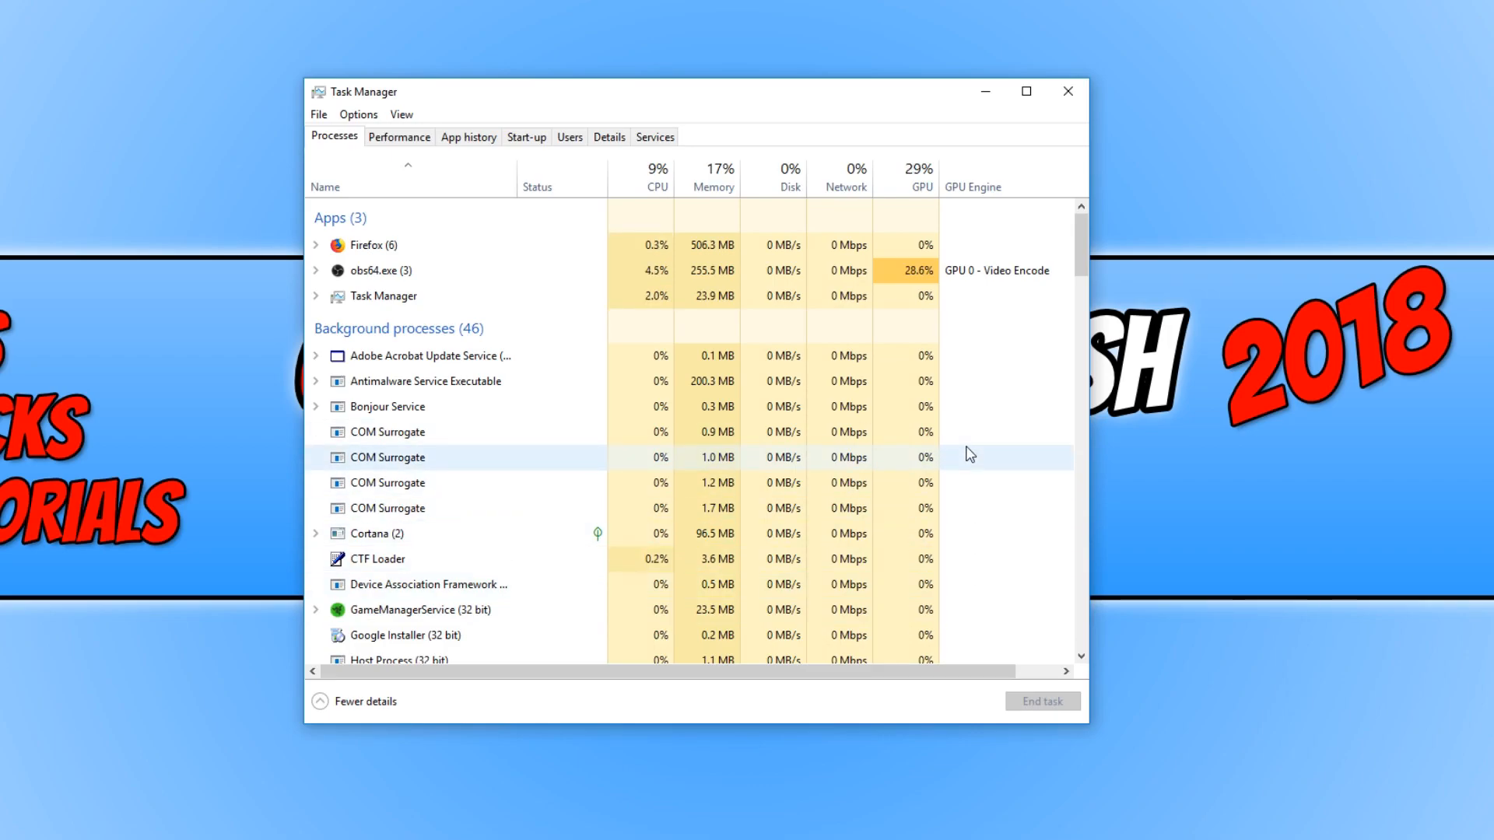
pyautogui.scroll(-3)
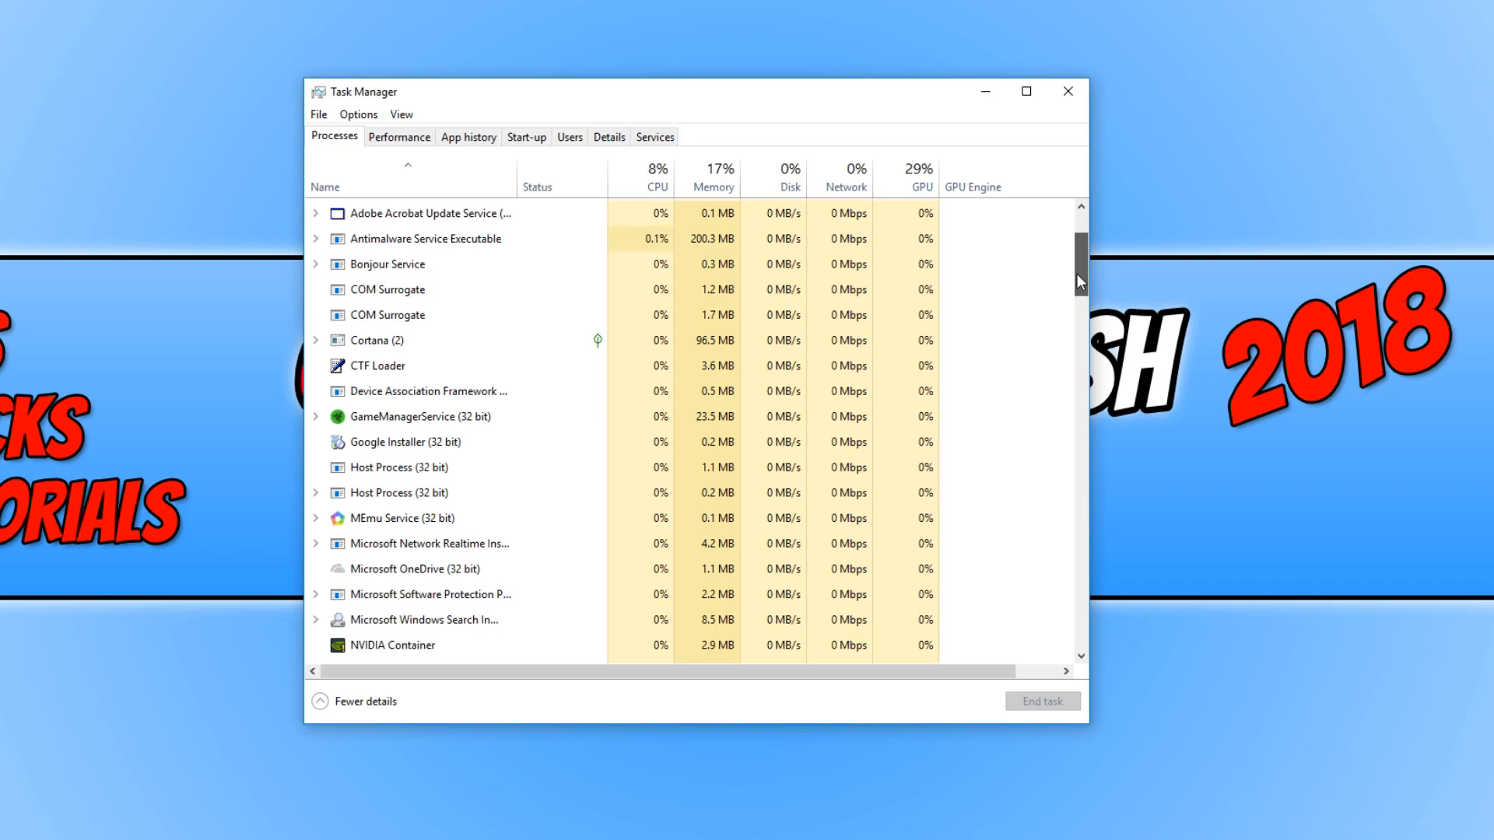
pyautogui.scroll(-3)
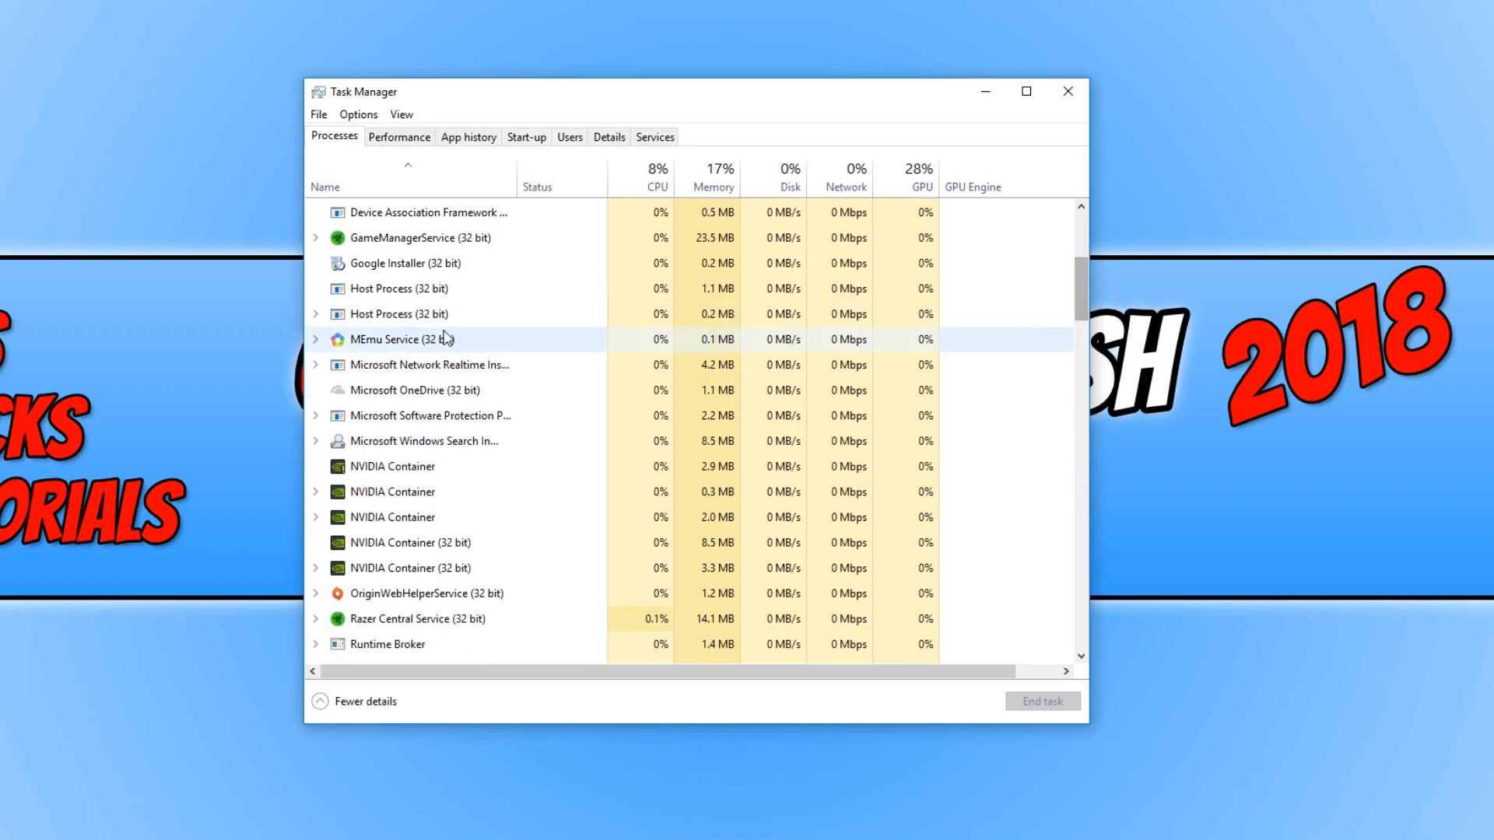
pyautogui.moveTo(423, 350)
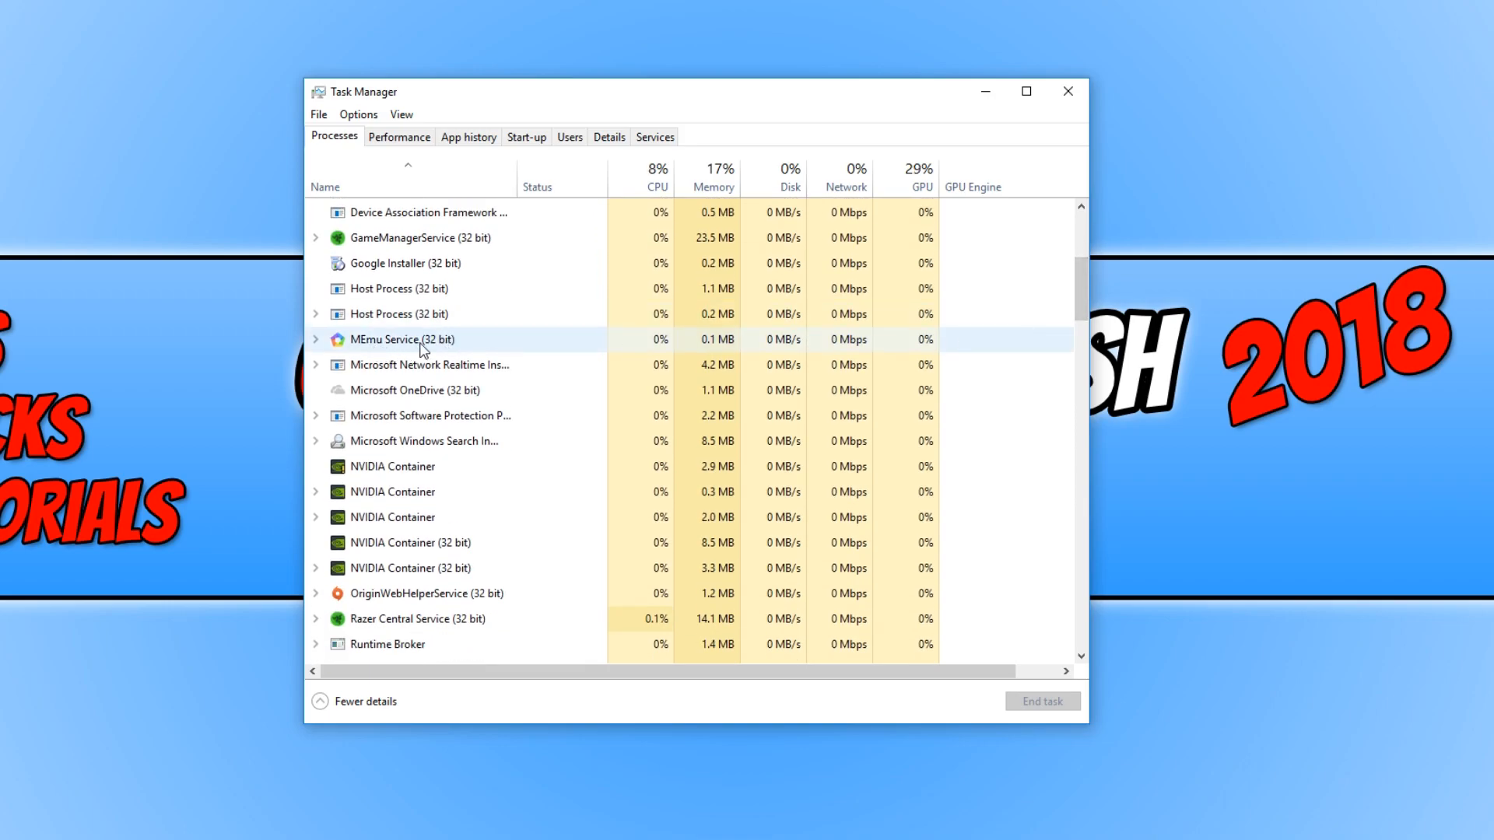
pyautogui.moveTo(440, 344)
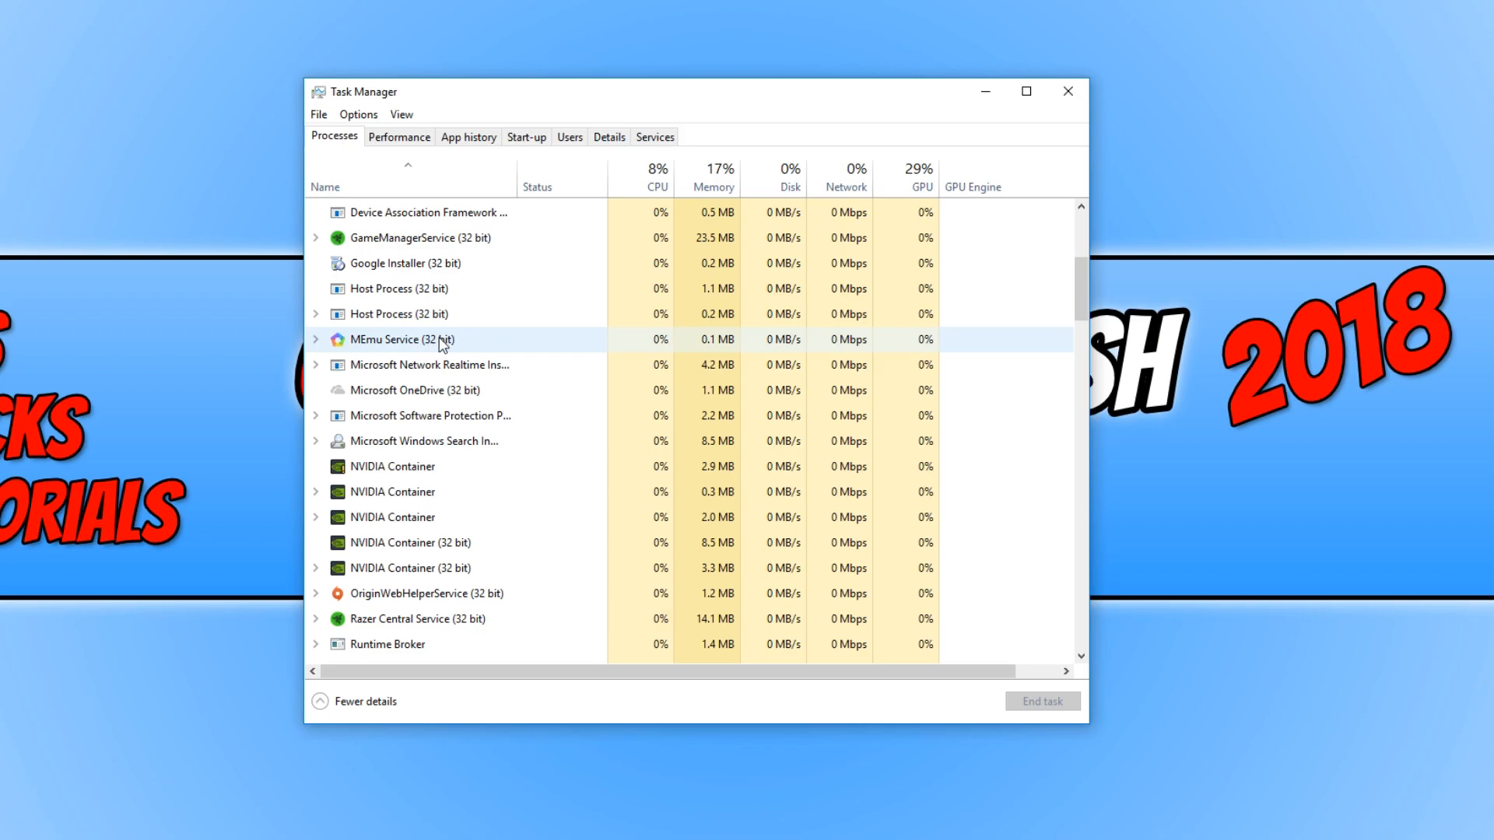
pyautogui.rightClick(435, 339)
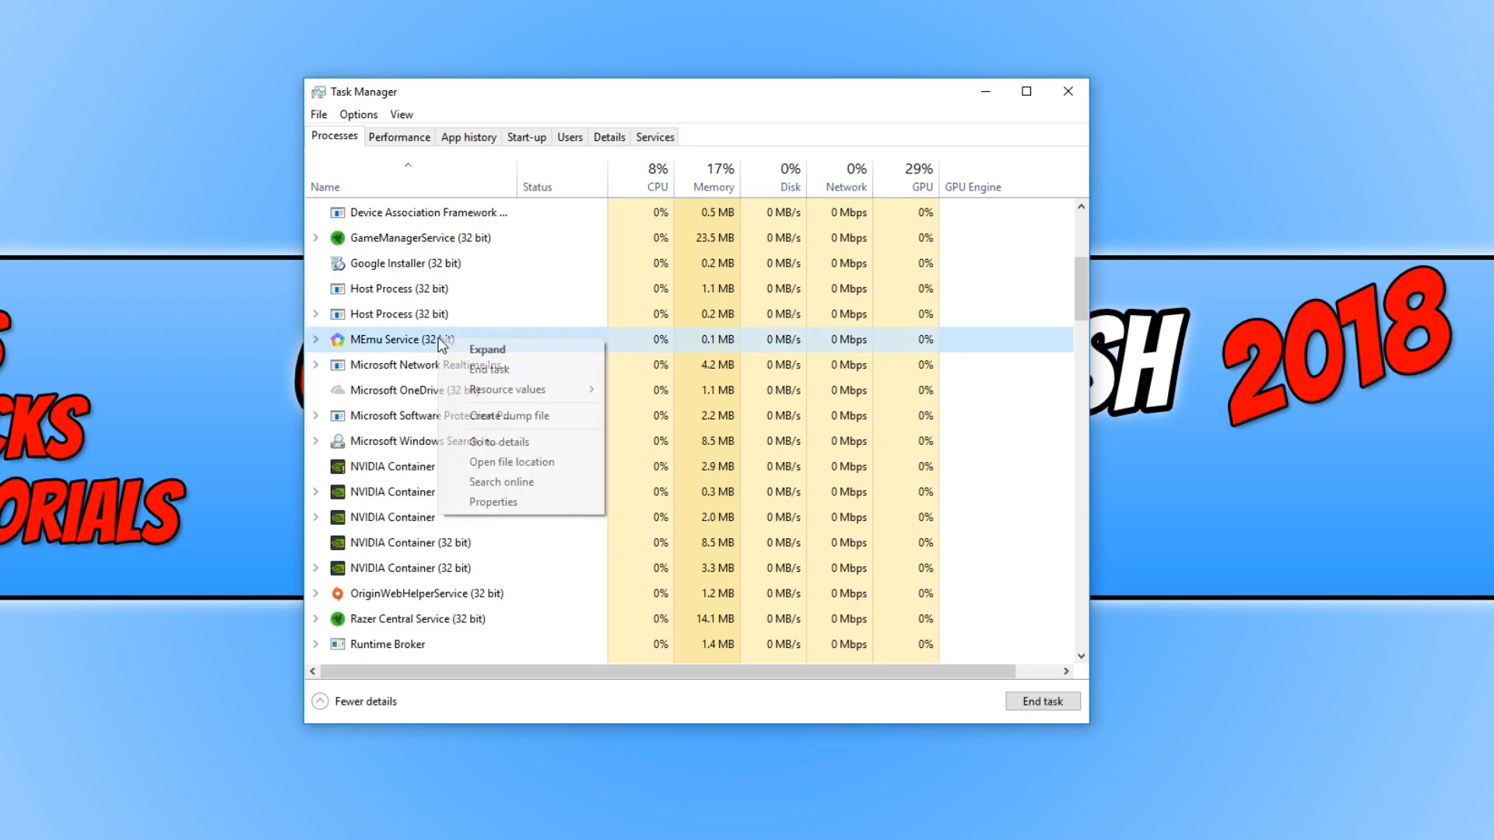
pyautogui.moveTo(501, 370)
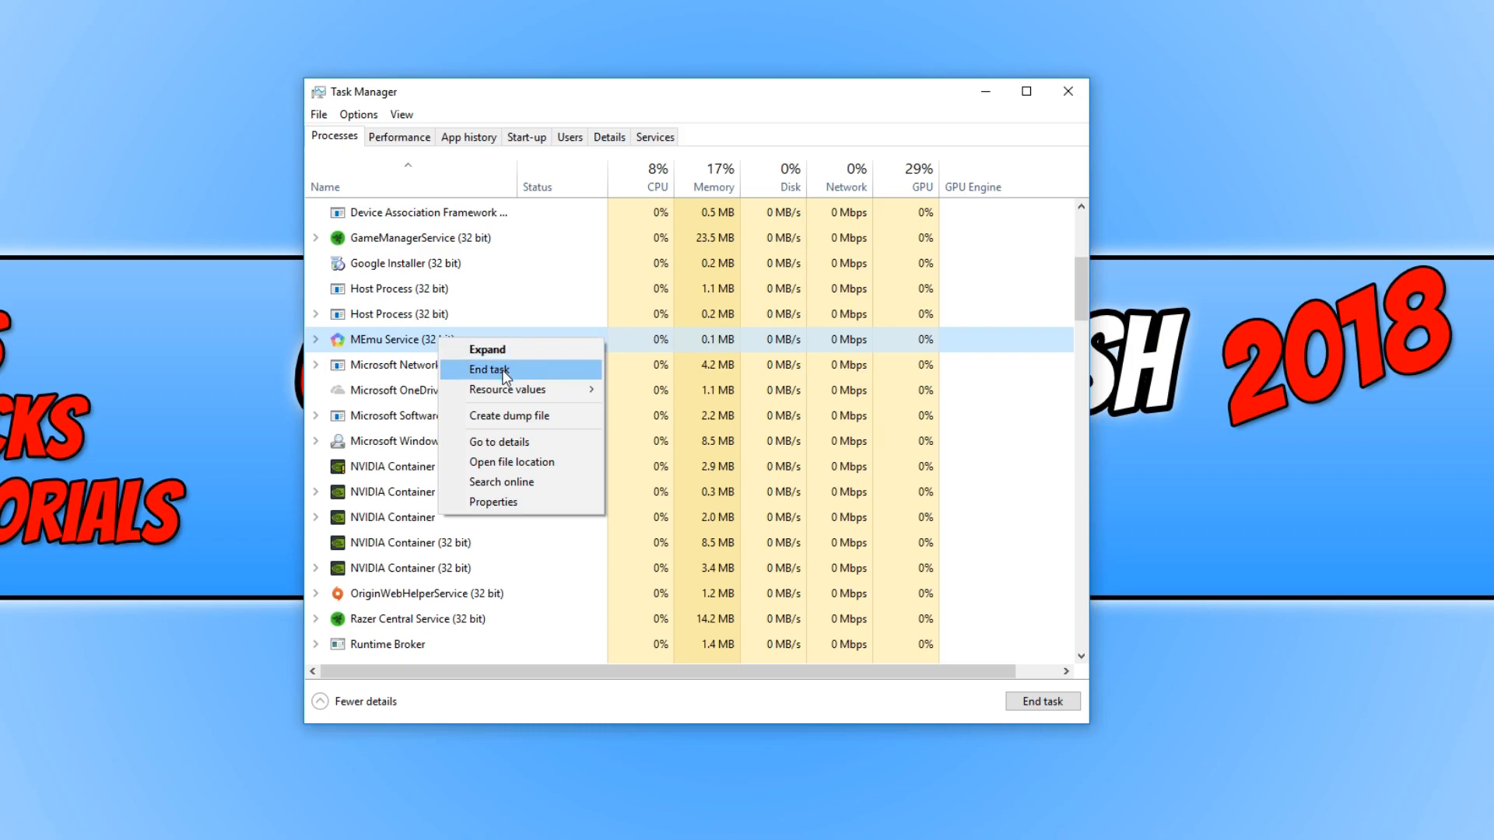
pyautogui.click(489, 369)
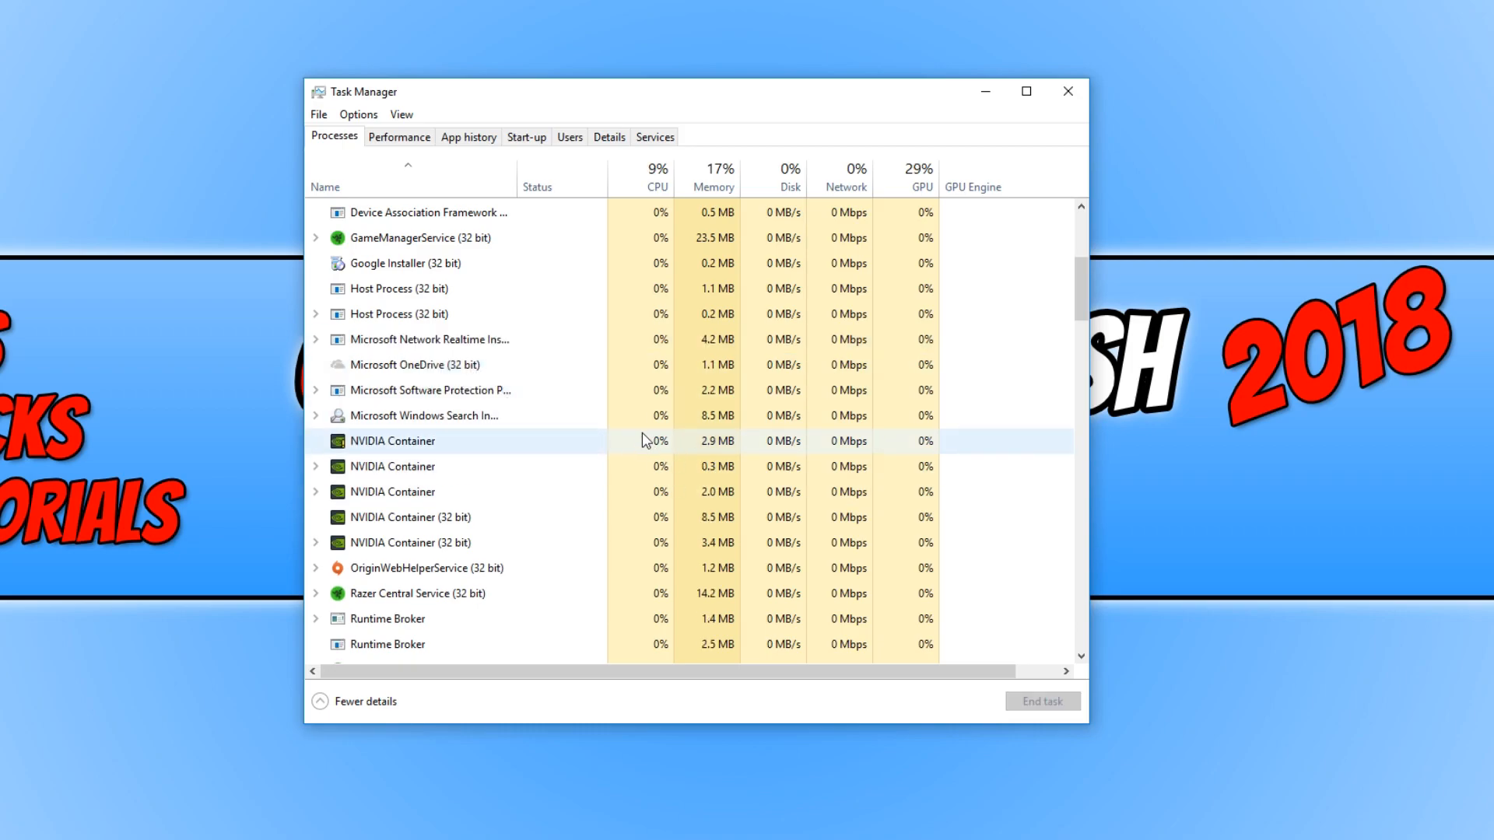
pyautogui.moveTo(616, 501)
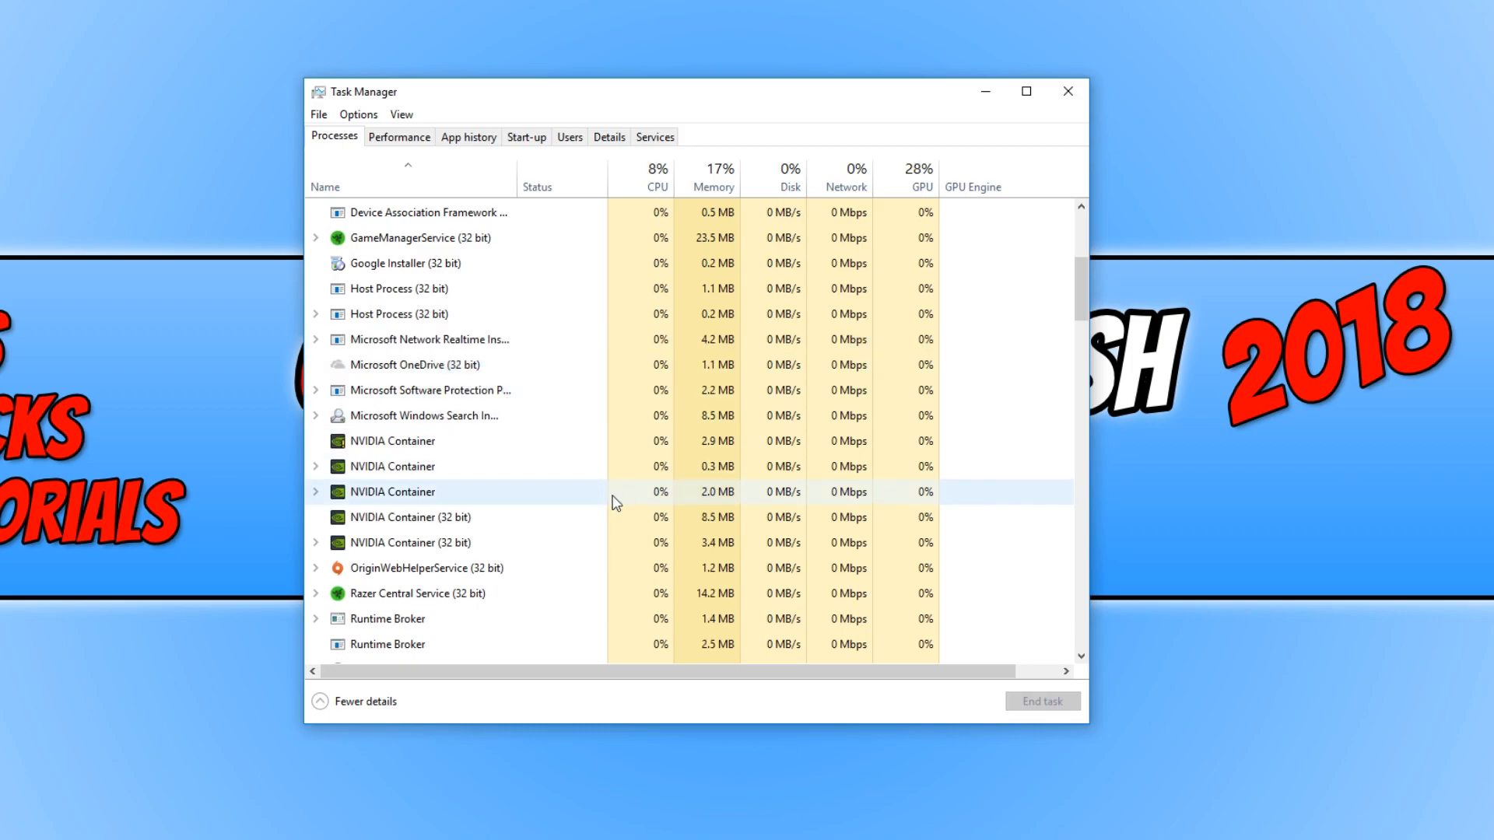
pyautogui.moveTo(580, 502)
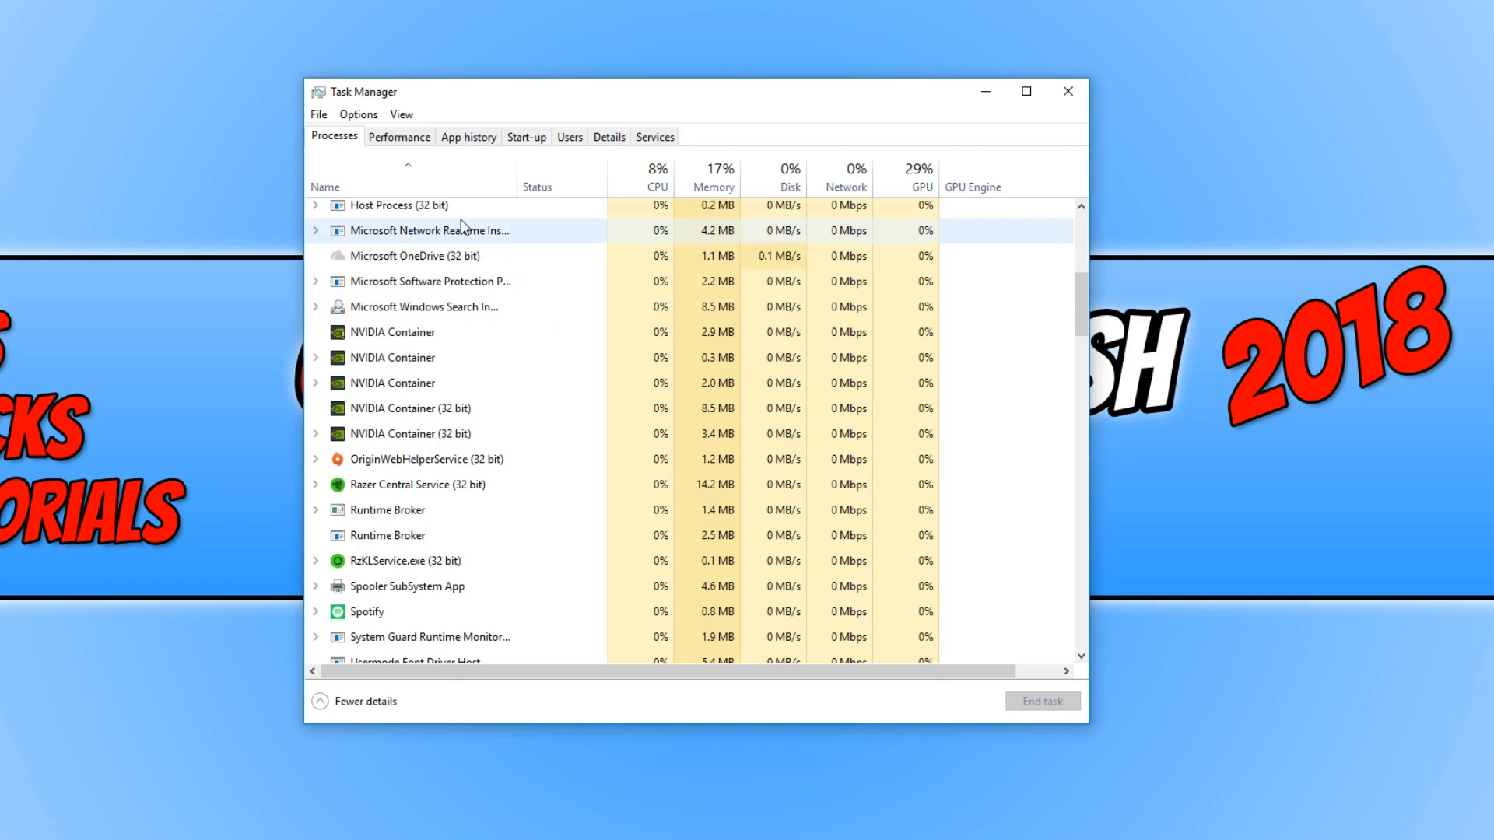
# Disable Microsoft OneDrive in the Start-up list, then close Task Manager.
pyautogui.click(526, 137)
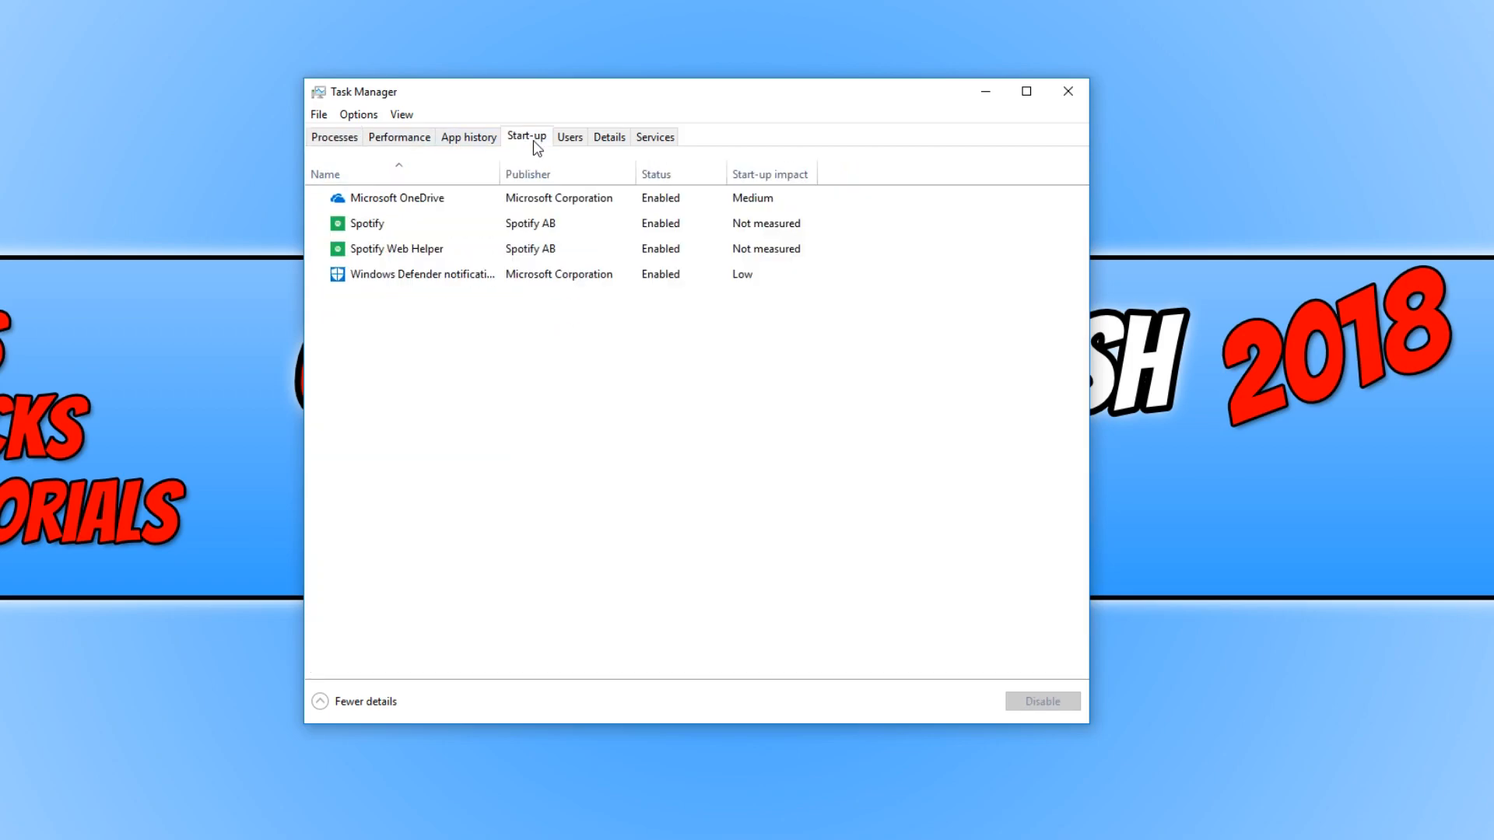
pyautogui.moveTo(448, 336)
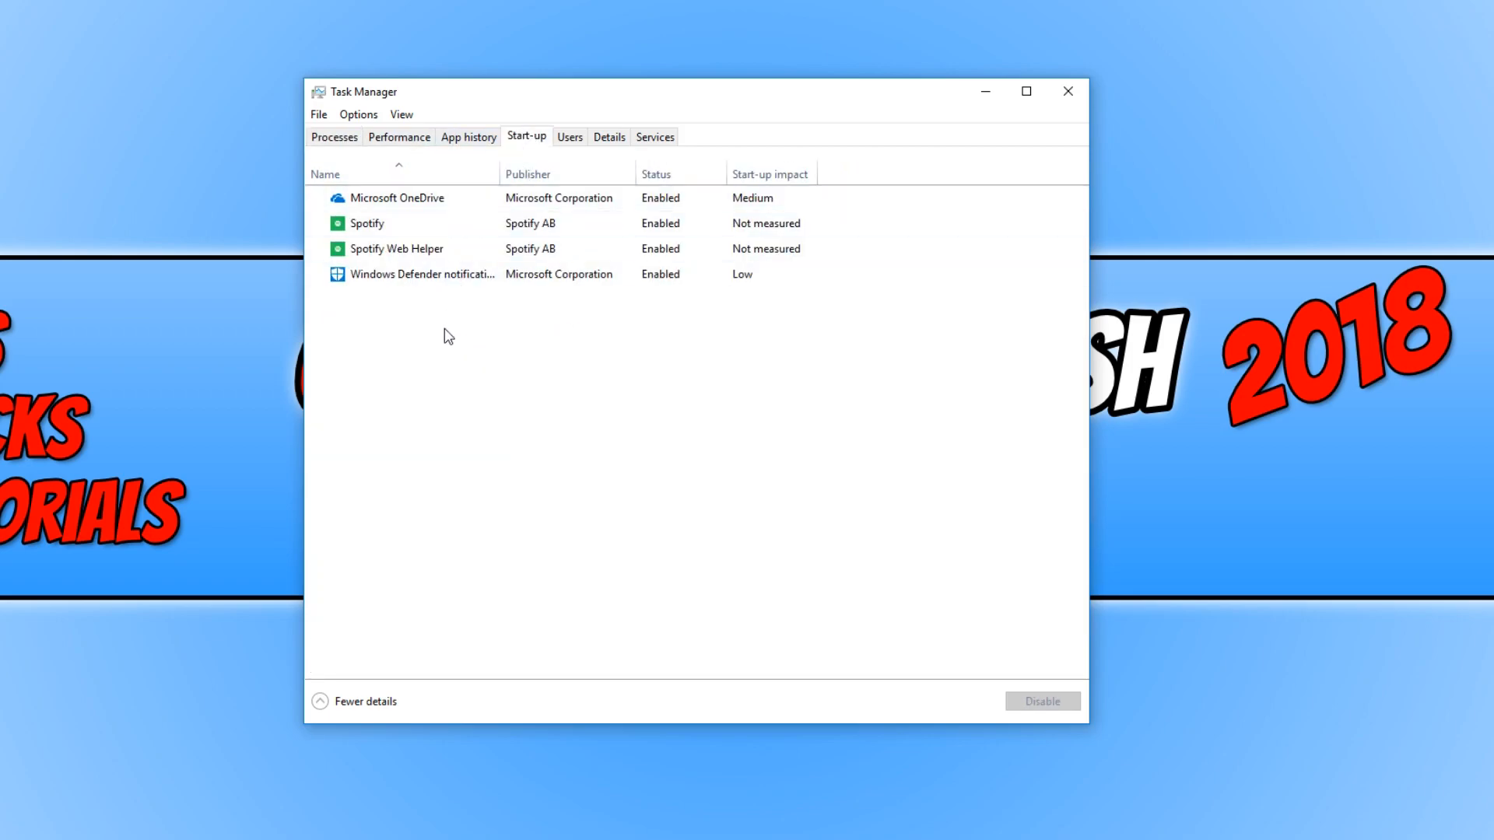
pyautogui.moveTo(458, 448)
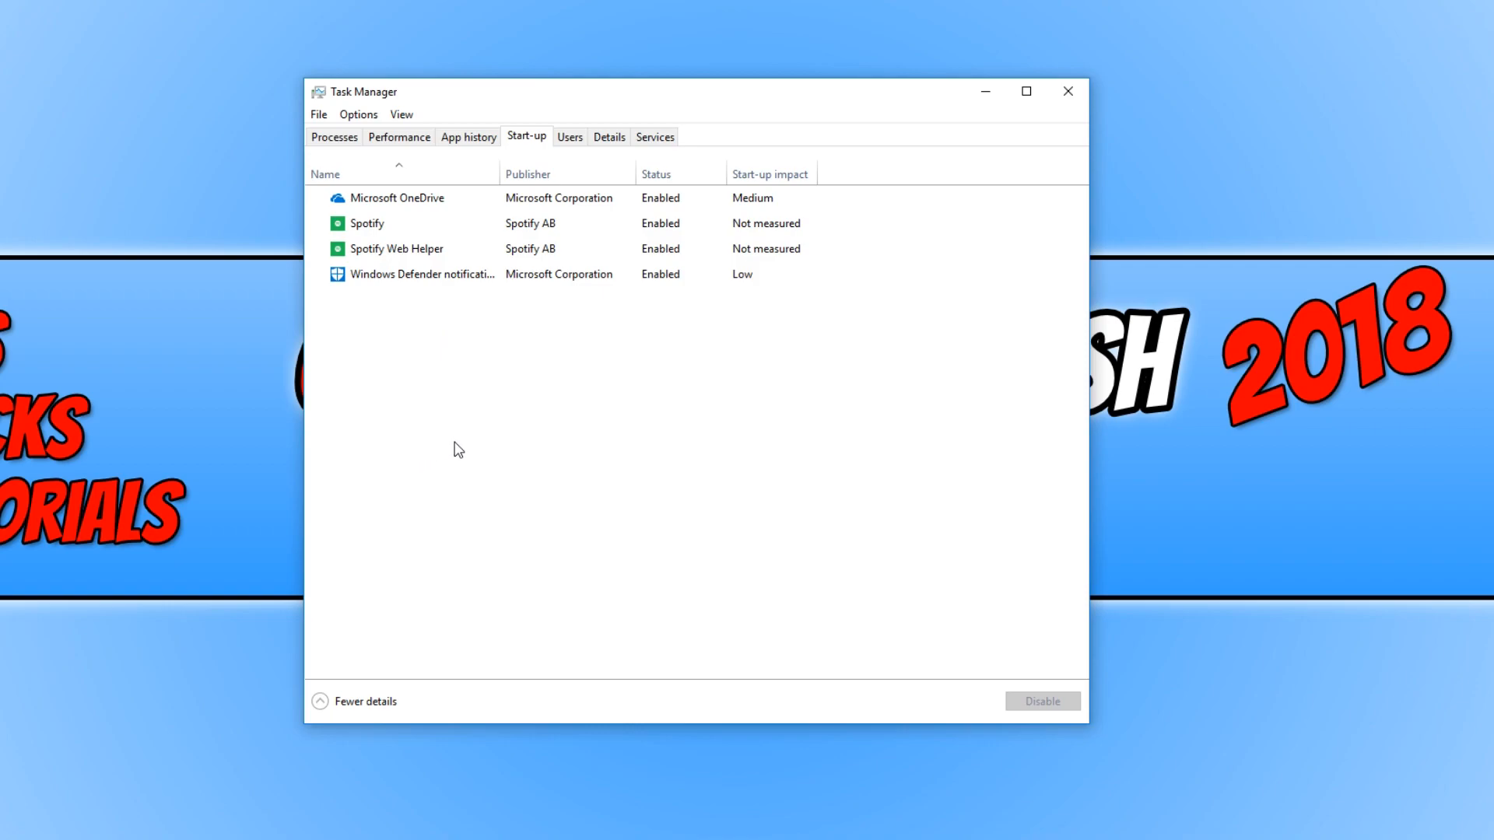
pyautogui.click(418, 197)
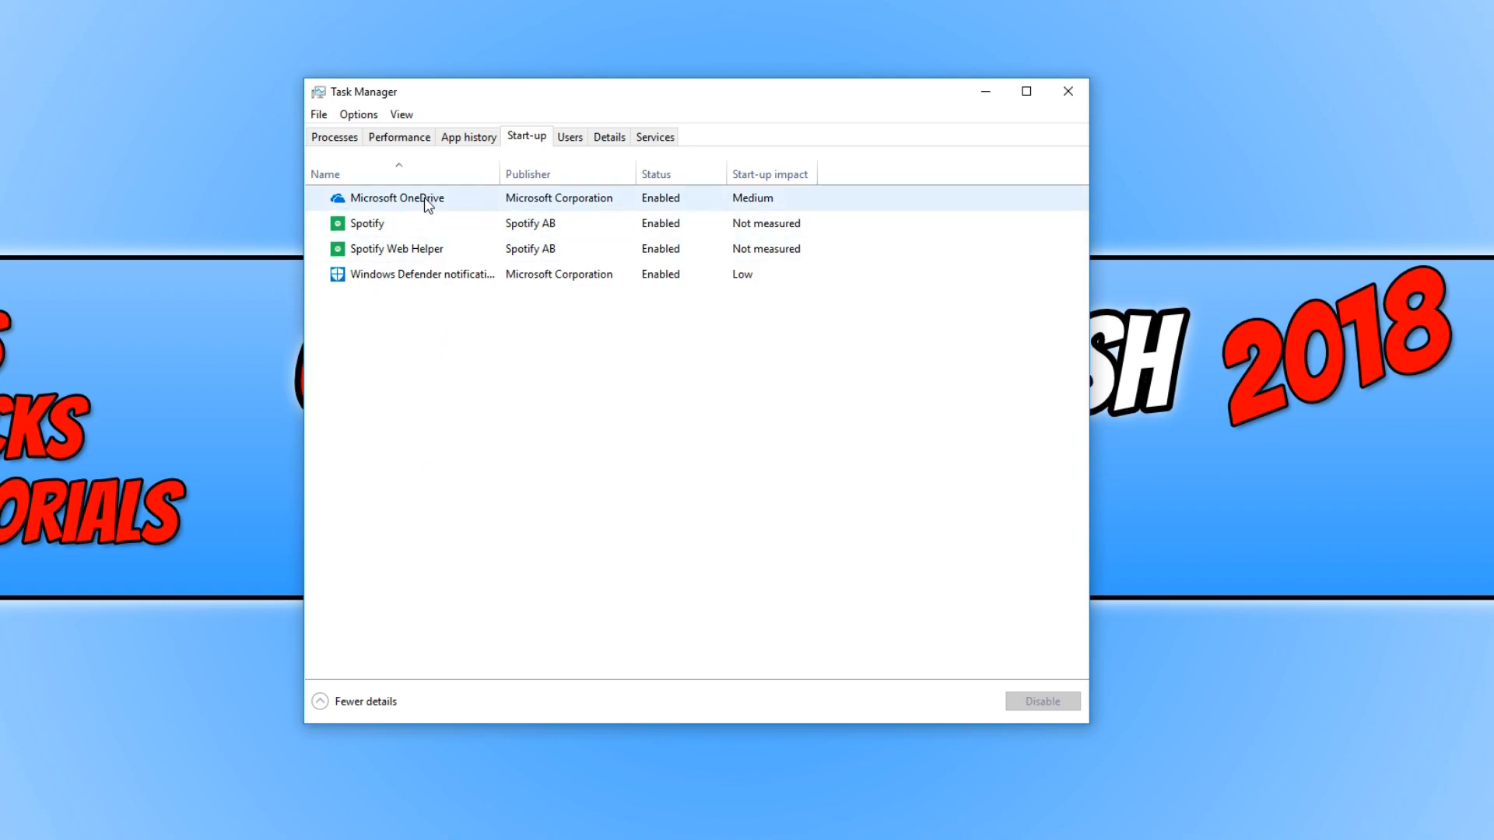
pyautogui.moveTo(442, 215)
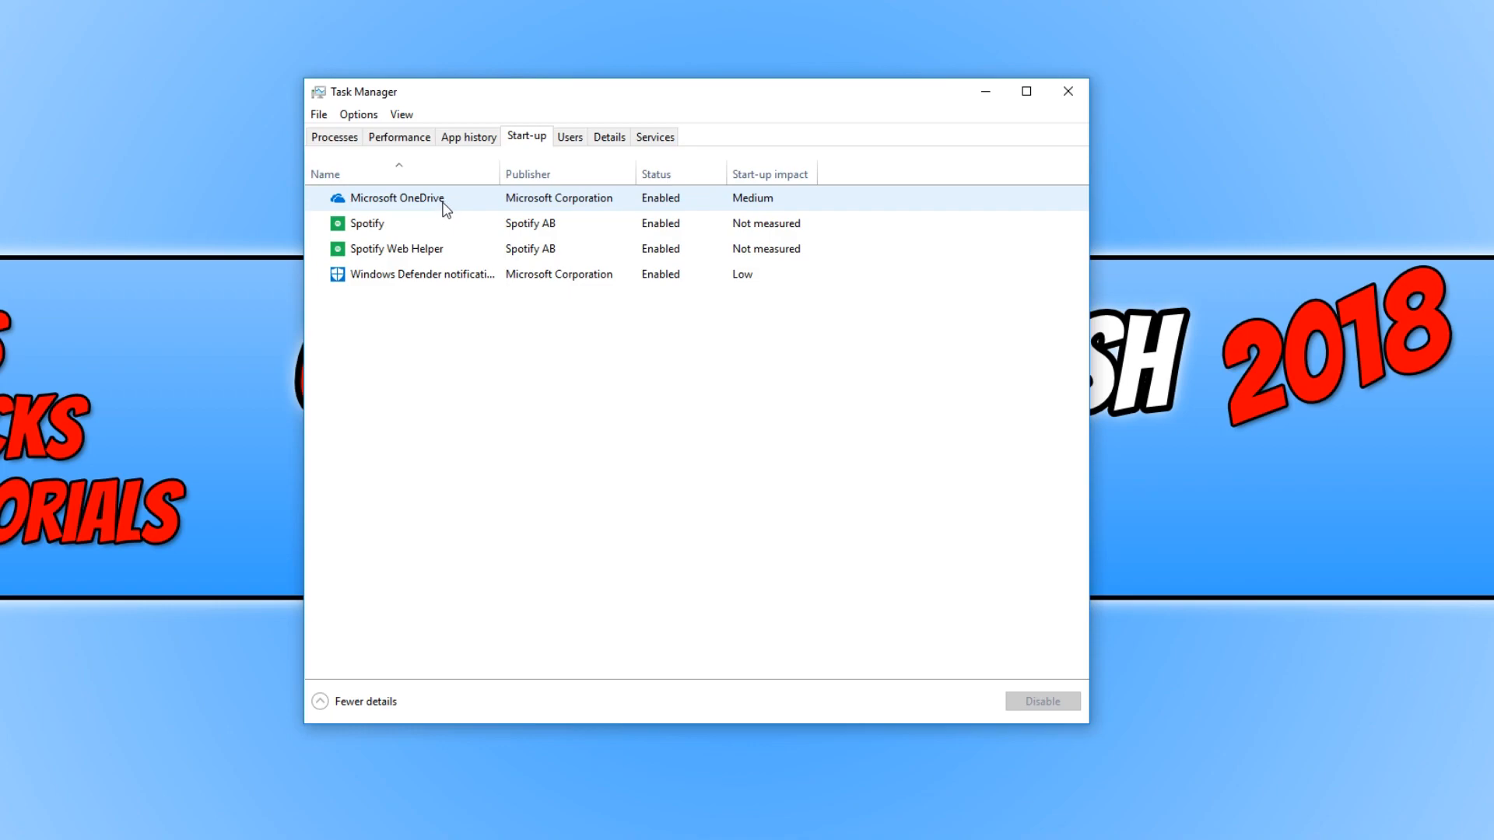
pyautogui.click(422, 200)
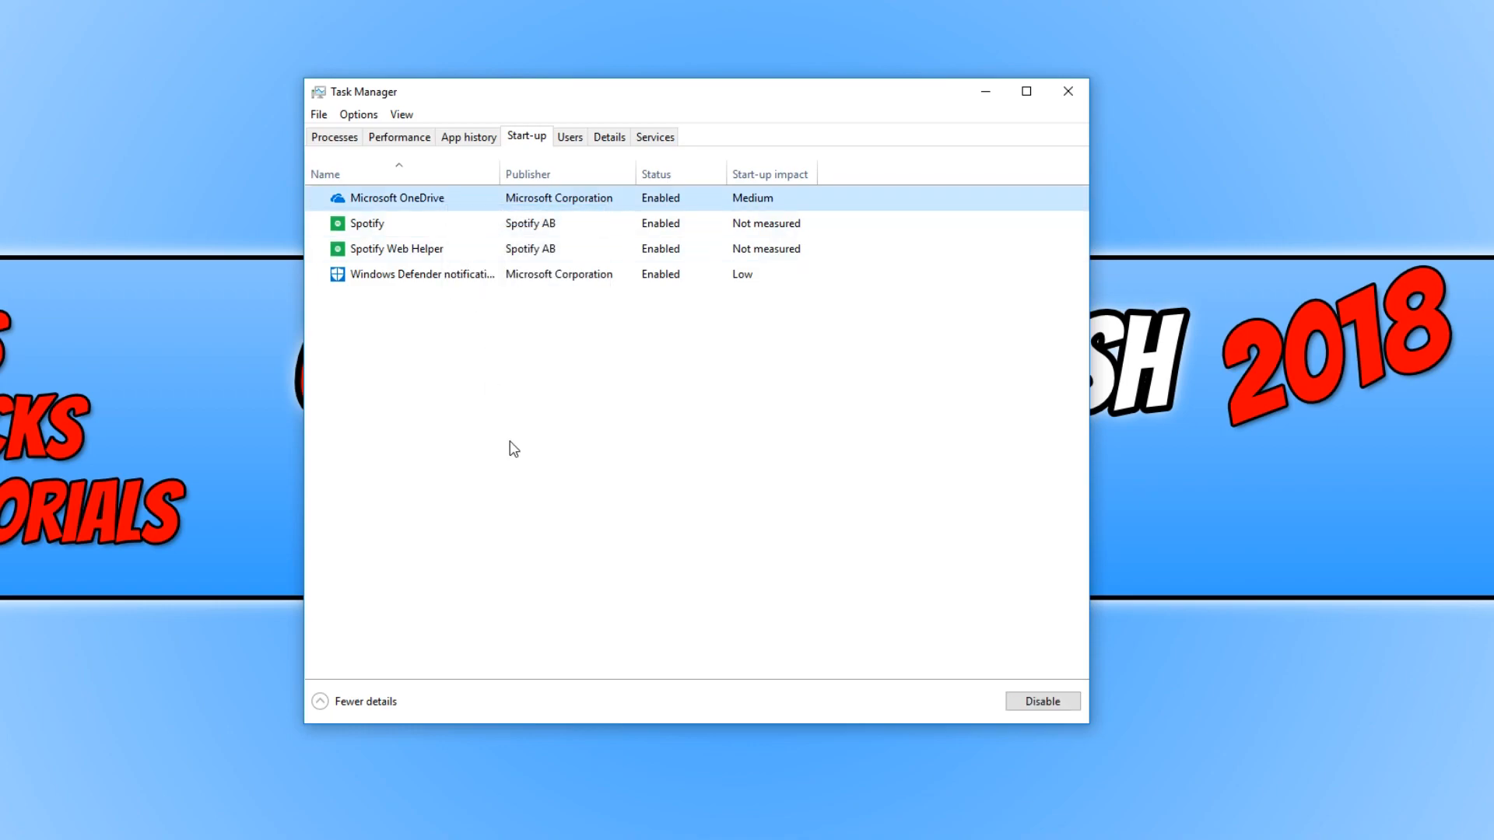
pyautogui.click(1043, 700)
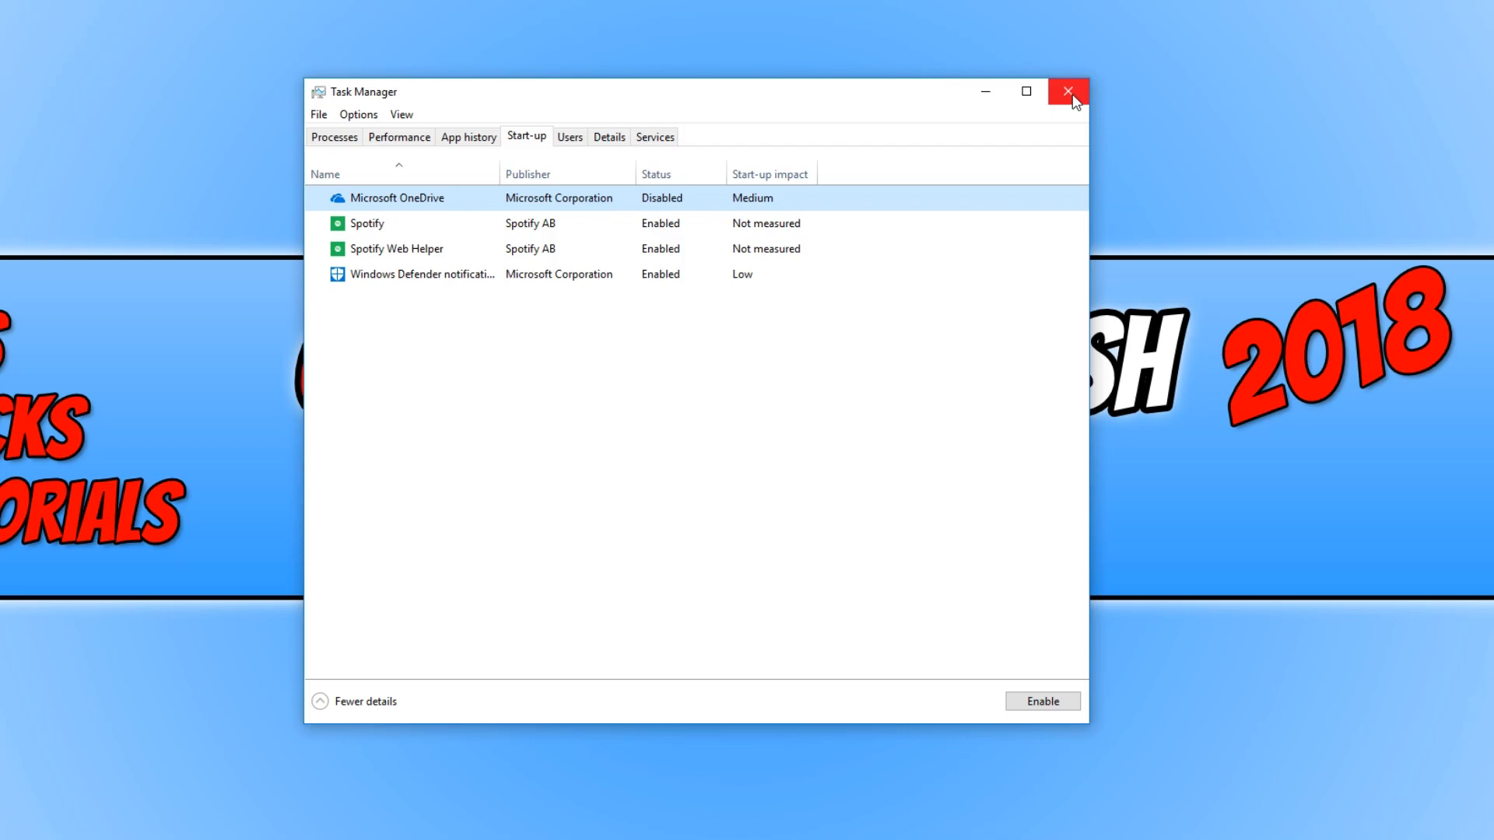
pyautogui.click(1063, 90)
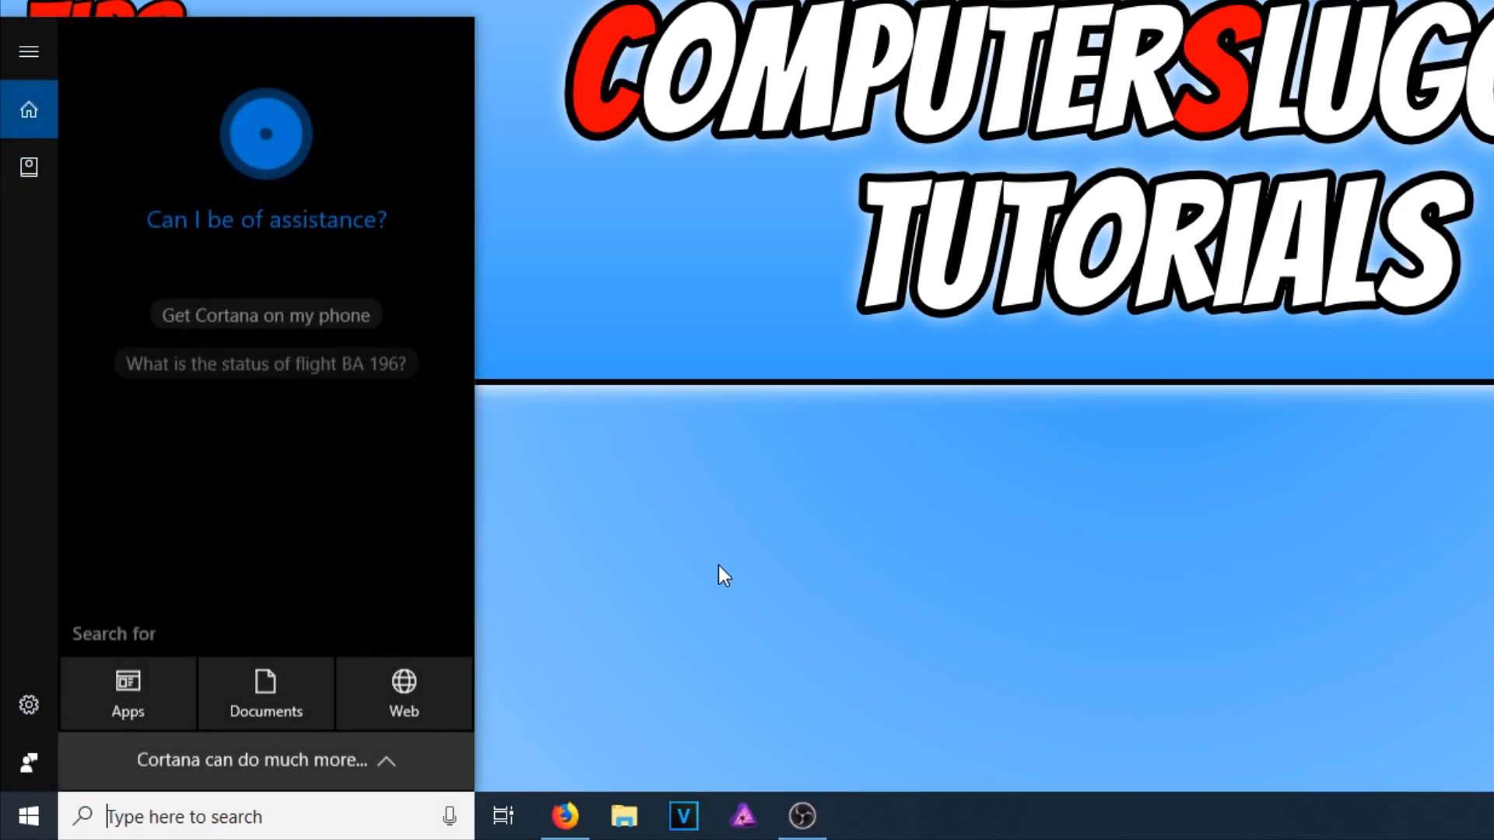
# Search msconfig to launch System Configuration and show its Services list.
pyautogui.write('msconfi')
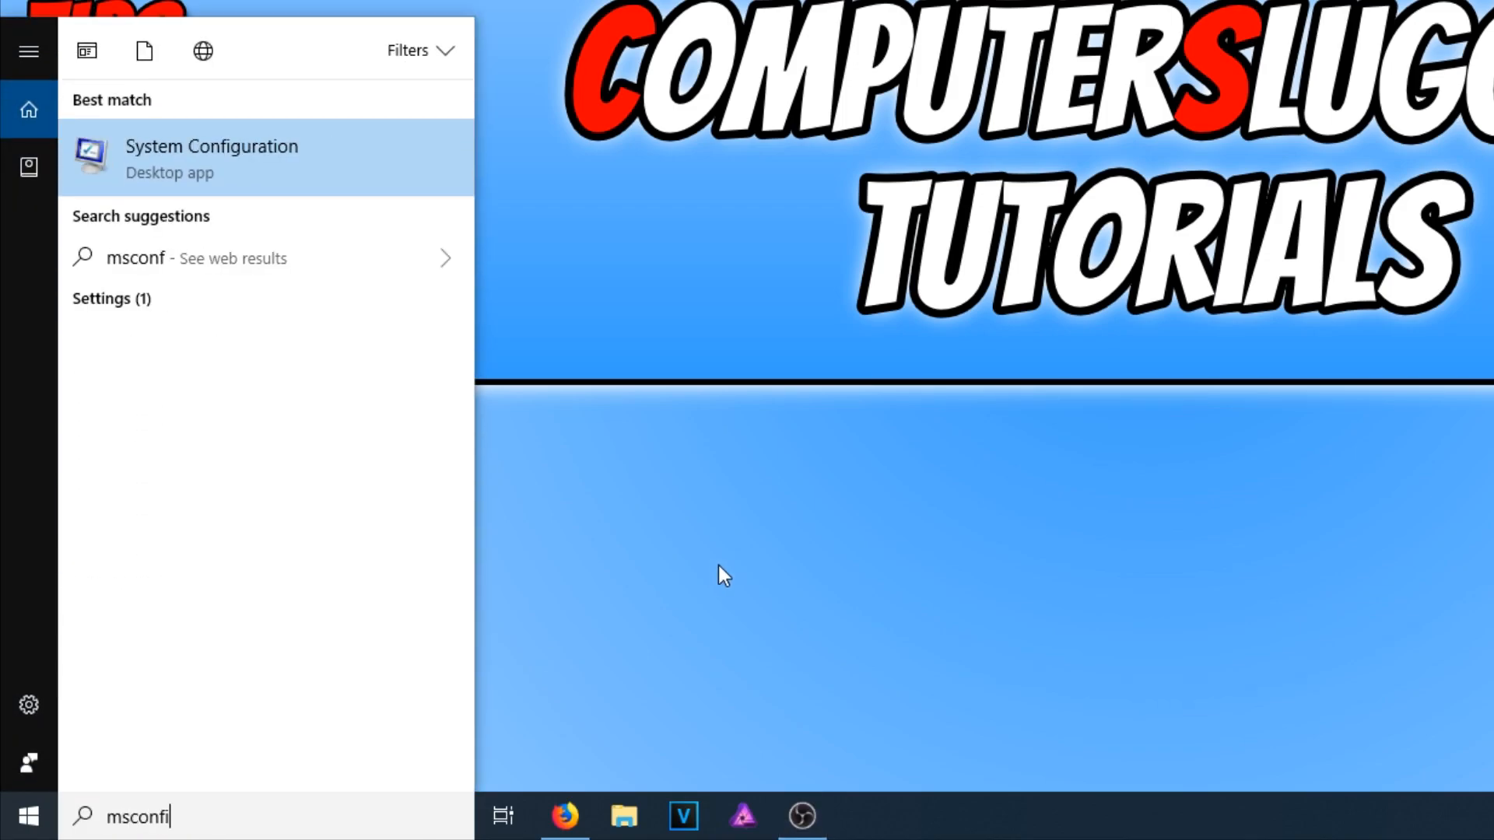
pyautogui.write('g')
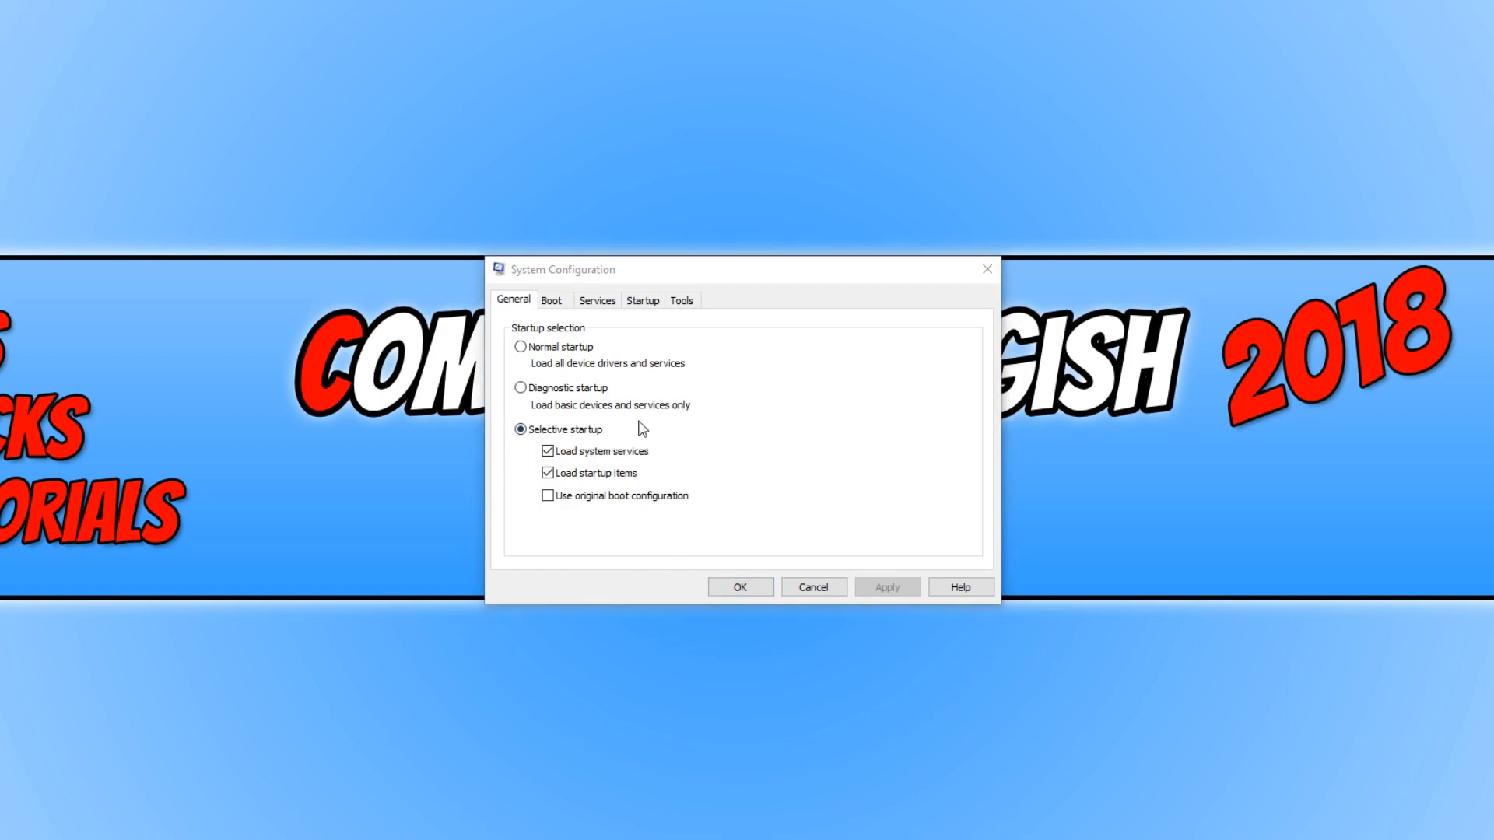
pyautogui.click(598, 301)
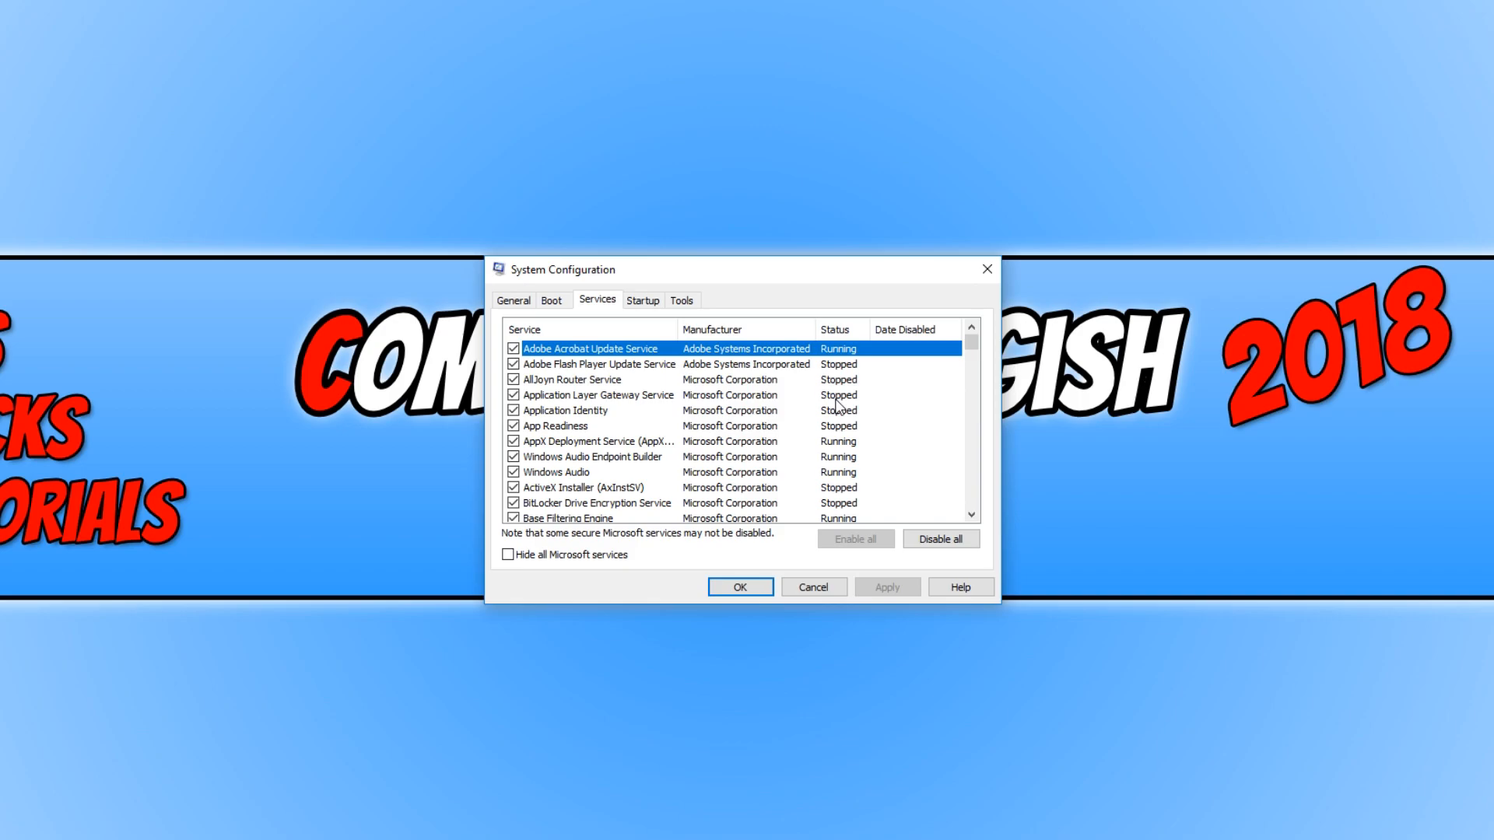
pyautogui.moveTo(872, 406)
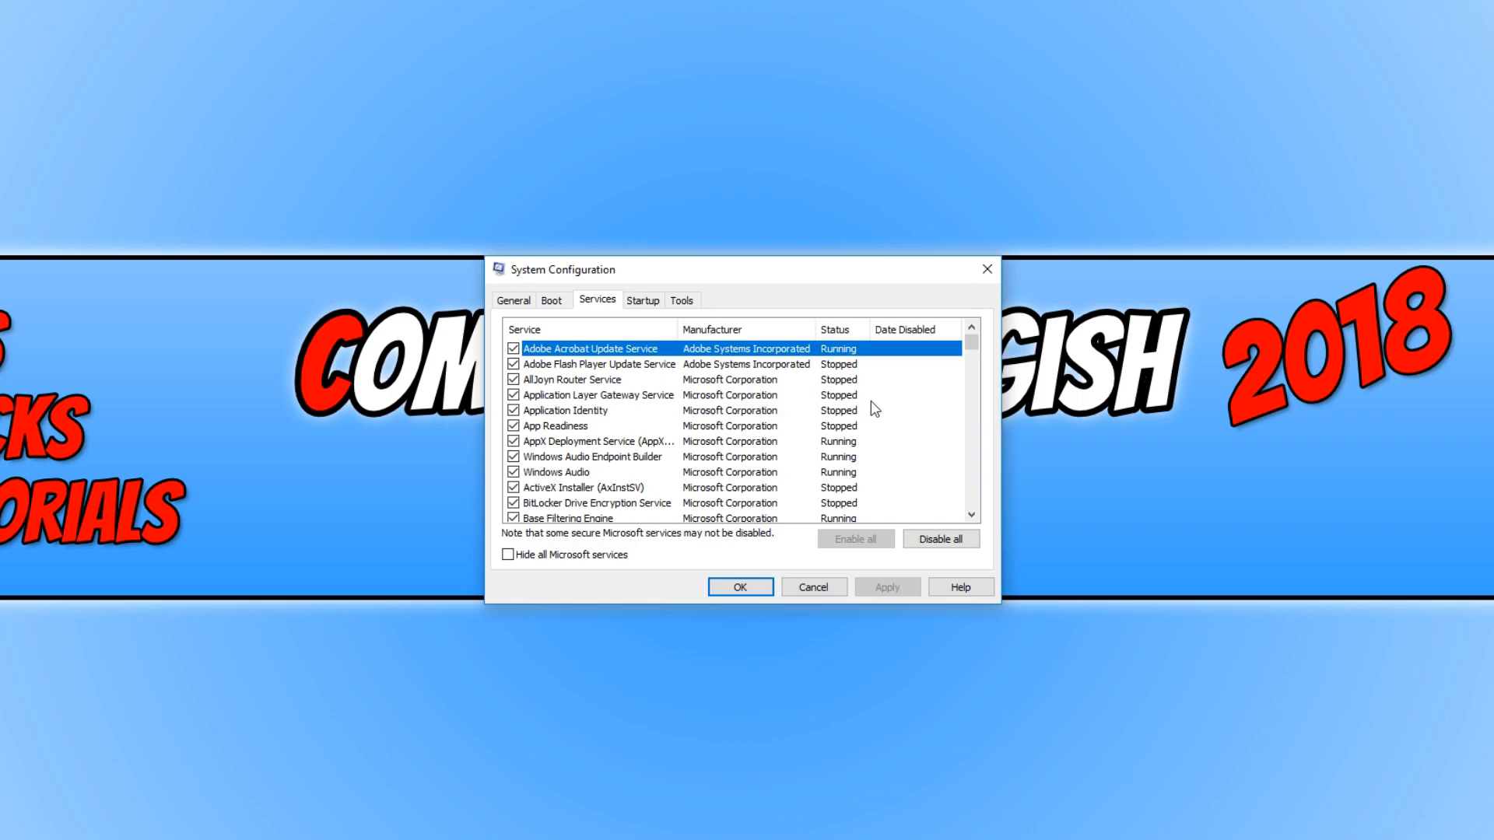
pyautogui.moveTo(602, 387)
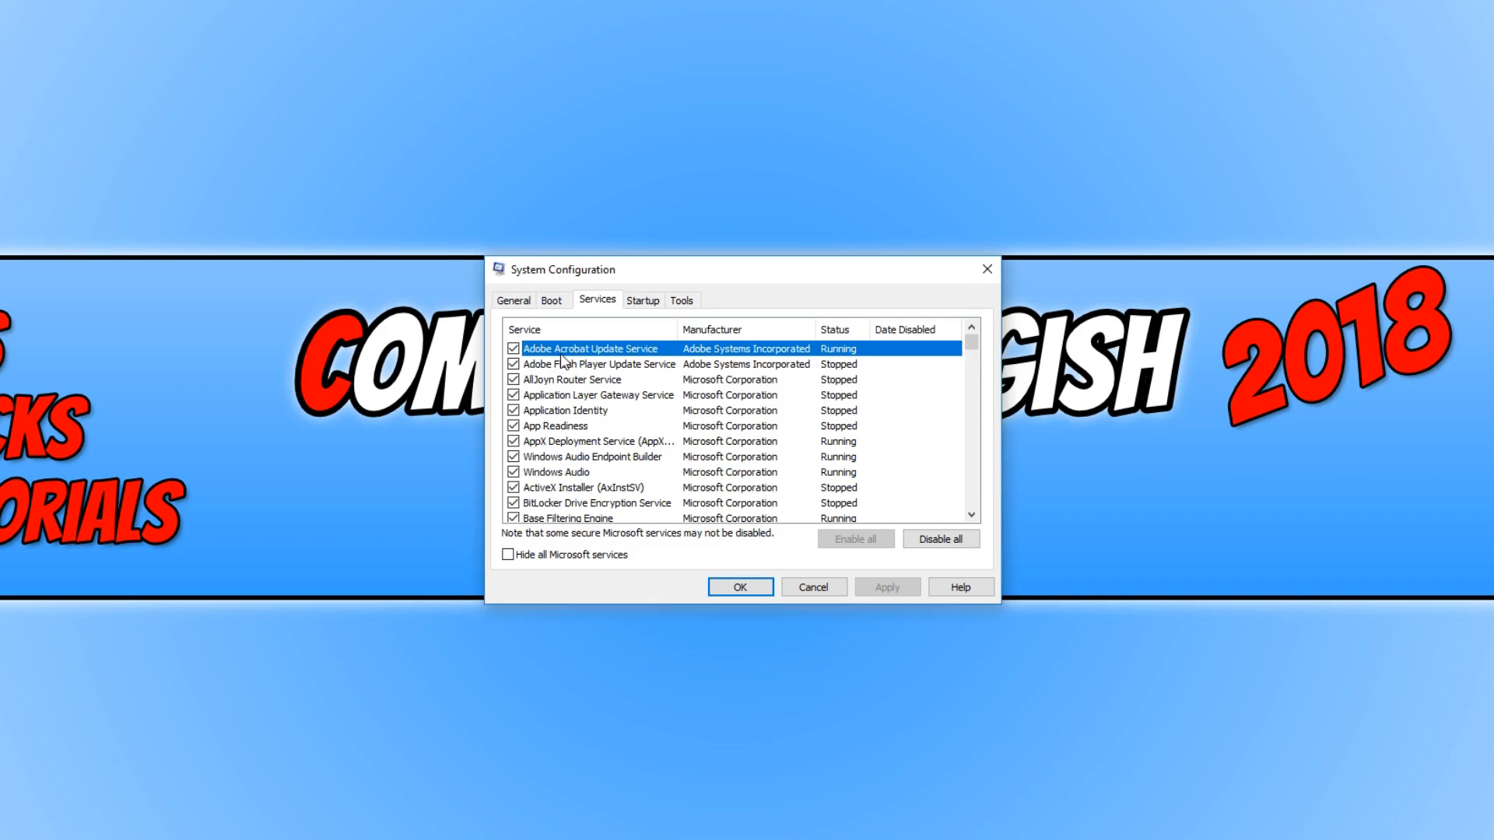
pyautogui.moveTo(654, 374)
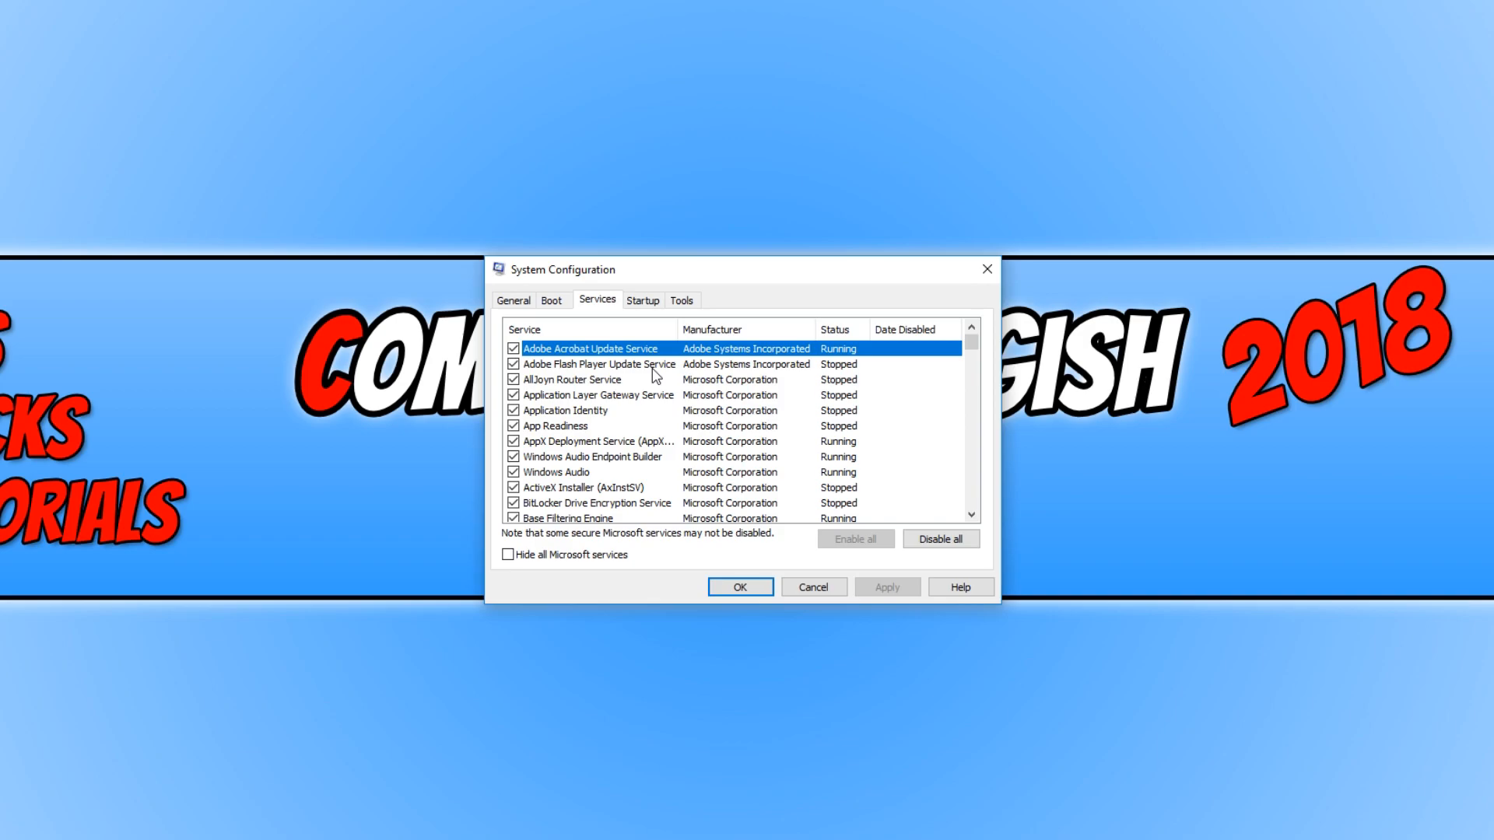
pyautogui.moveTo(585, 378)
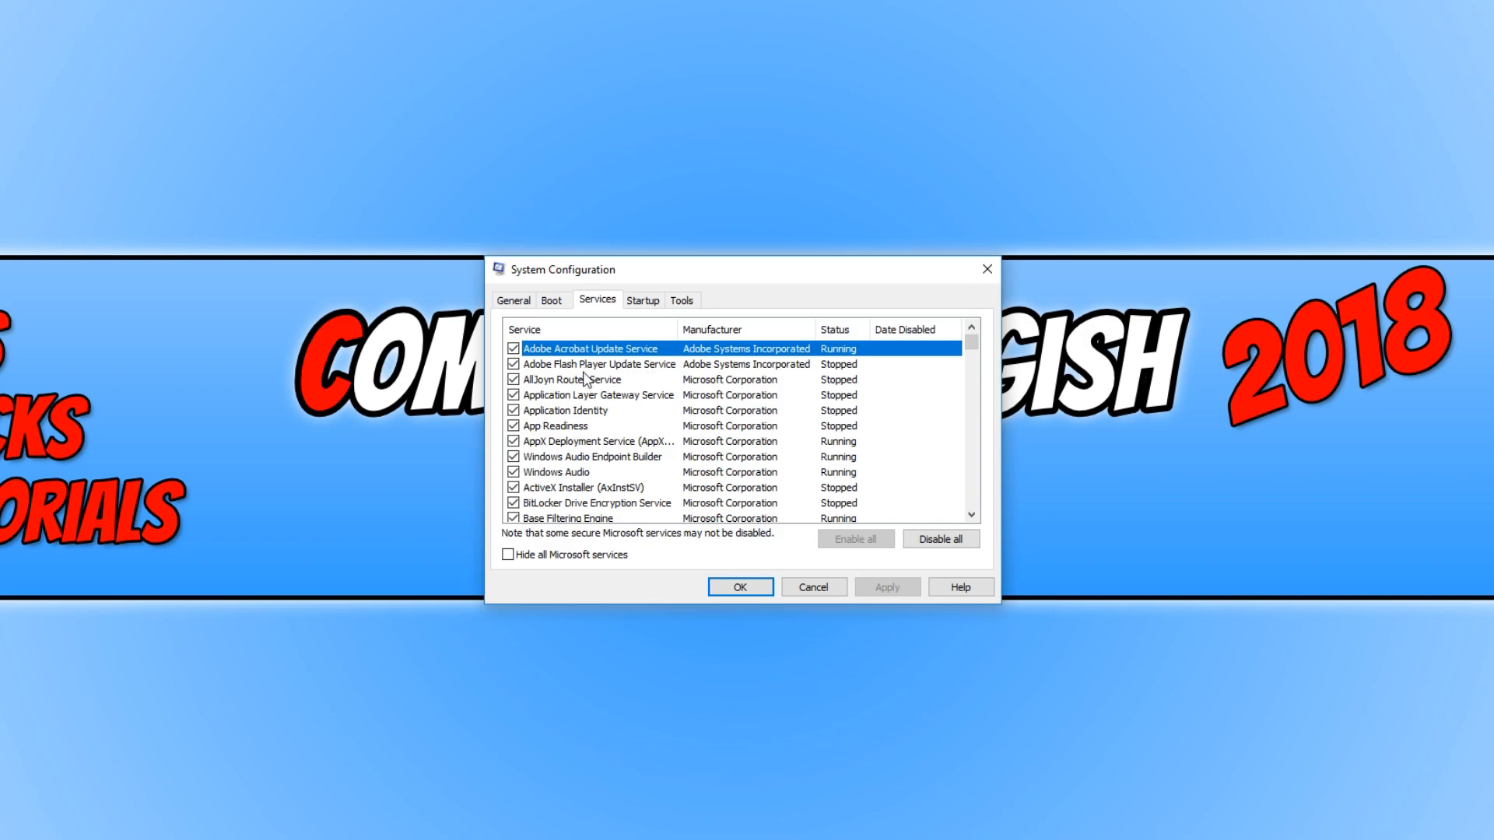
# Uncheck Adobe Acrobat Update Service, confirm with OK, and exit without restart.
pyautogui.click(513, 348)
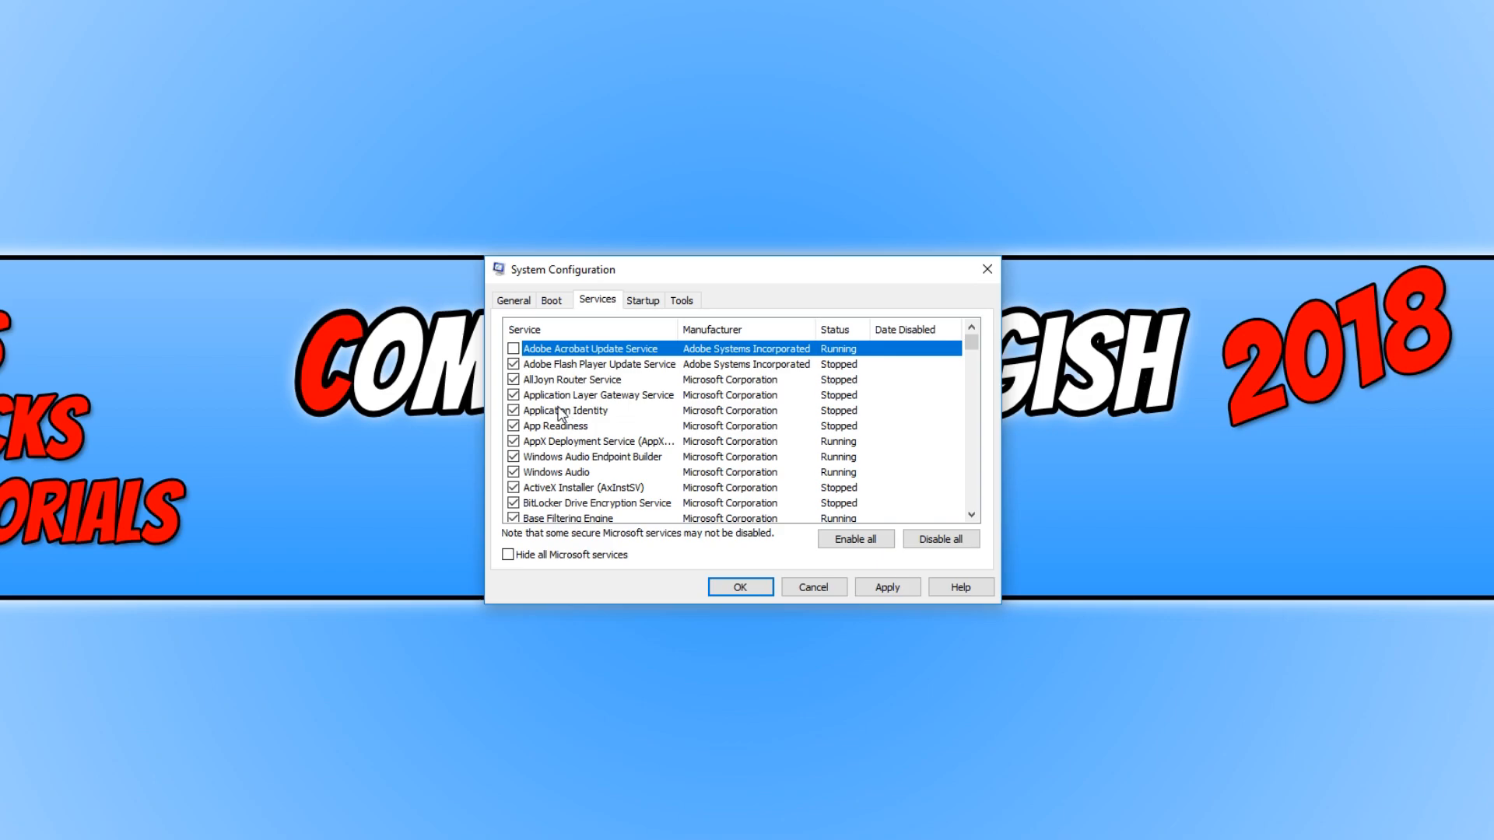
pyautogui.moveTo(567, 425)
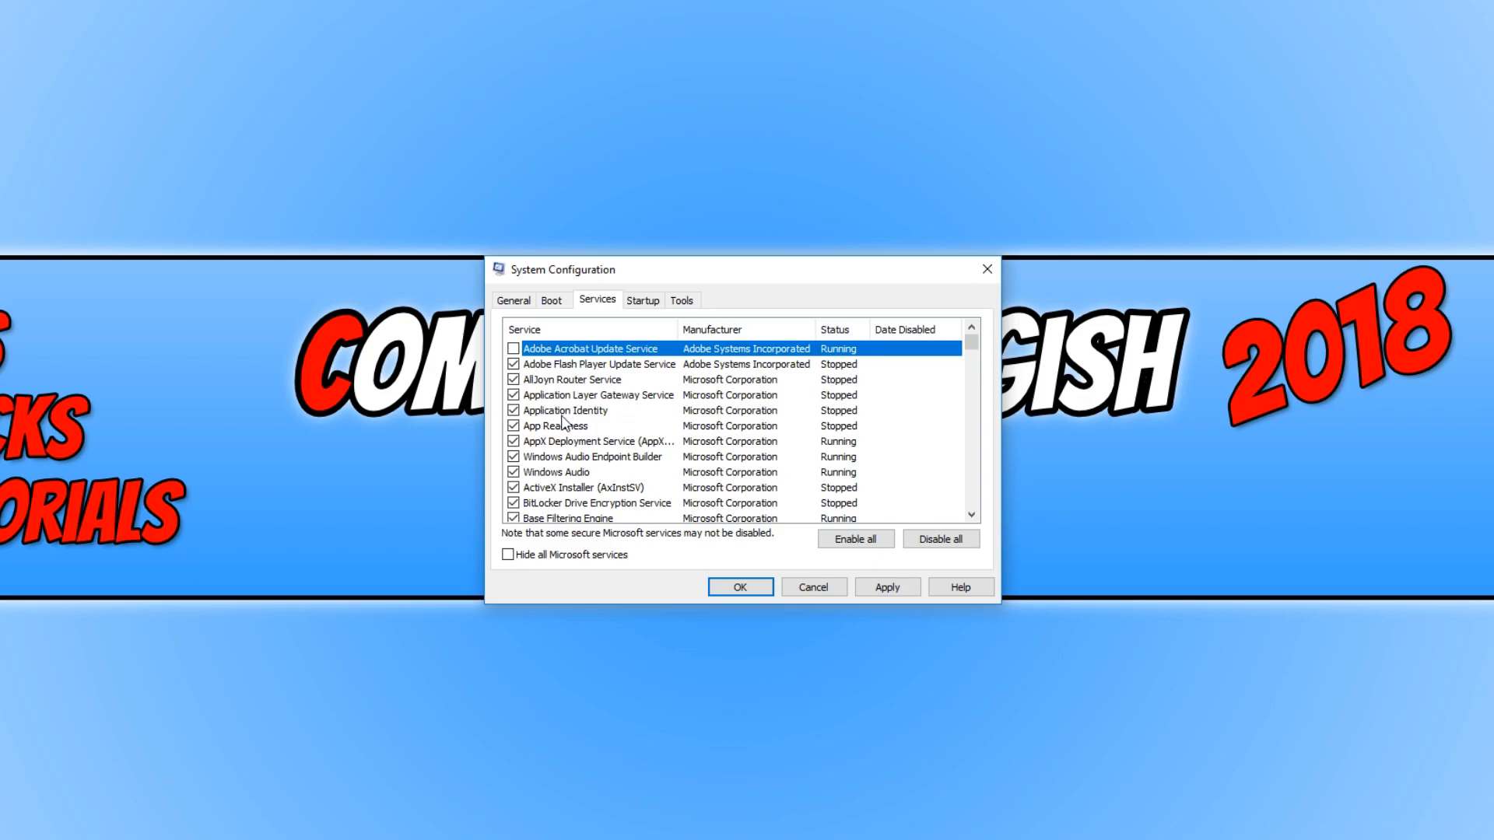
pyautogui.scroll(-3)
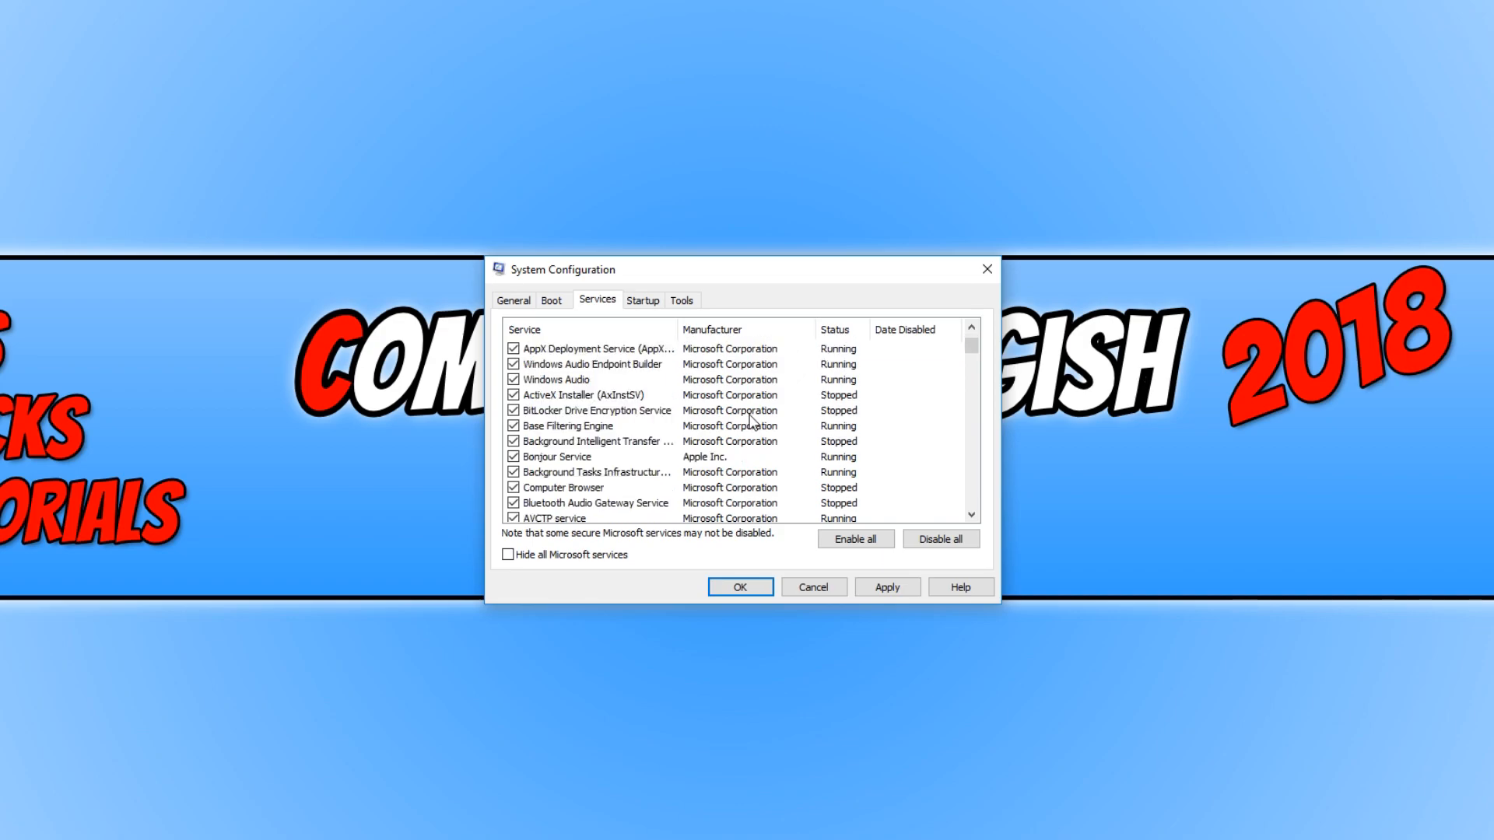
pyautogui.scroll(-3)
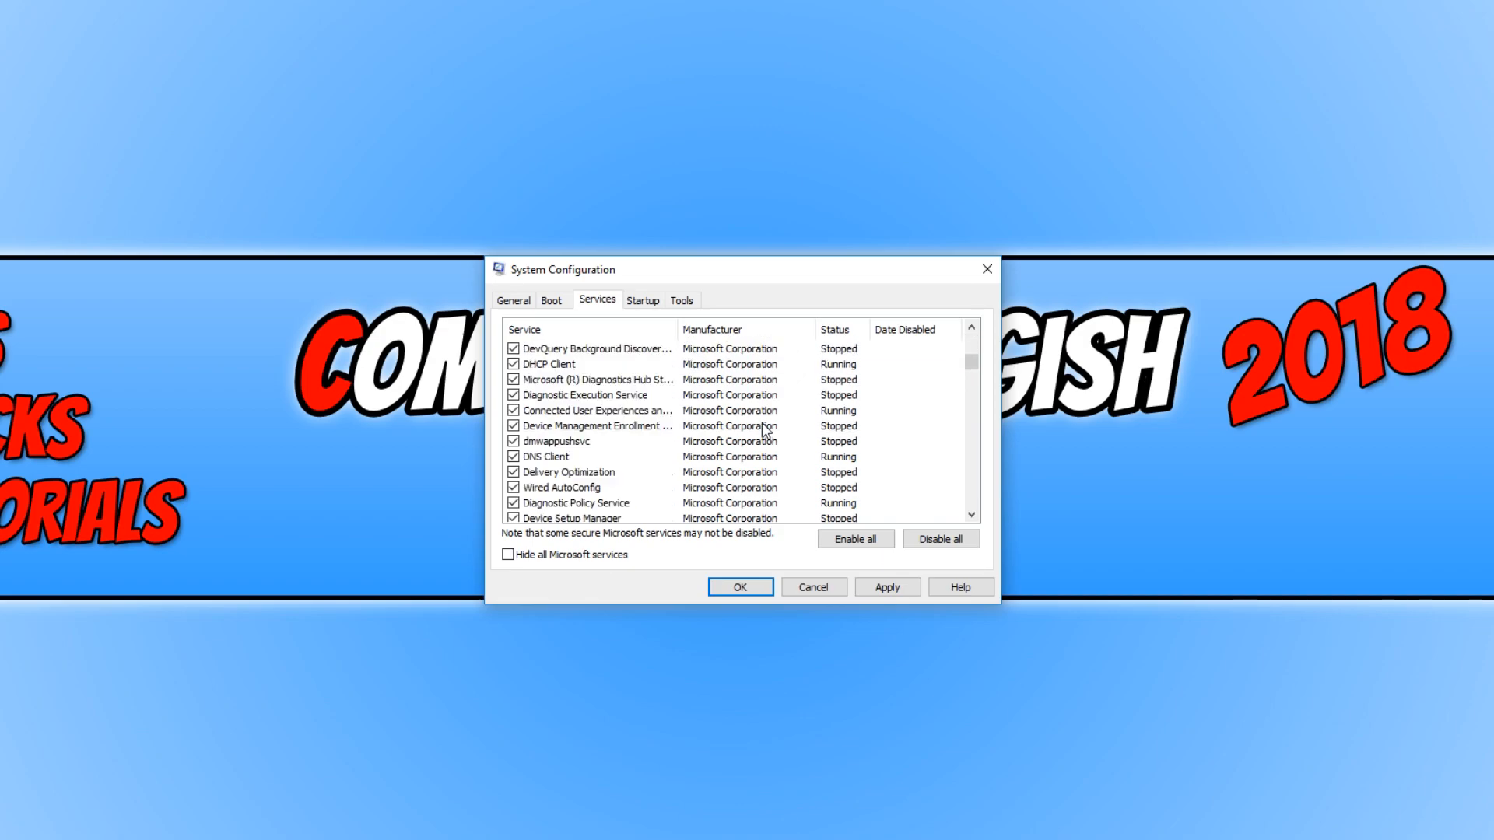
pyautogui.scroll(-3)
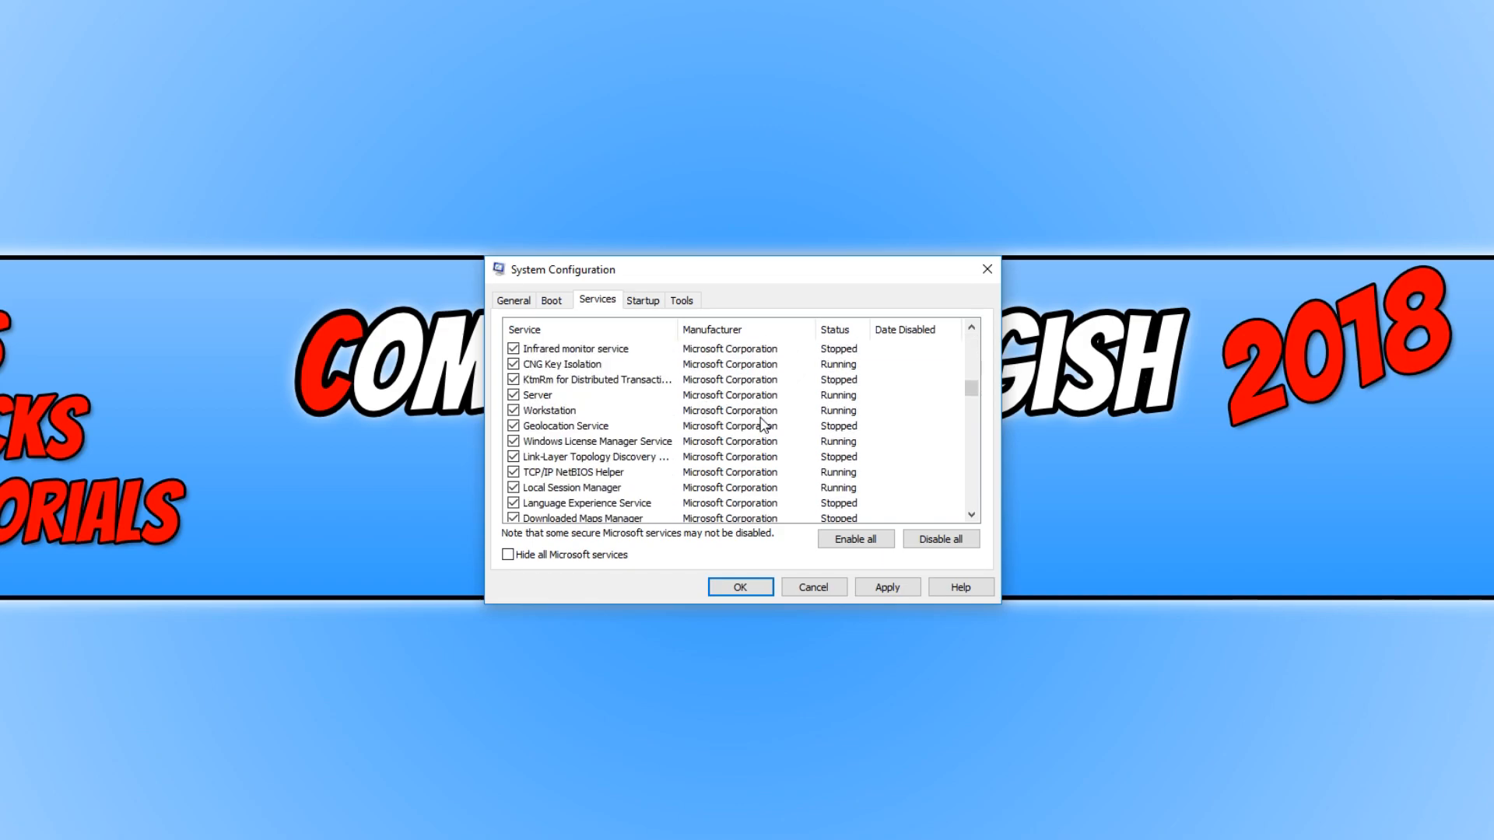
pyautogui.scroll(-3)
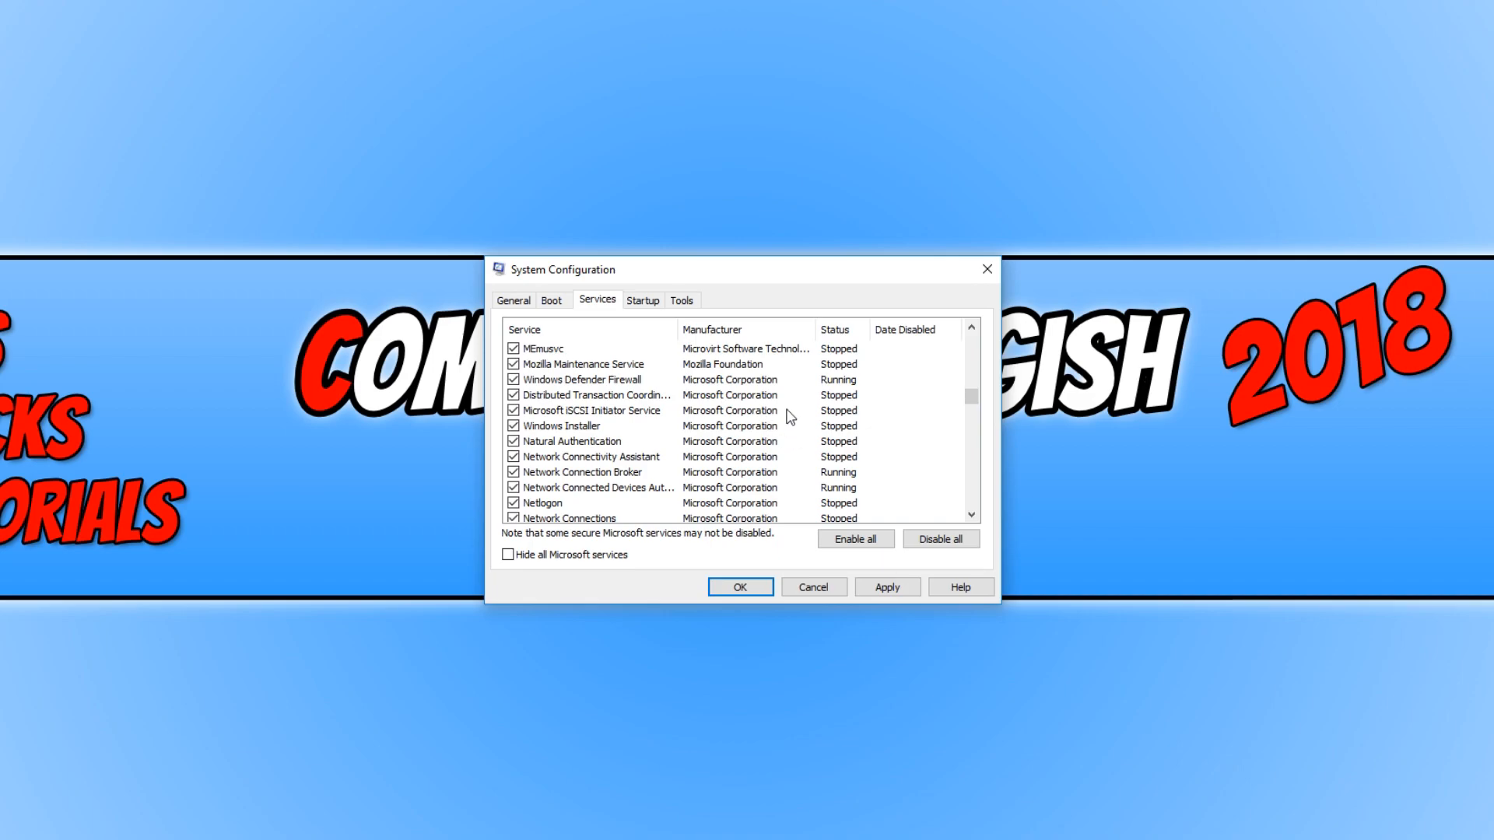
pyautogui.click(741, 587)
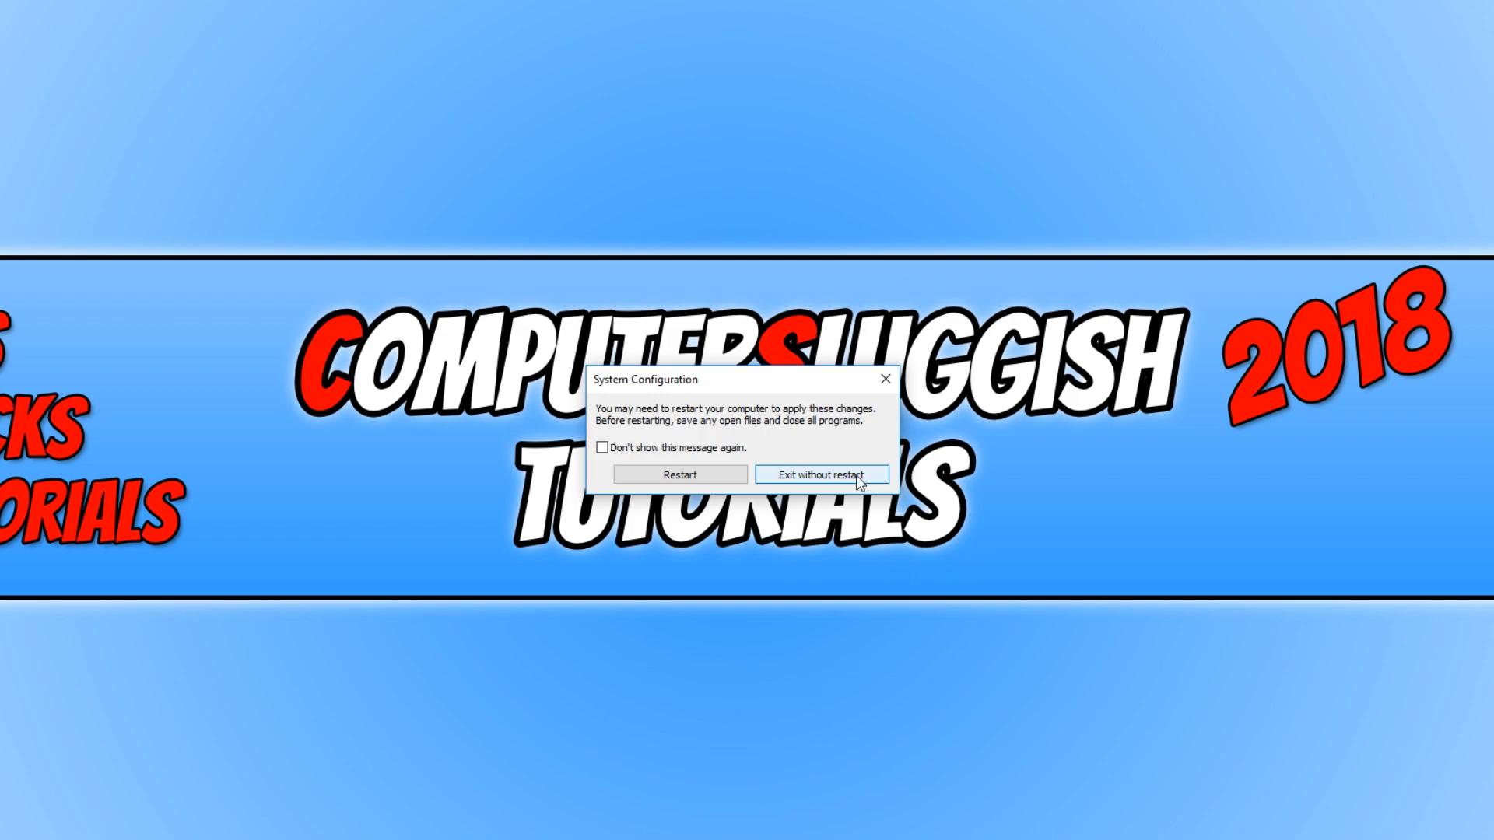
pyautogui.click(821, 475)
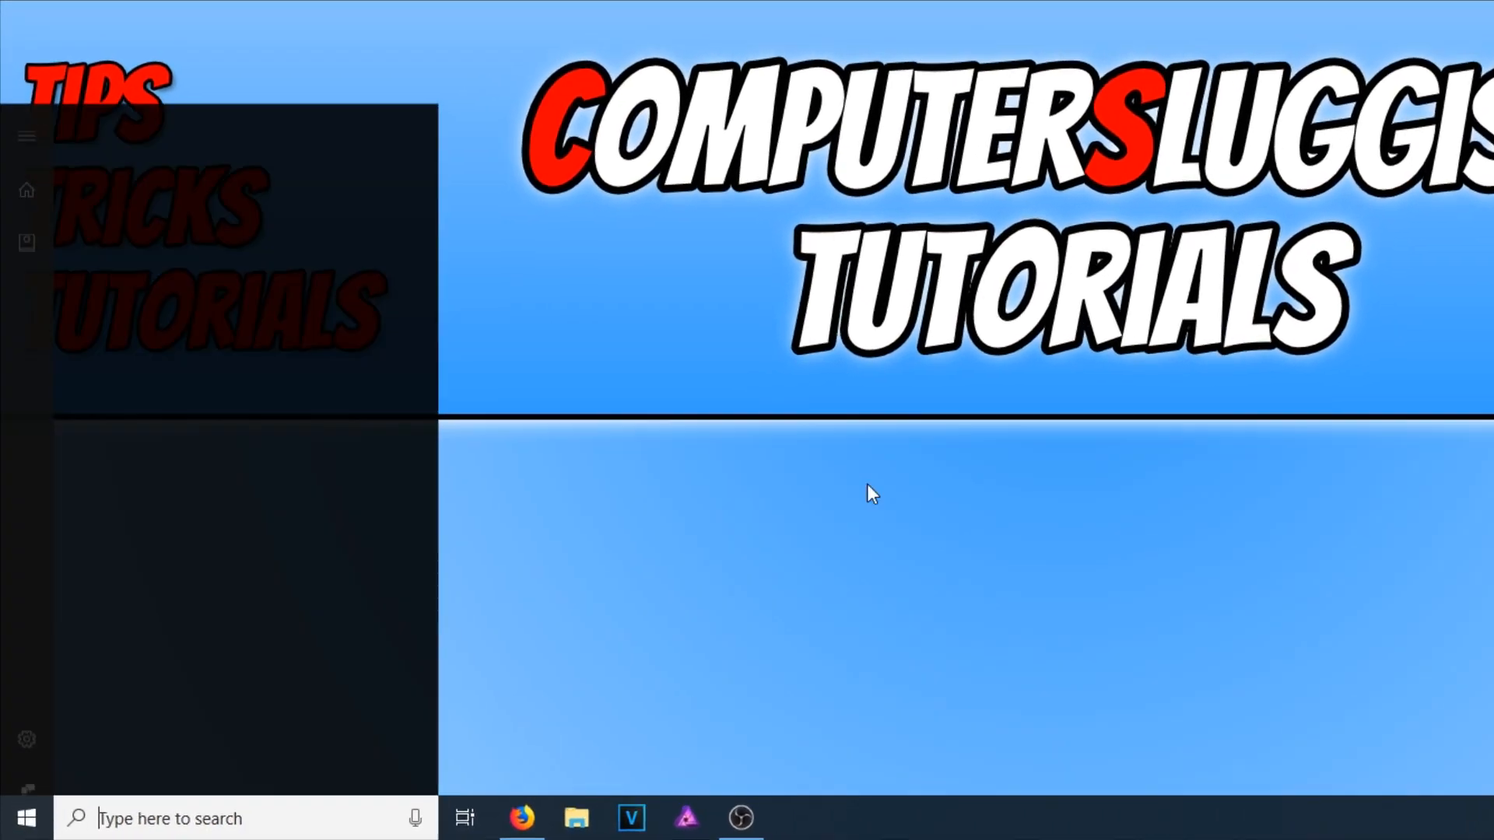
# Search 'advan' and open View advanced system settings.
pyautogui.write('advan')
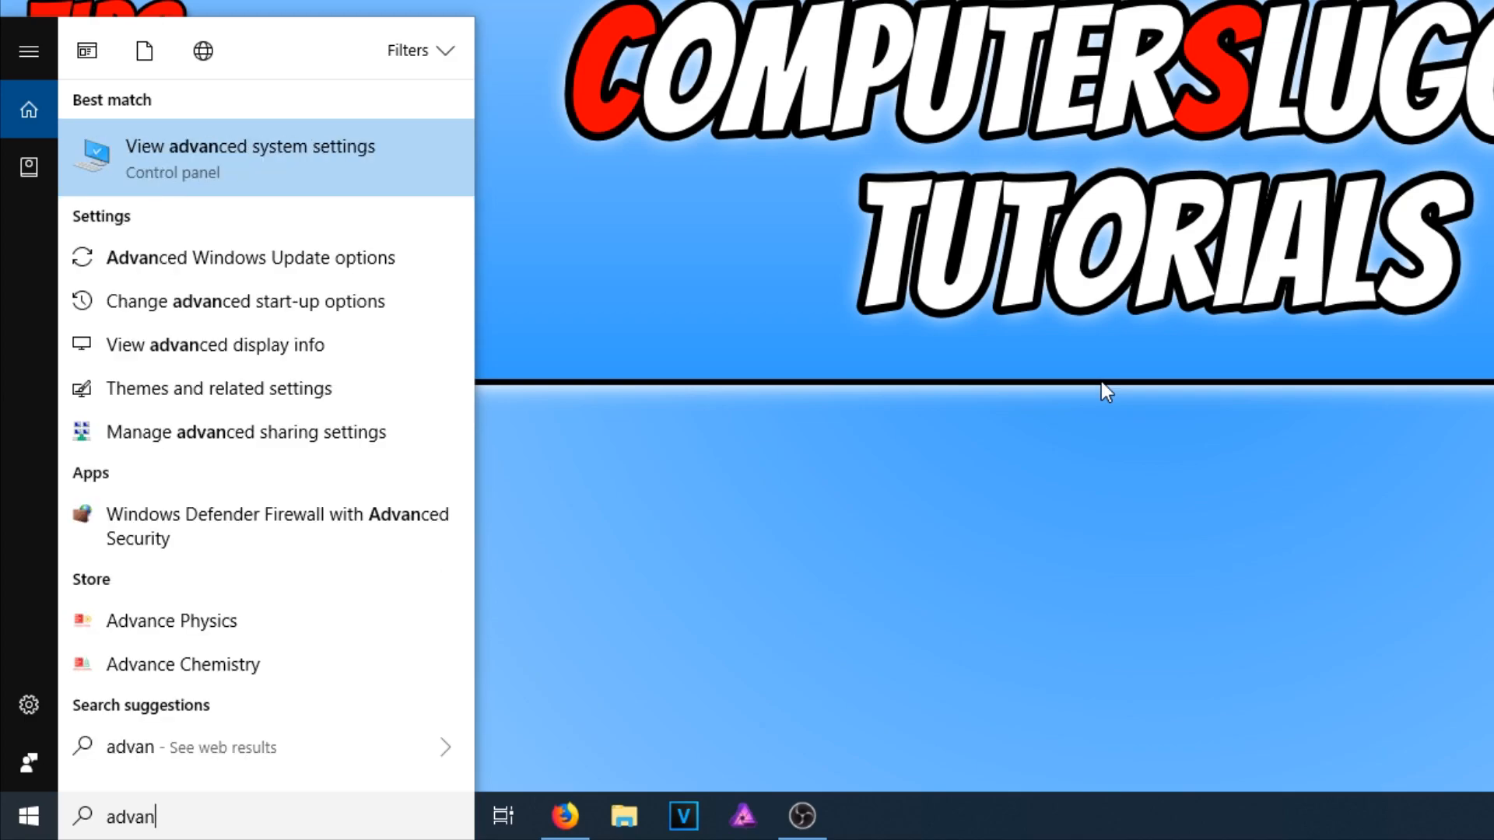
pyautogui.moveTo(246, 176)
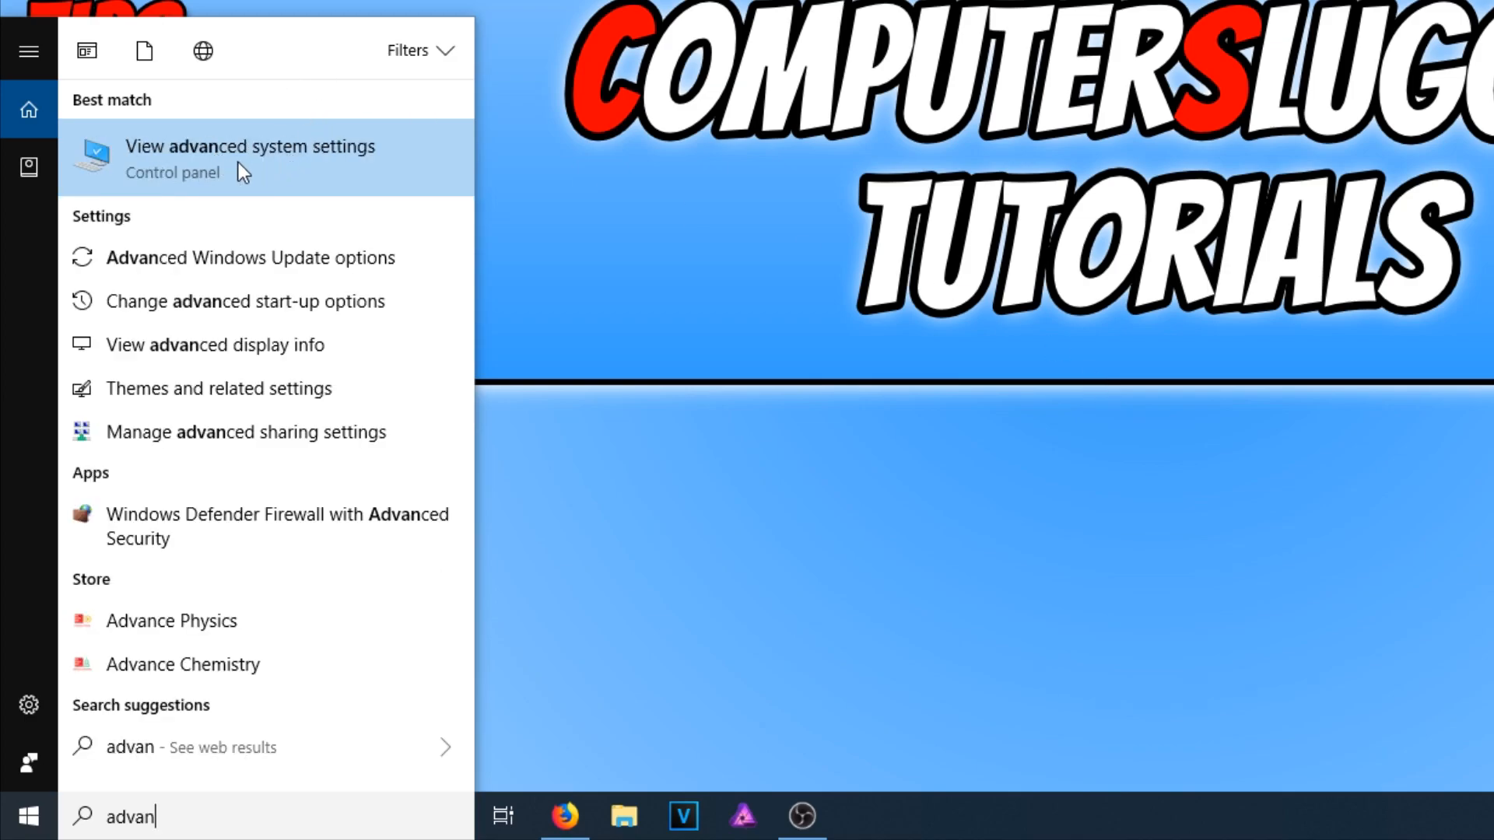
pyautogui.click(249, 155)
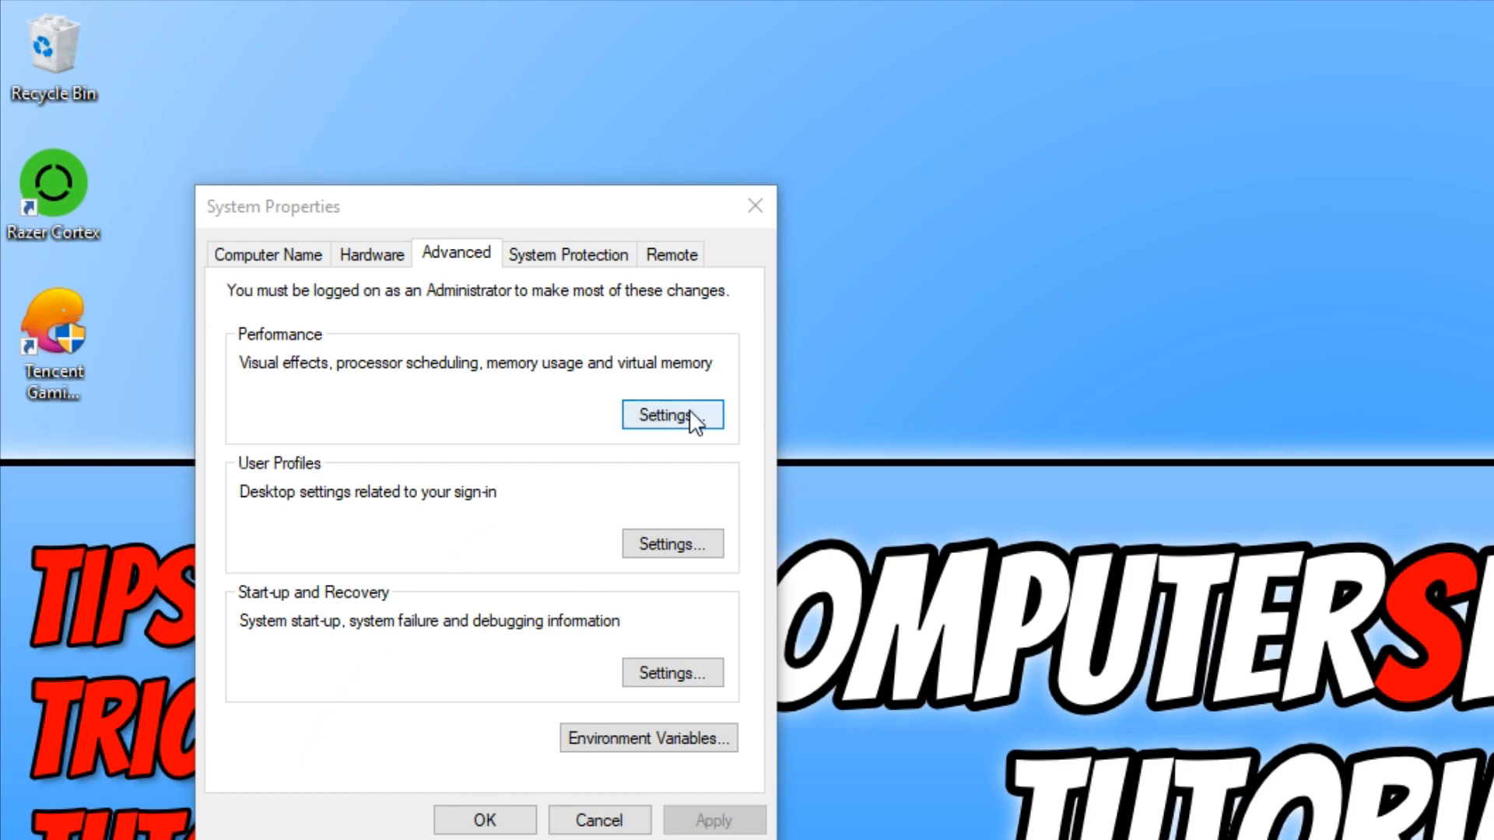
# In Performance Options, choose 'Adjust for best performance' and confirm with OK.
pyautogui.click(672, 413)
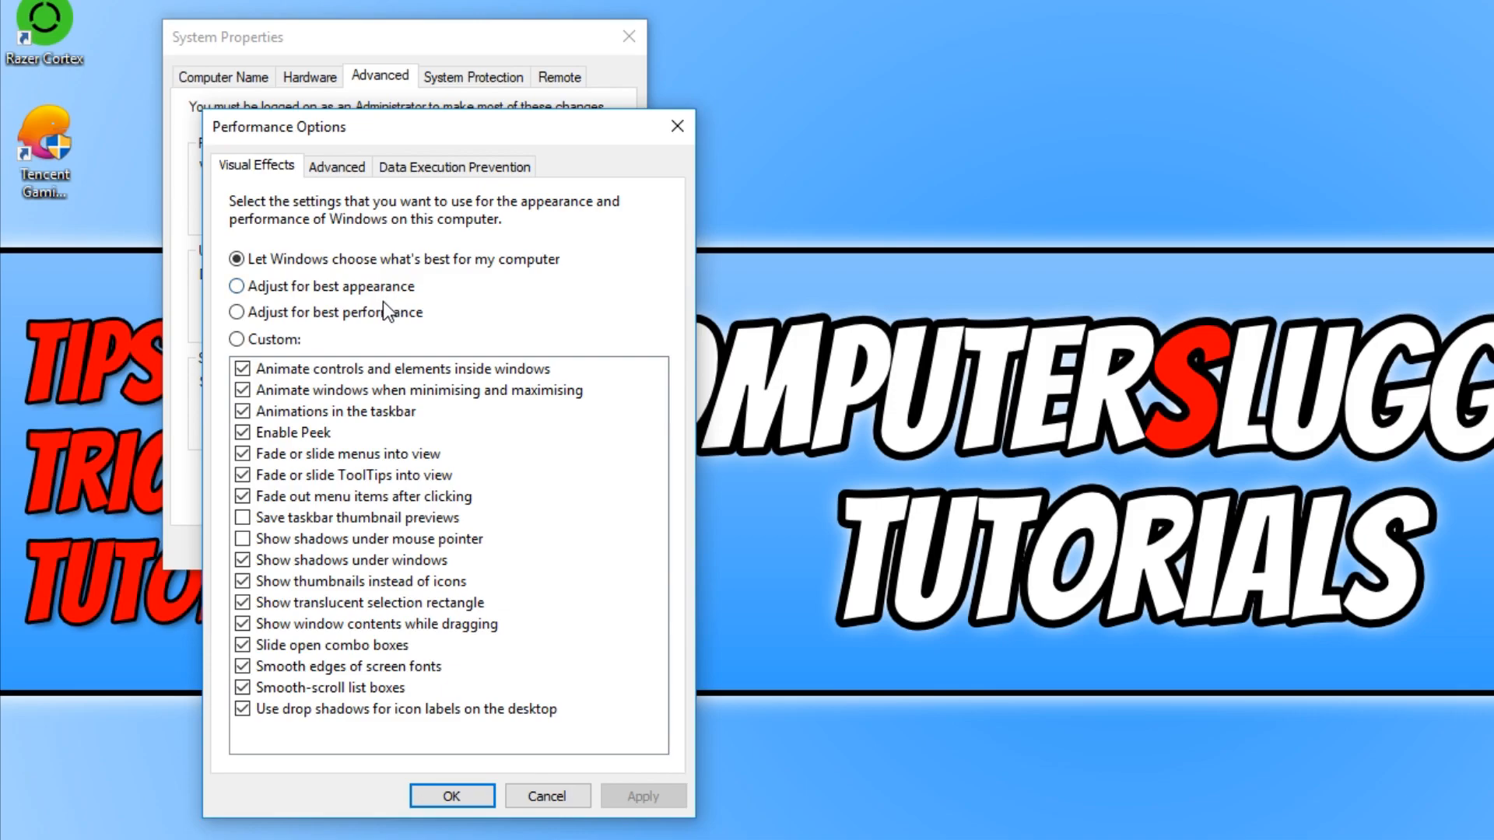
pyautogui.click(236, 311)
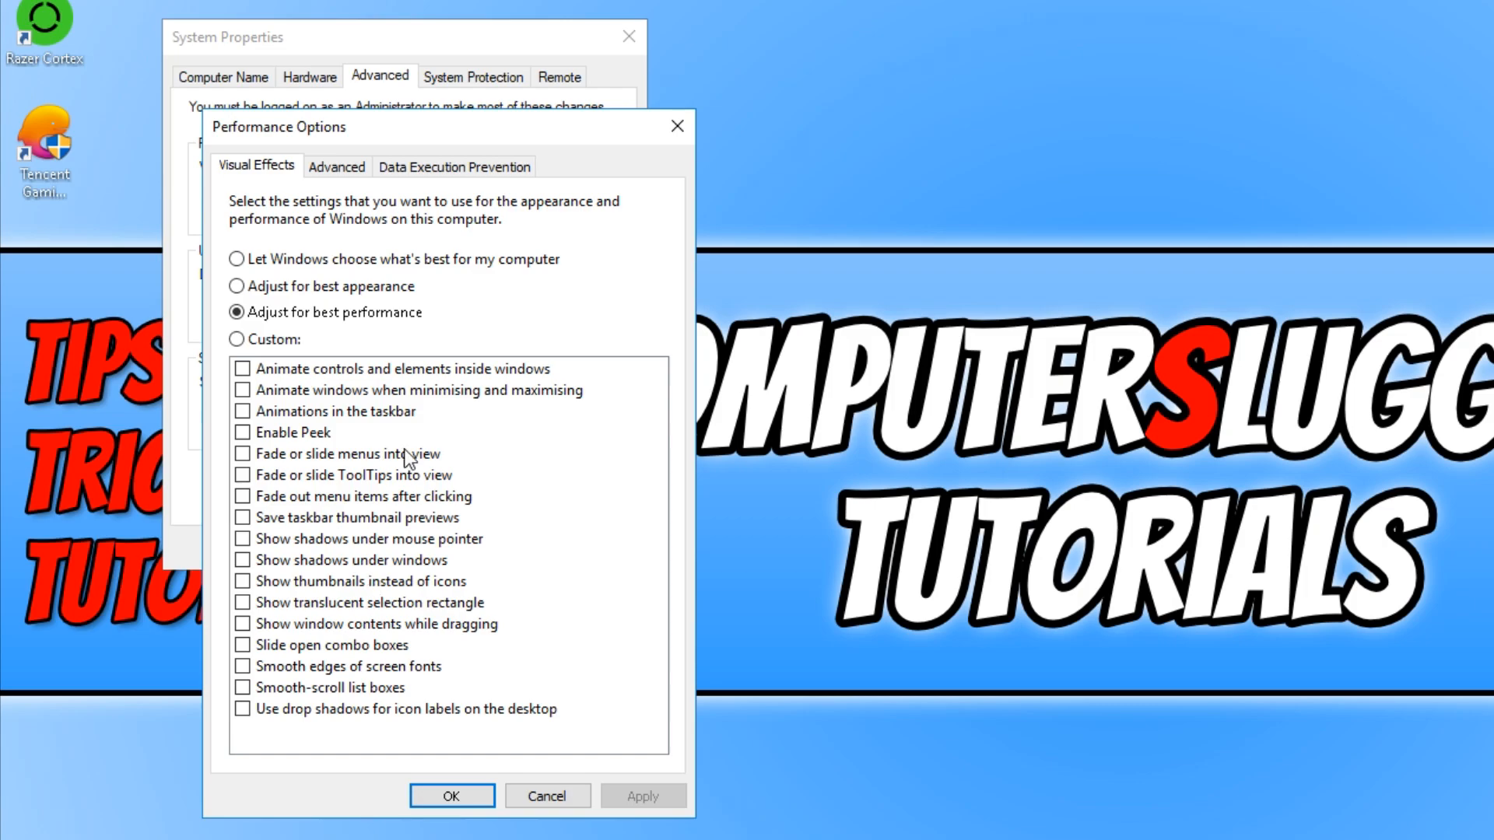
pyautogui.moveTo(408, 673)
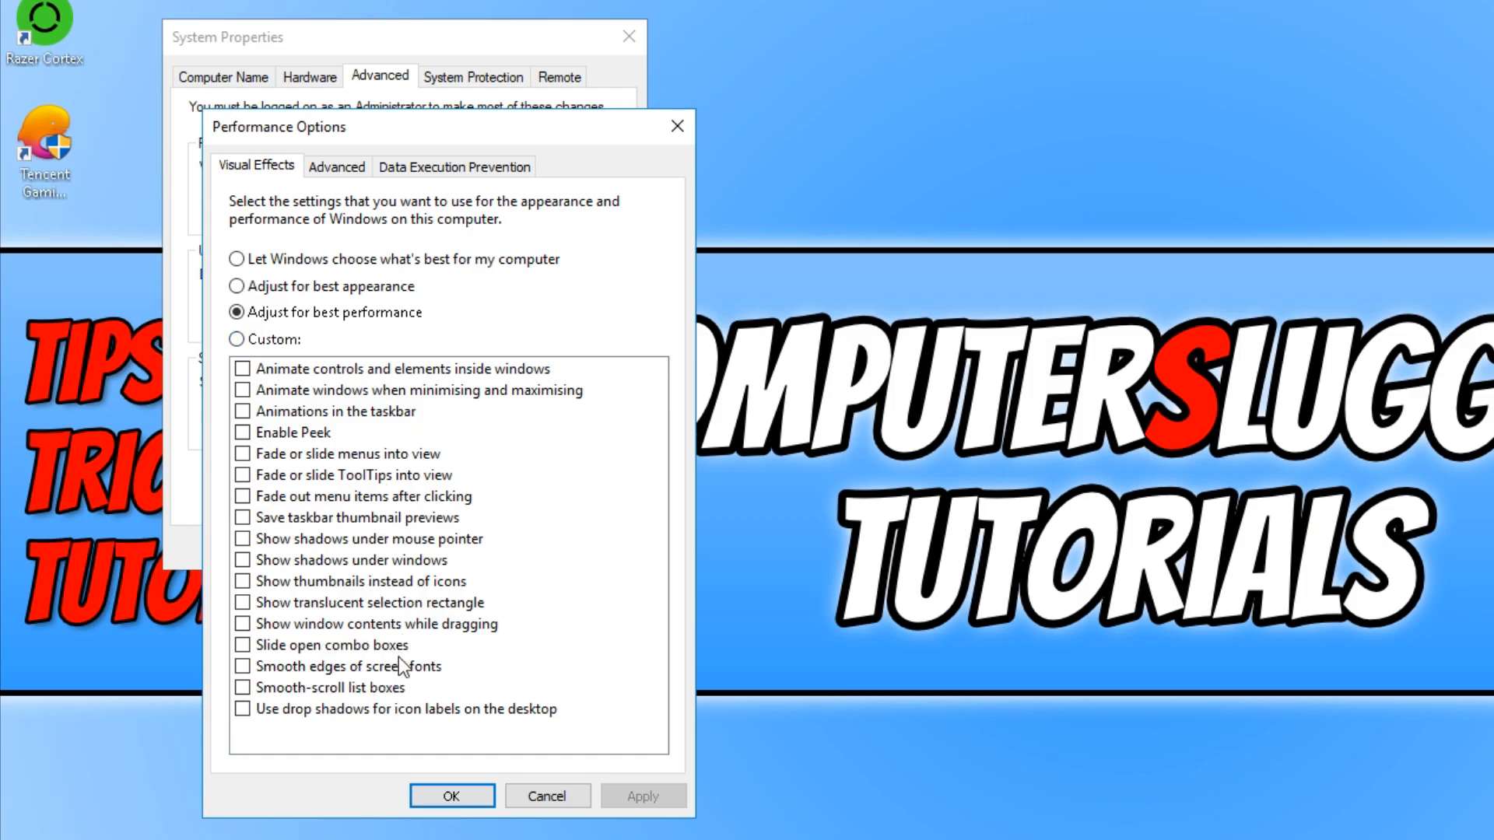
pyautogui.moveTo(395, 396)
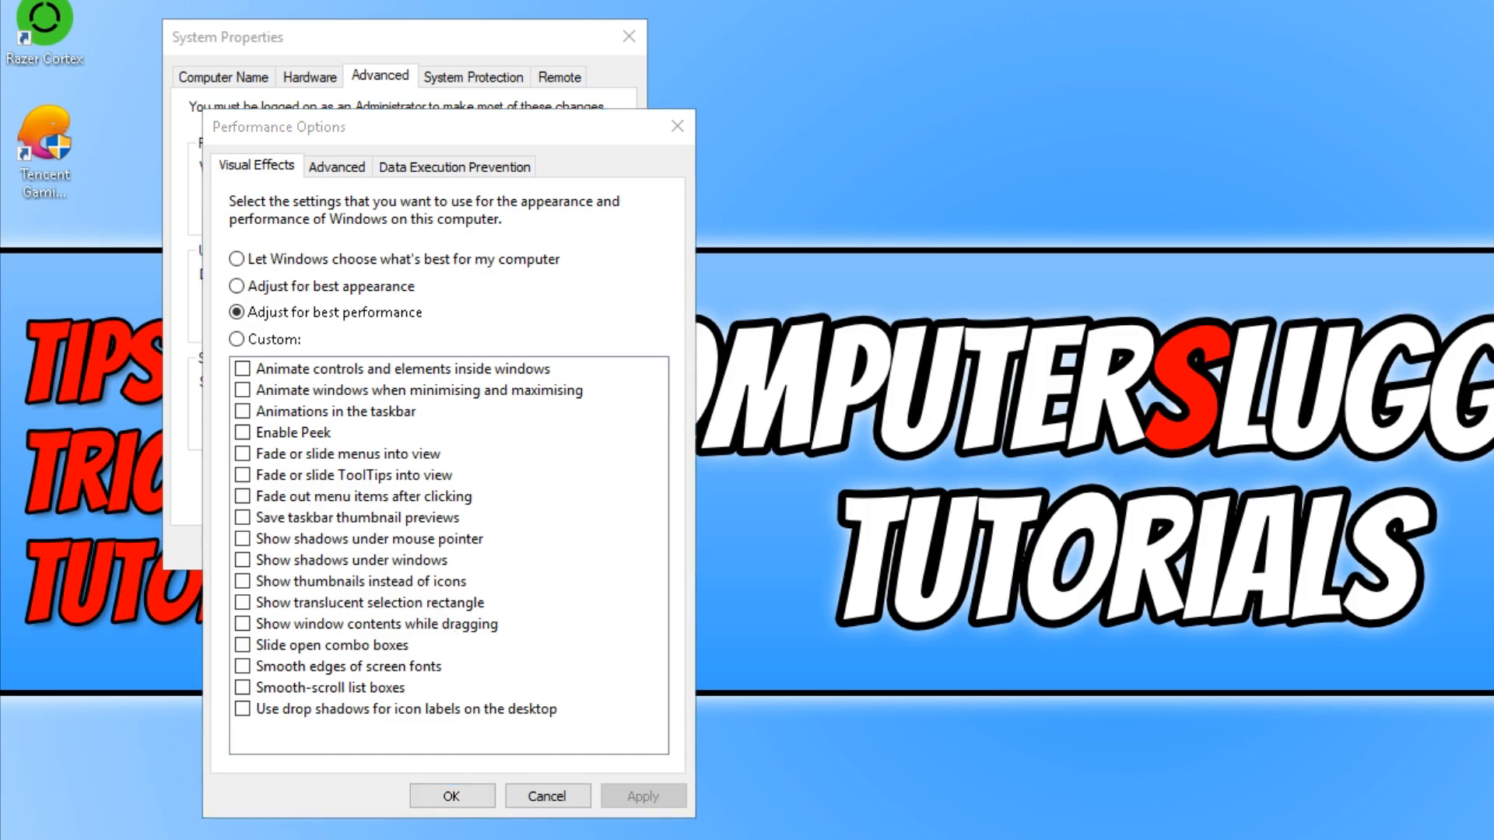
pyautogui.click(451, 797)
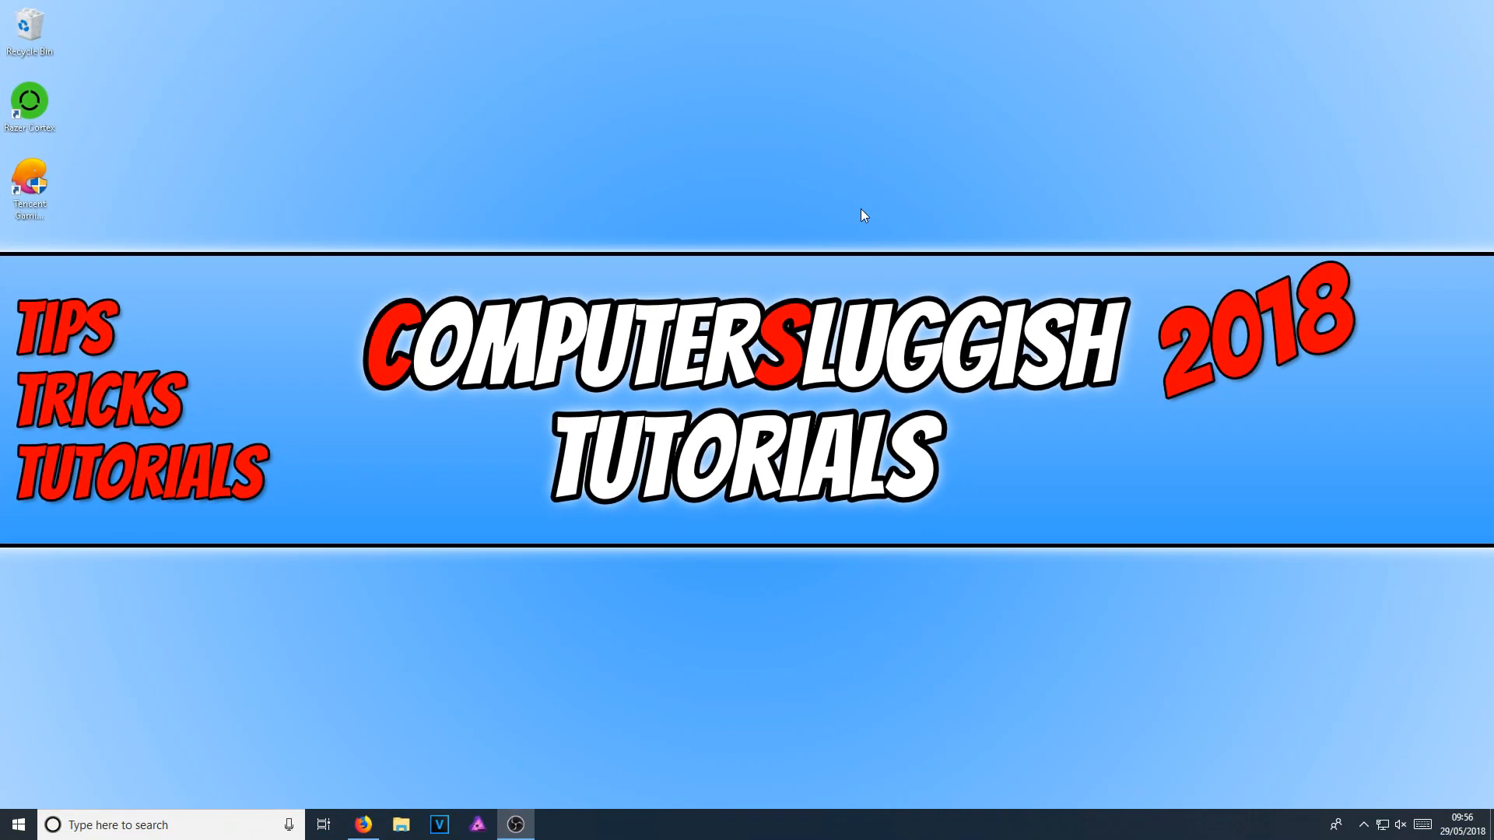
pyautogui.moveTo(613, 400)
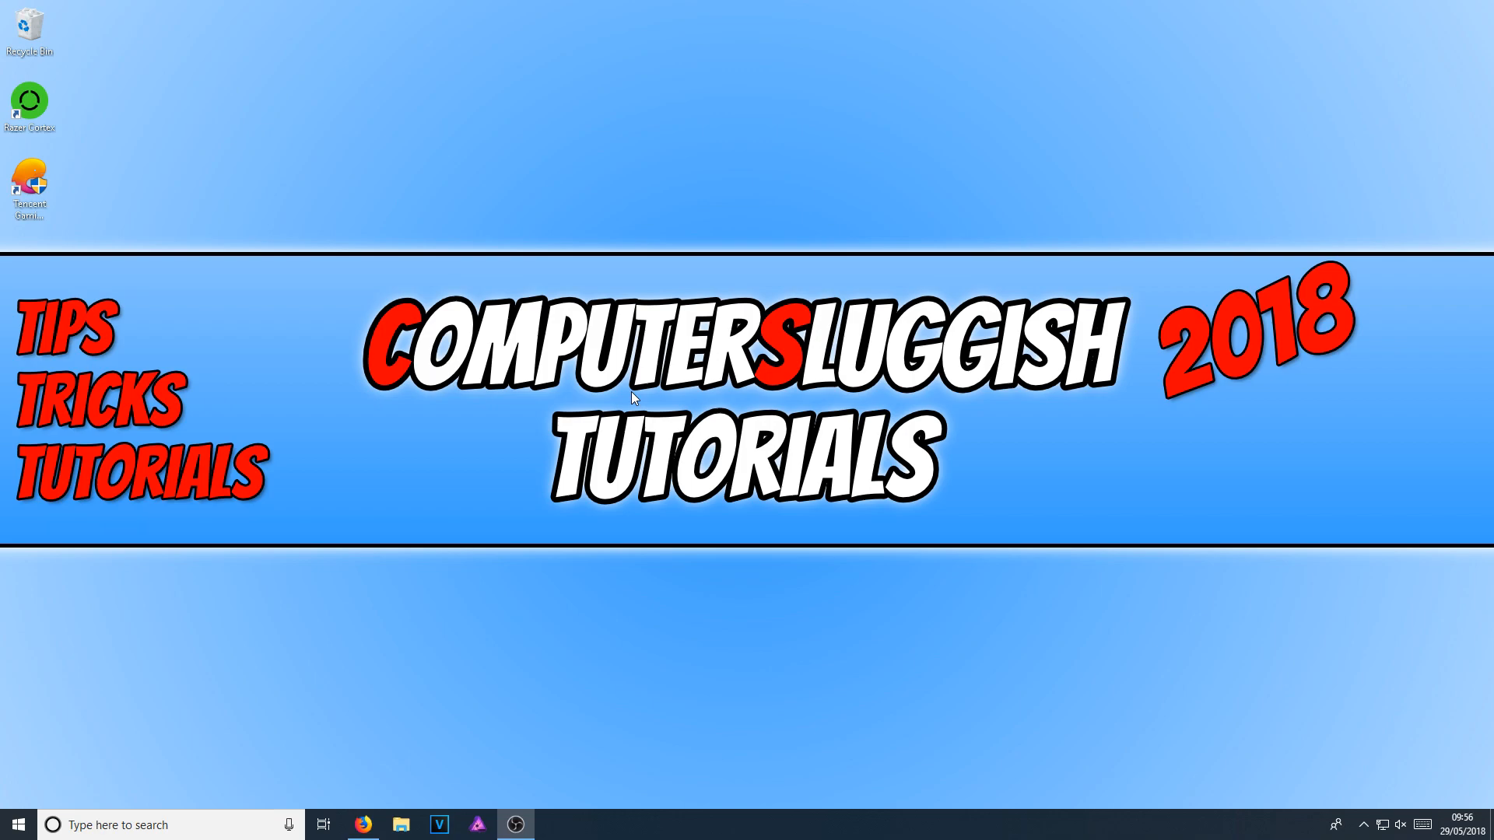
pyautogui.moveTo(302, 109)
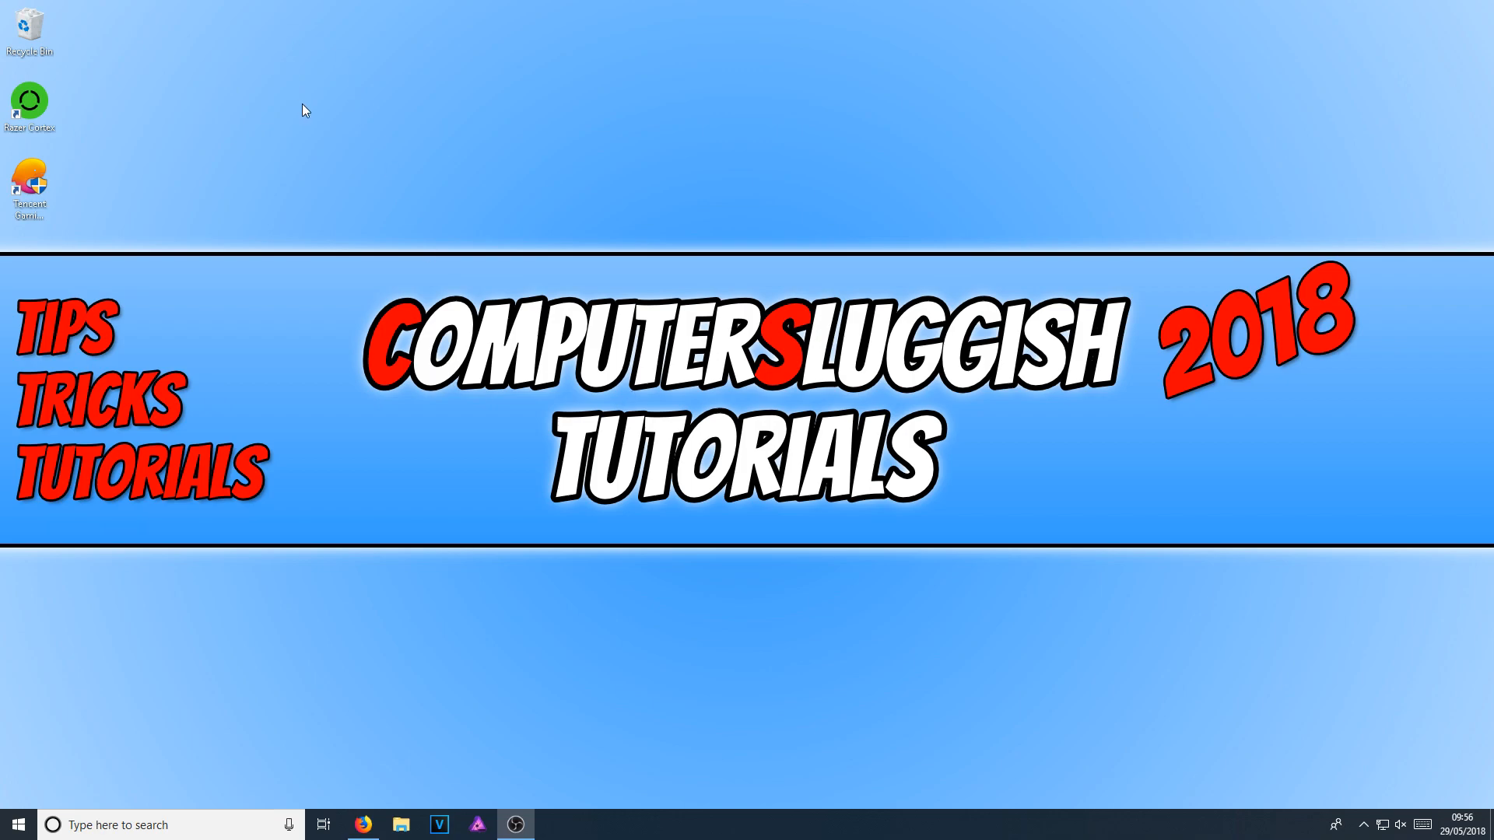
pyautogui.moveTo(106, 109)
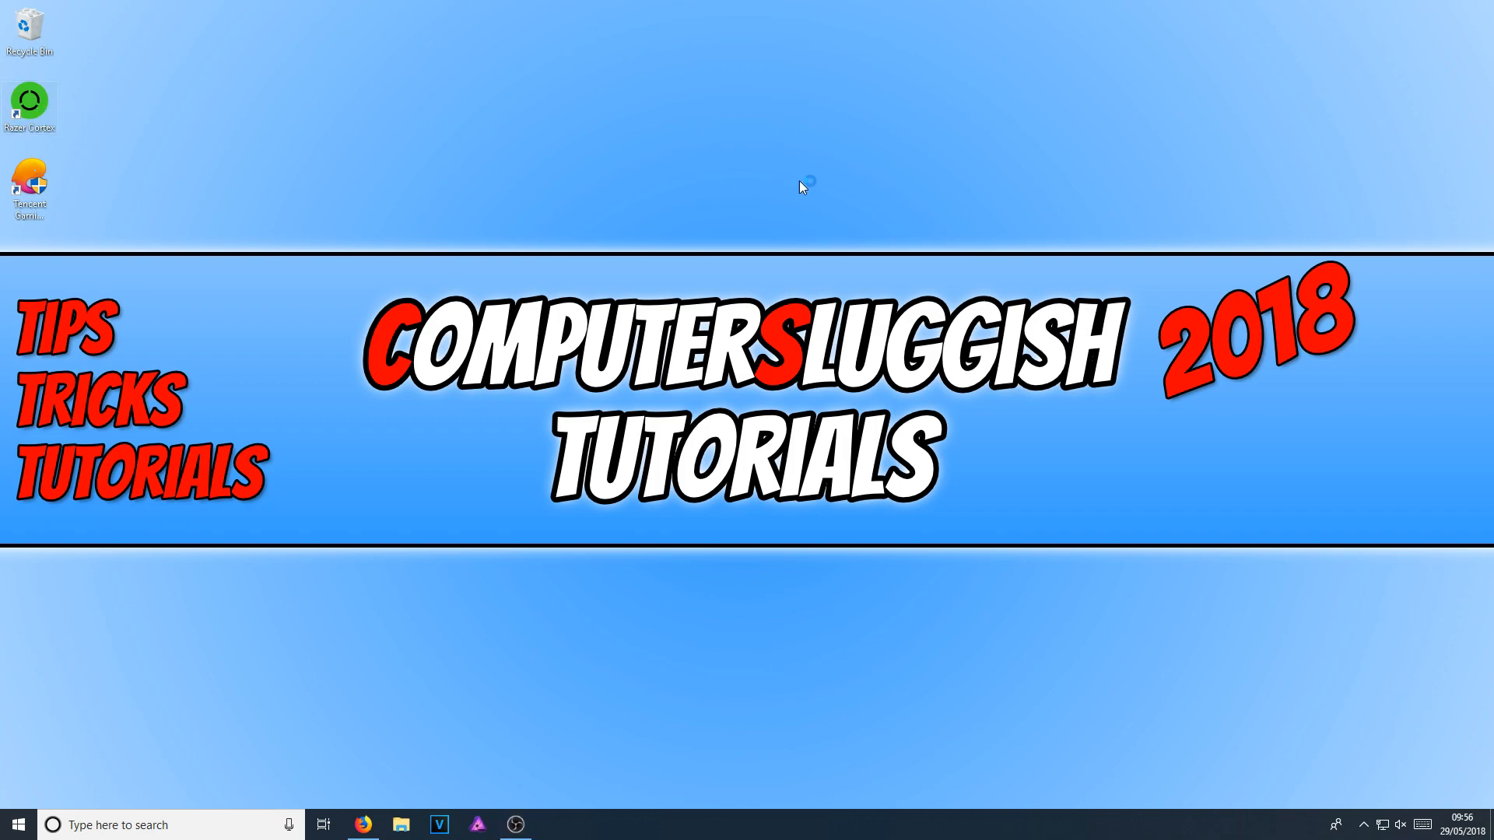
# Launch Razer Cortex from the desktop and sign in to reach My Library.
pyautogui.doubleClick(30, 99)
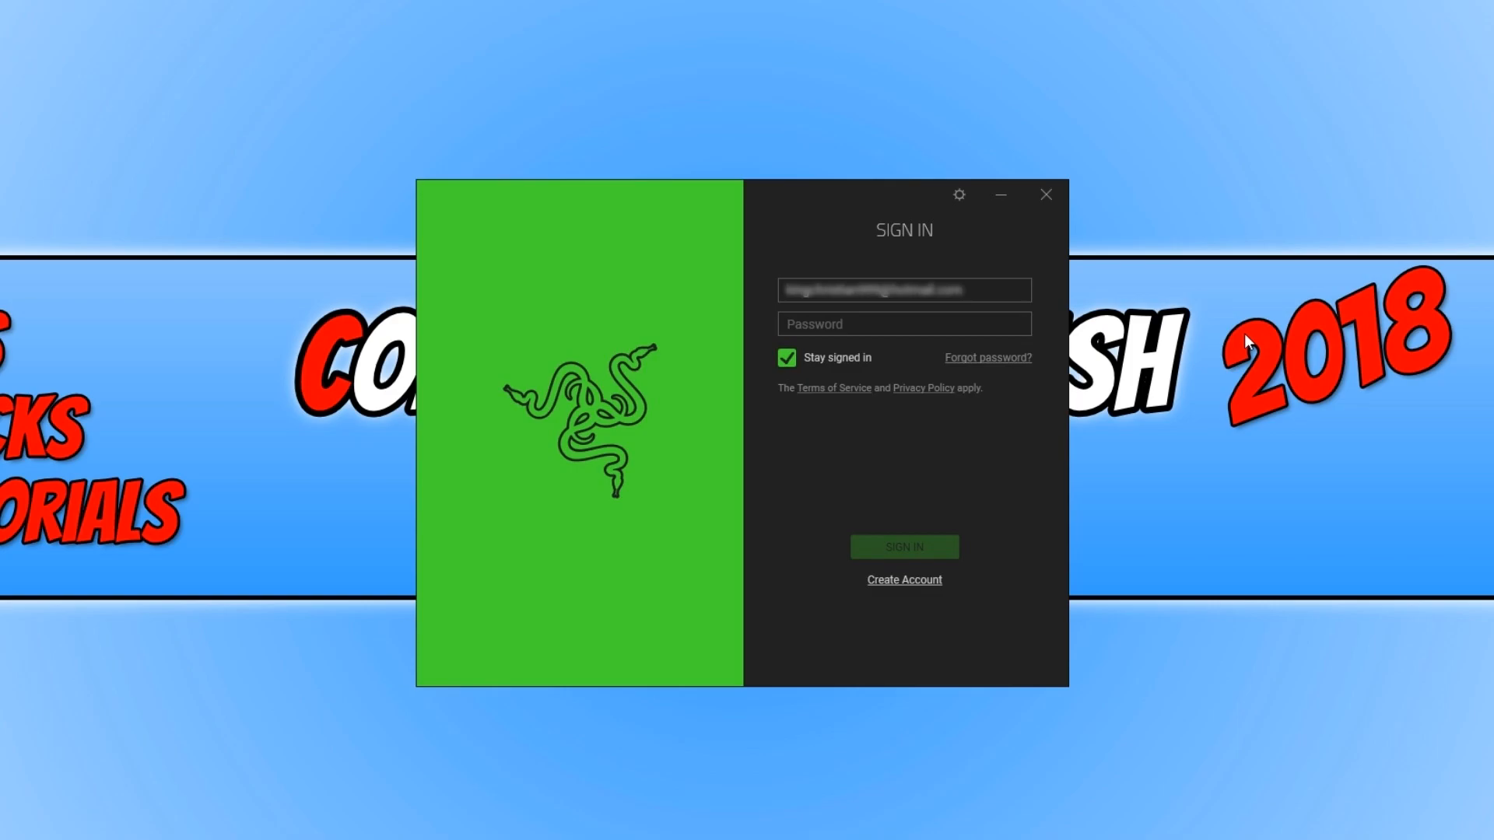
pyautogui.click(904, 548)
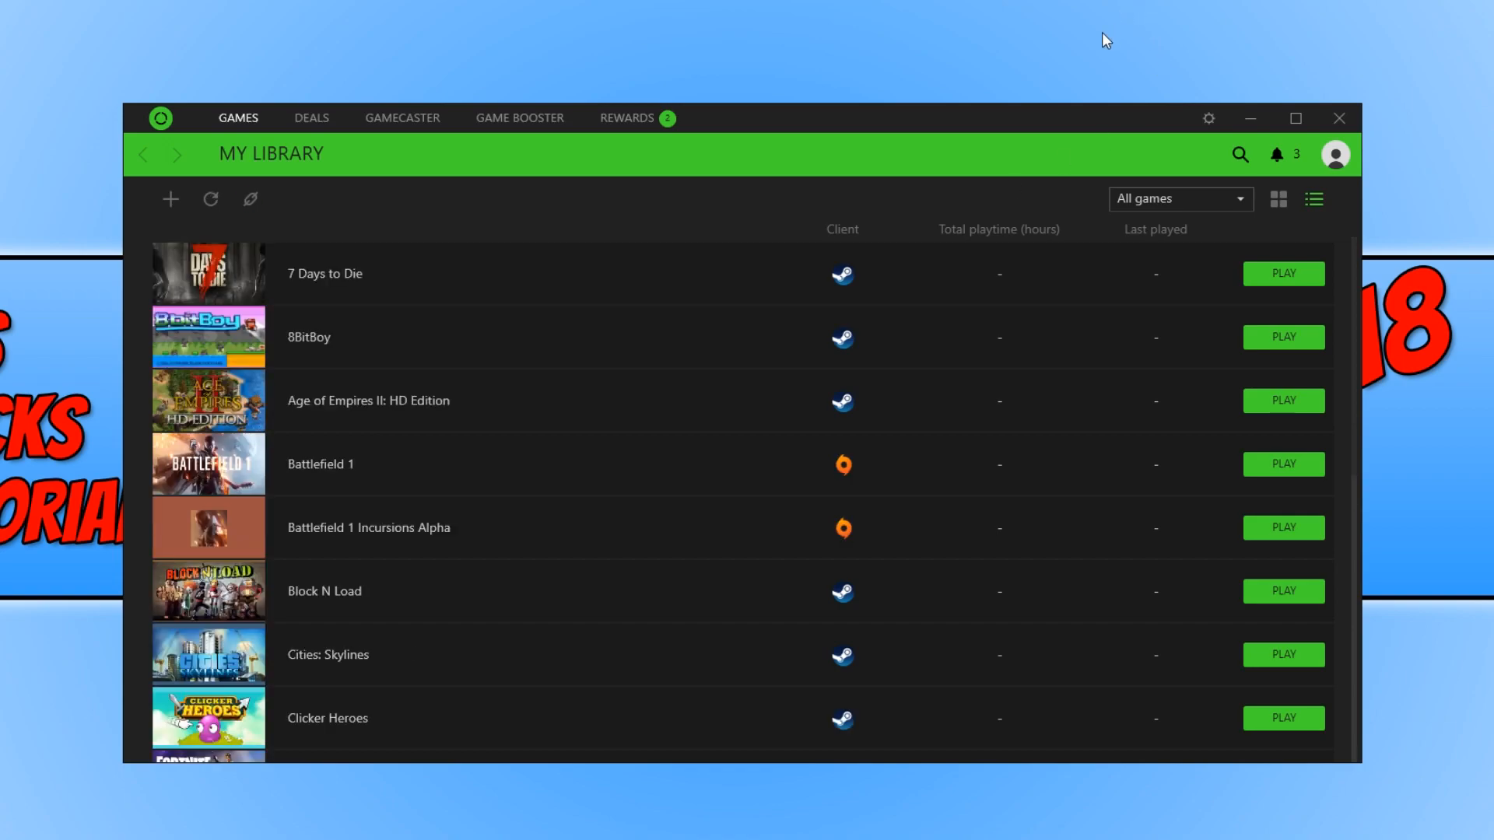
pyautogui.moveTo(1070, 46)
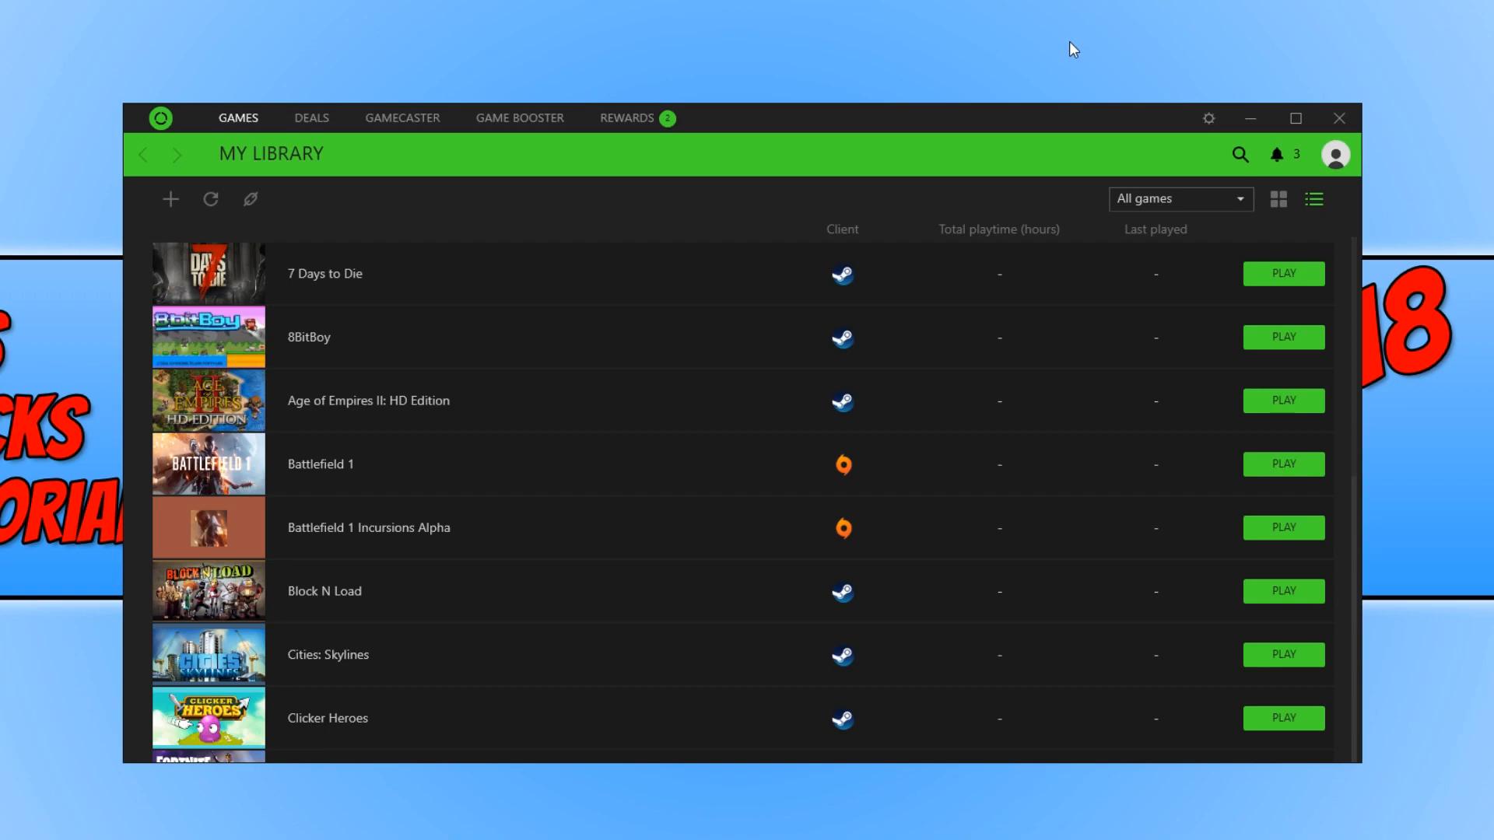
pyautogui.moveTo(827, 224)
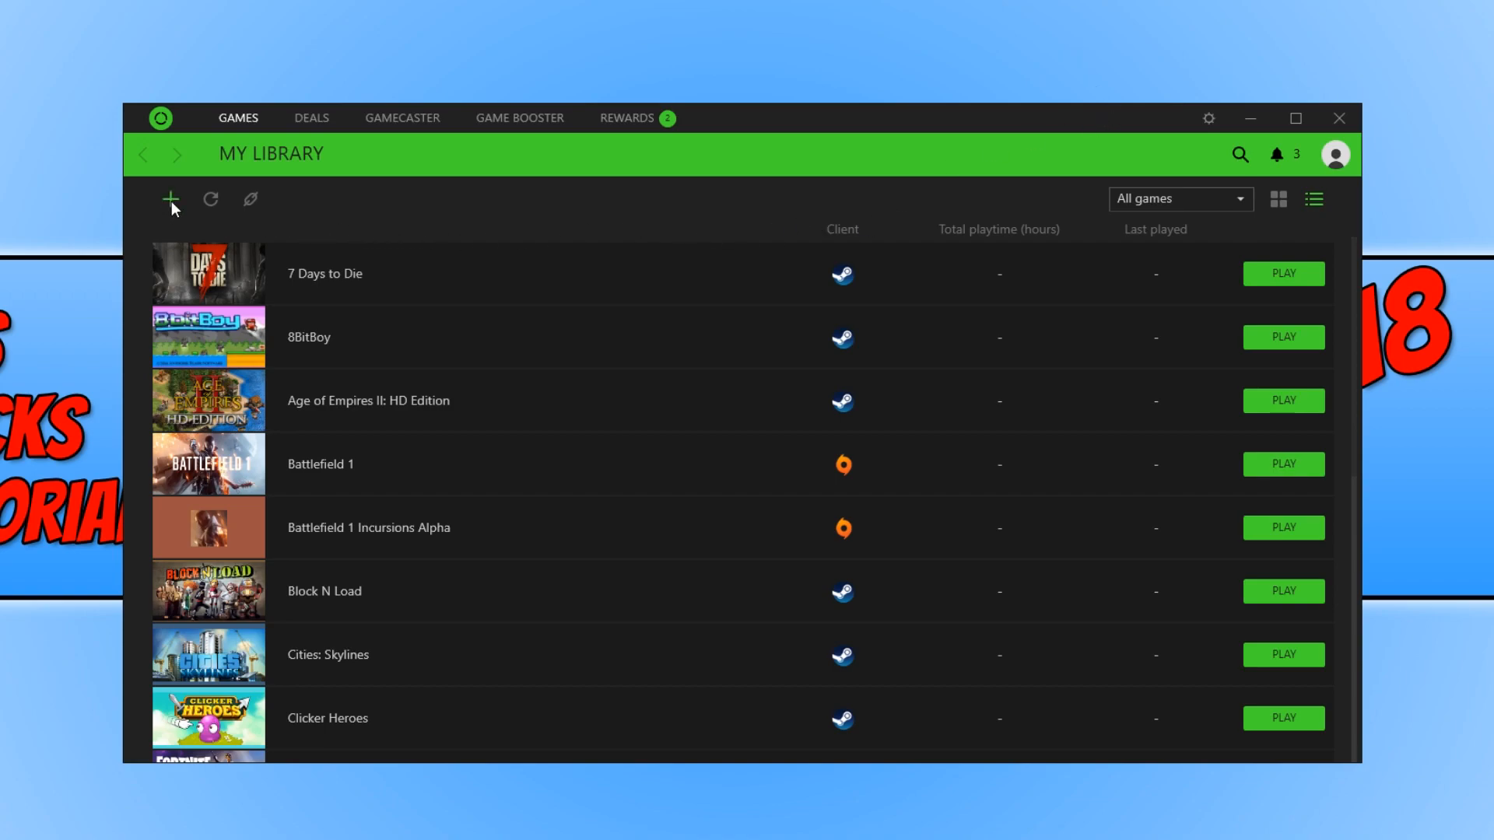
# Add the Tencent Gaming Buddy desktop shortcut to the library through the add-game browser.
pyautogui.click(171, 199)
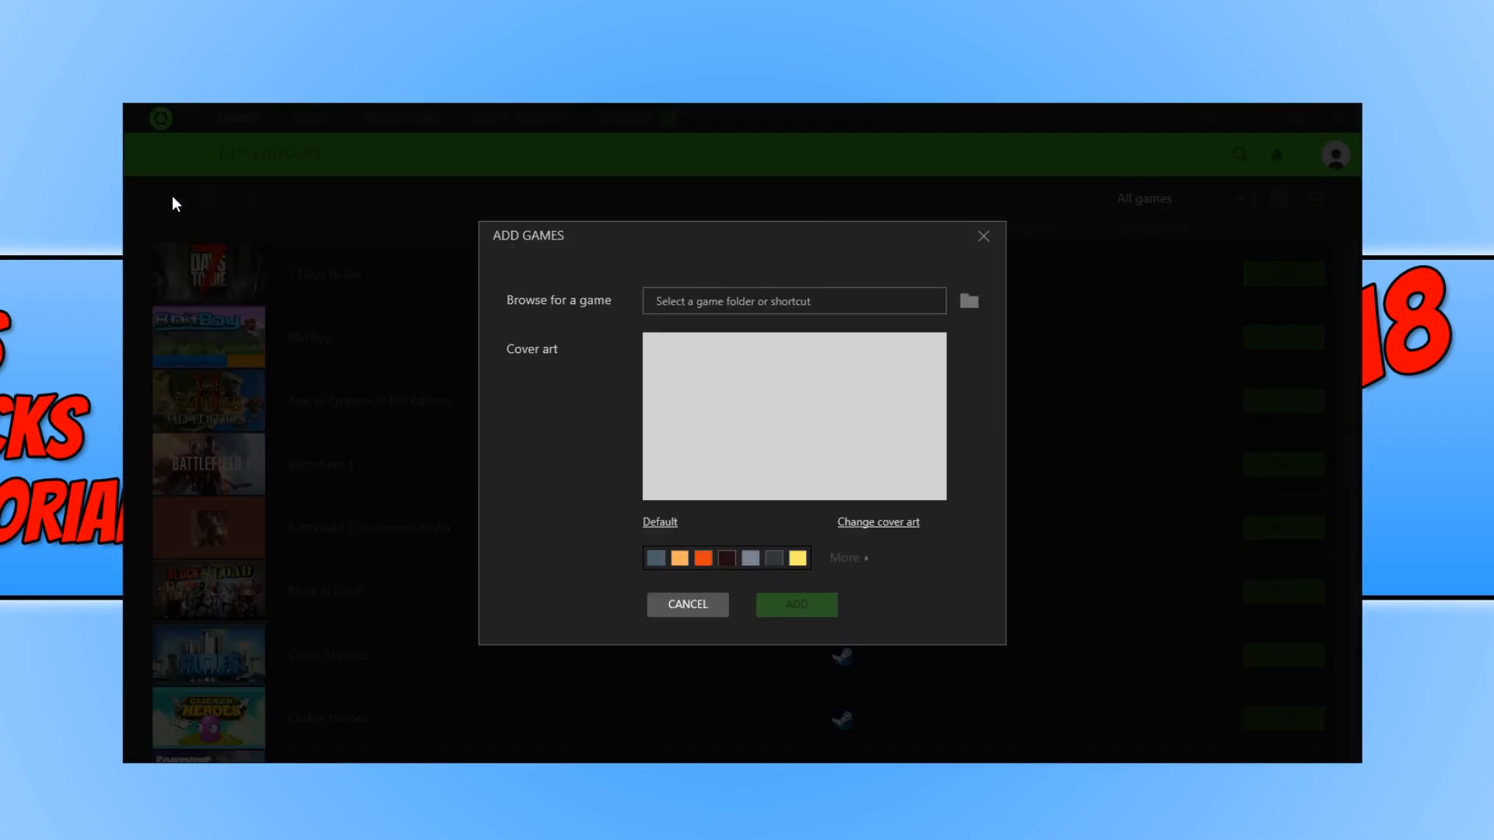
pyautogui.moveTo(968, 305)
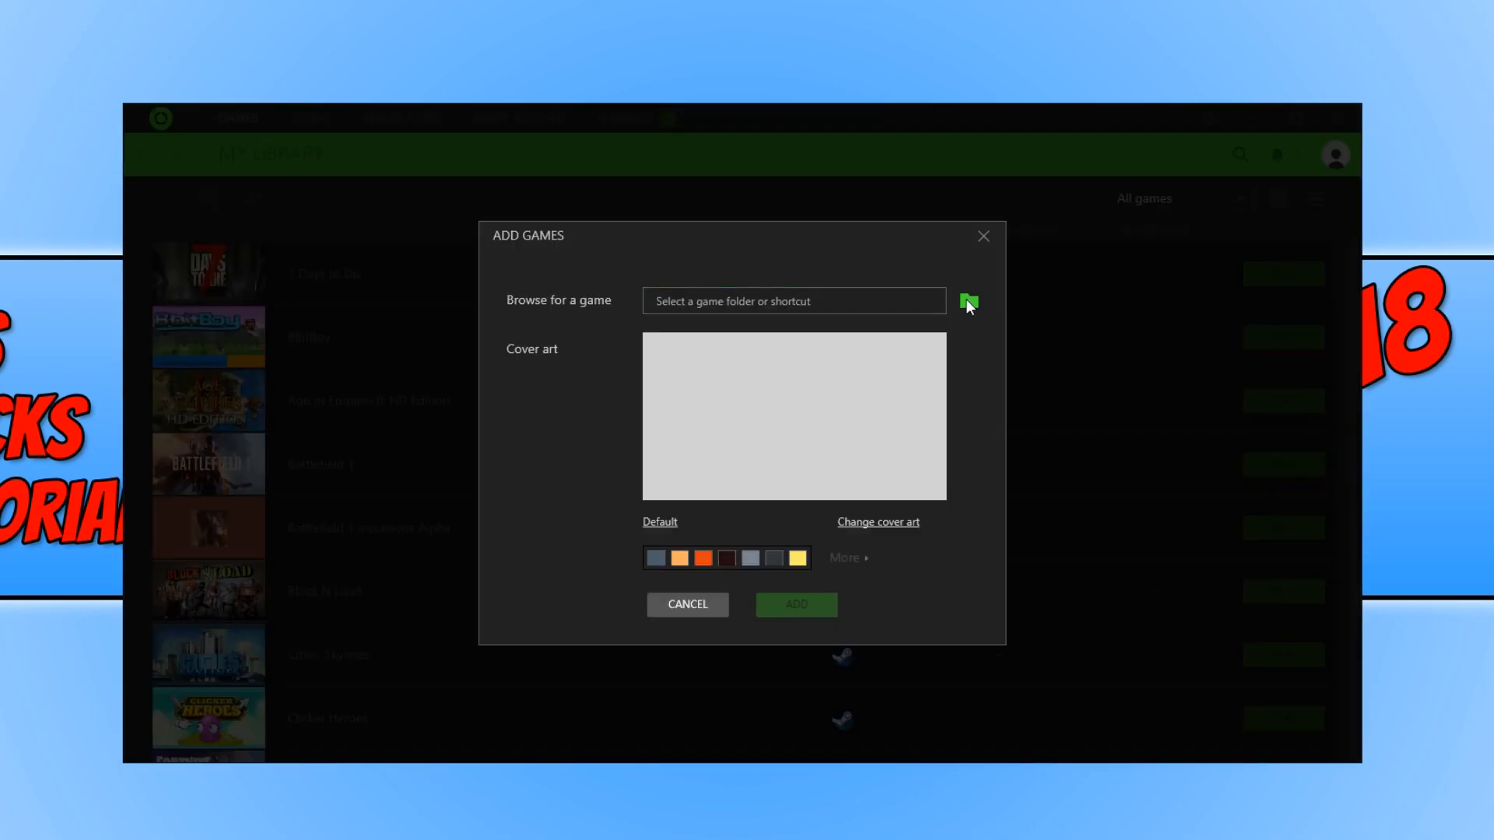
pyautogui.click(968, 302)
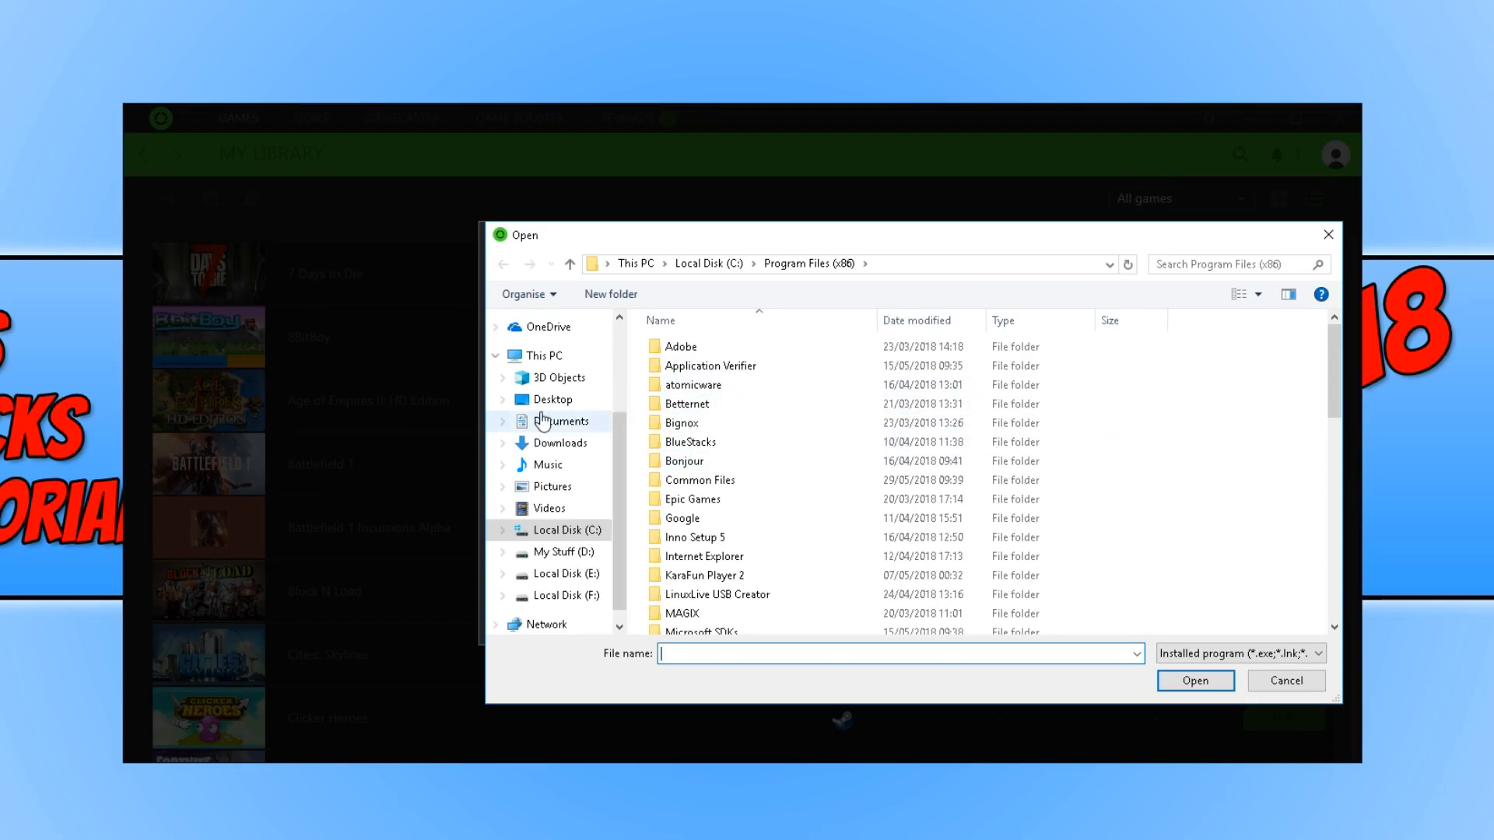
pyautogui.moveTo(554, 405)
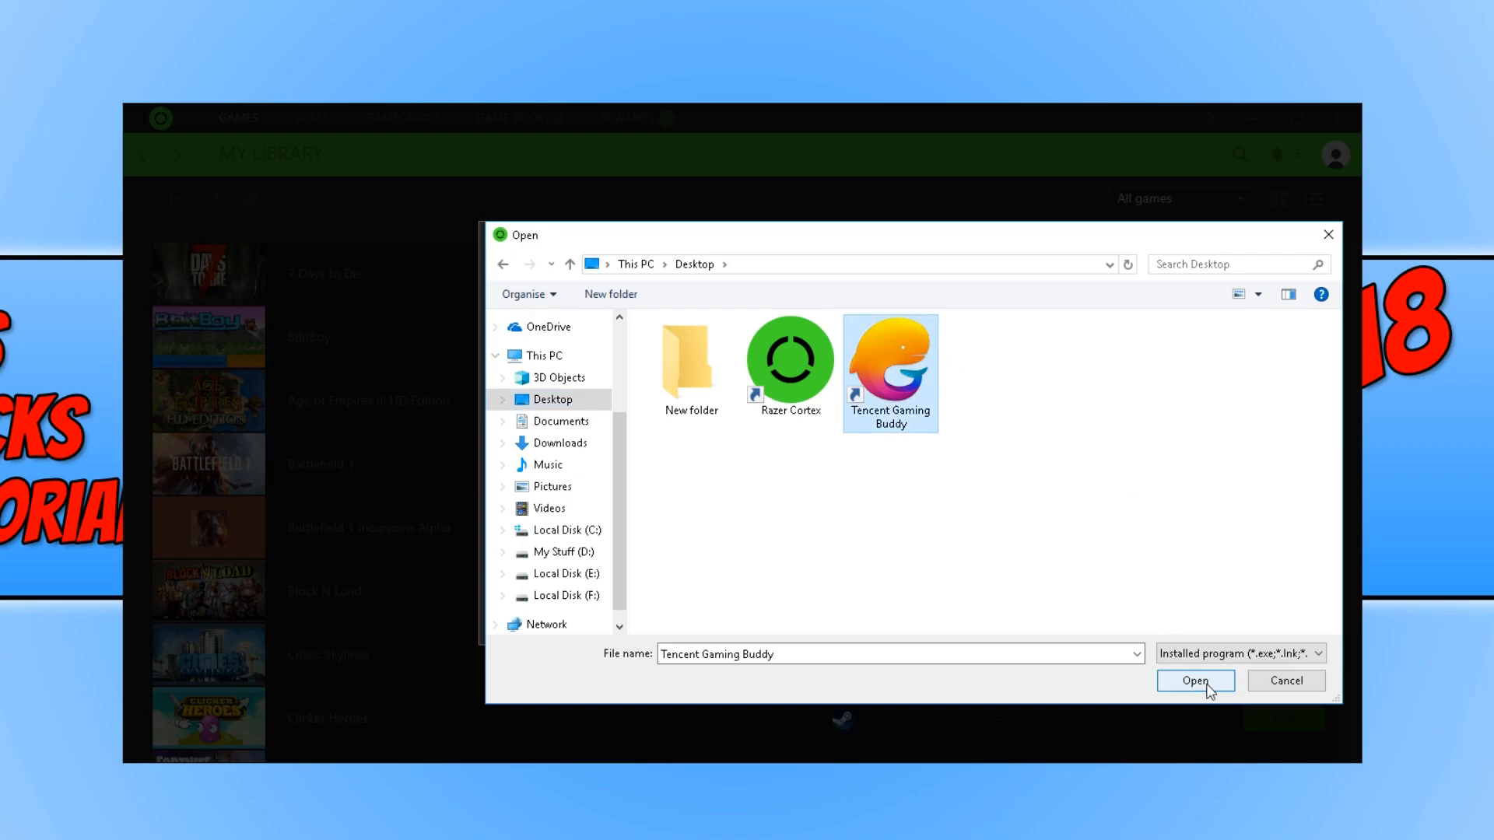
pyautogui.click(1195, 682)
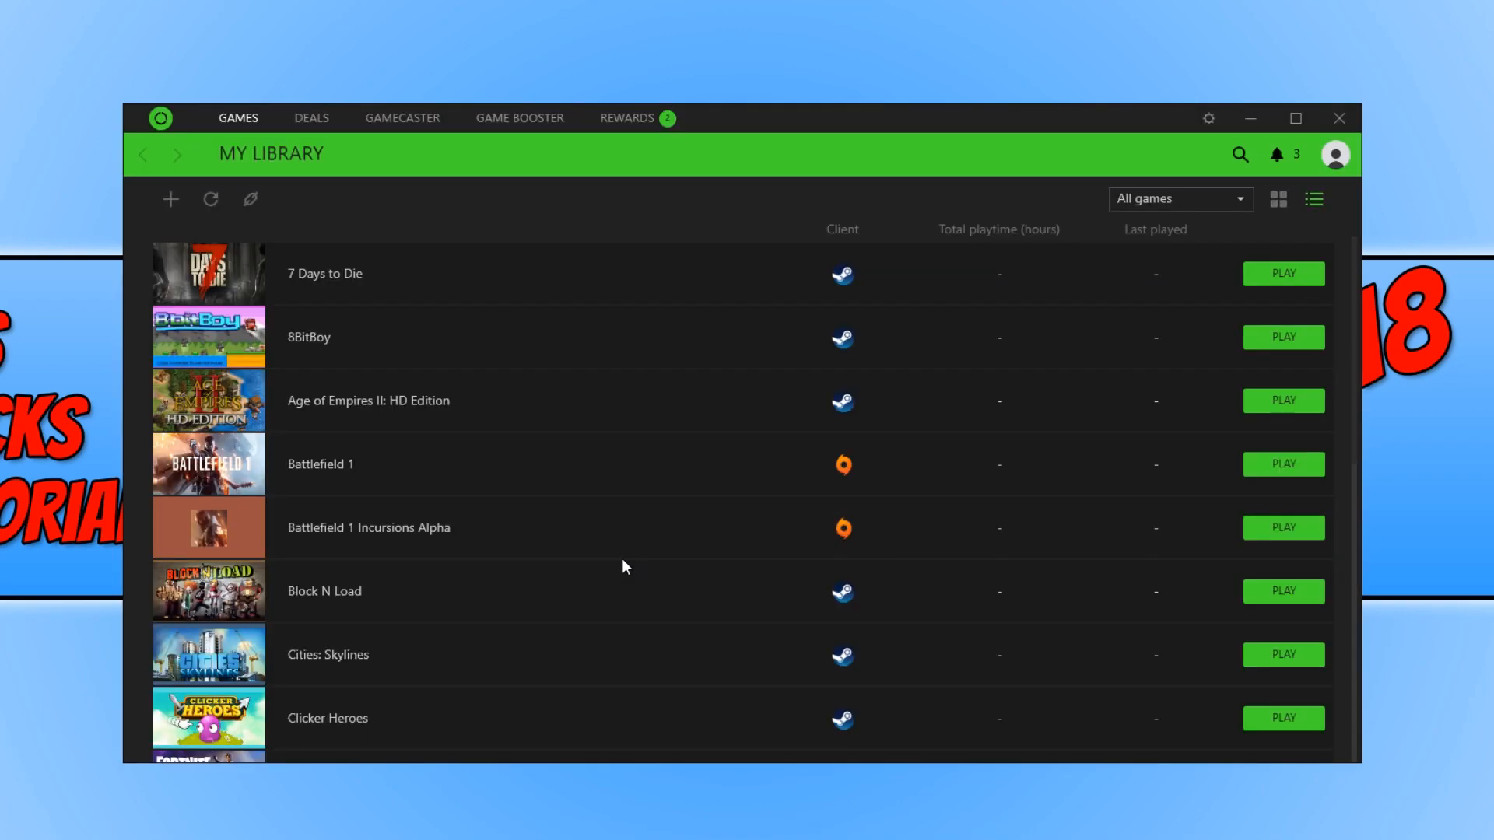
# Scroll the library list to reach Tencent Gaming Buddy and its game page.
pyautogui.scroll(-3)
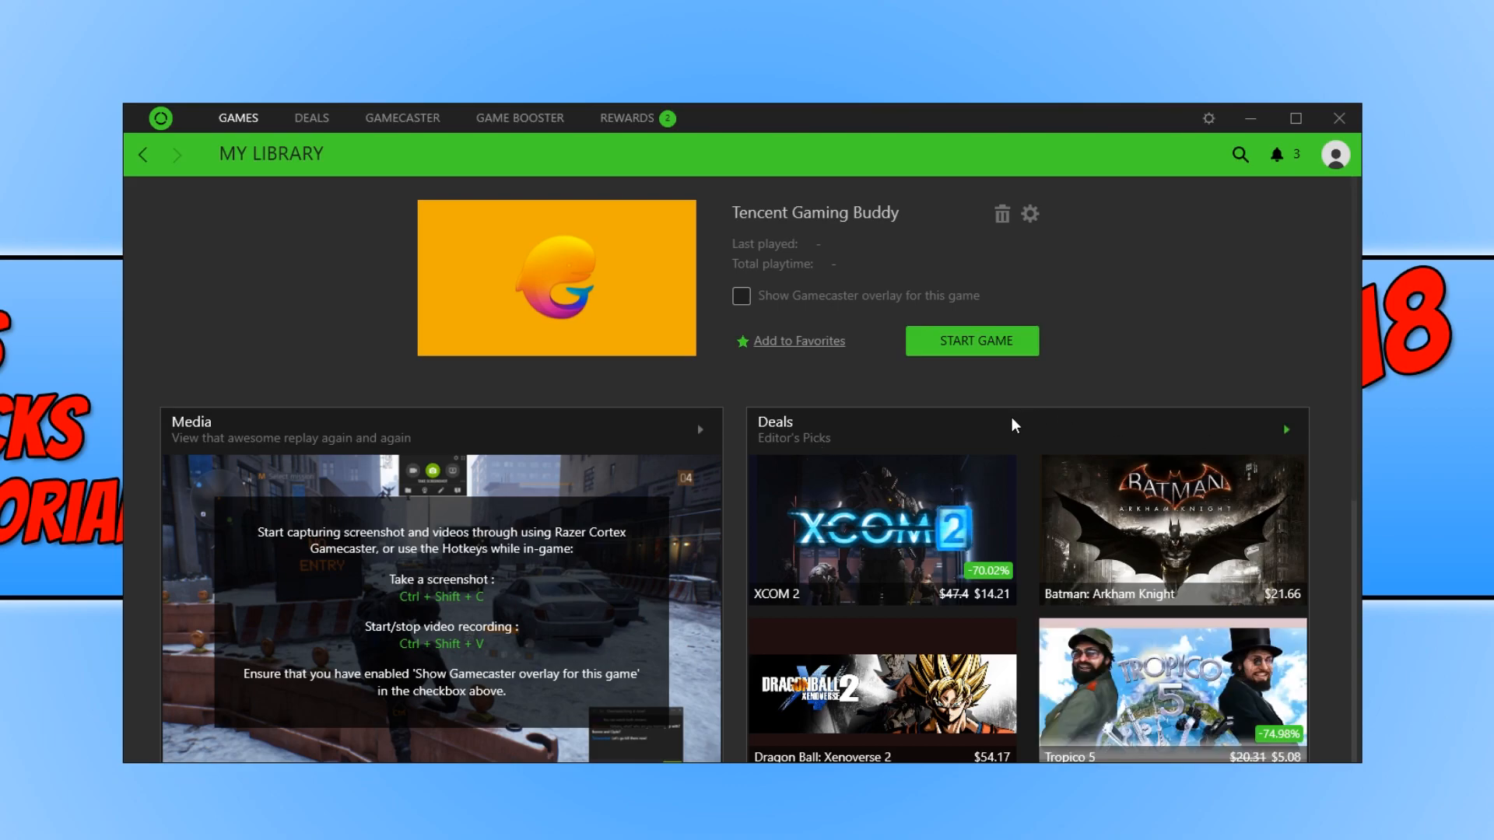
pyautogui.moveTo(414, 290)
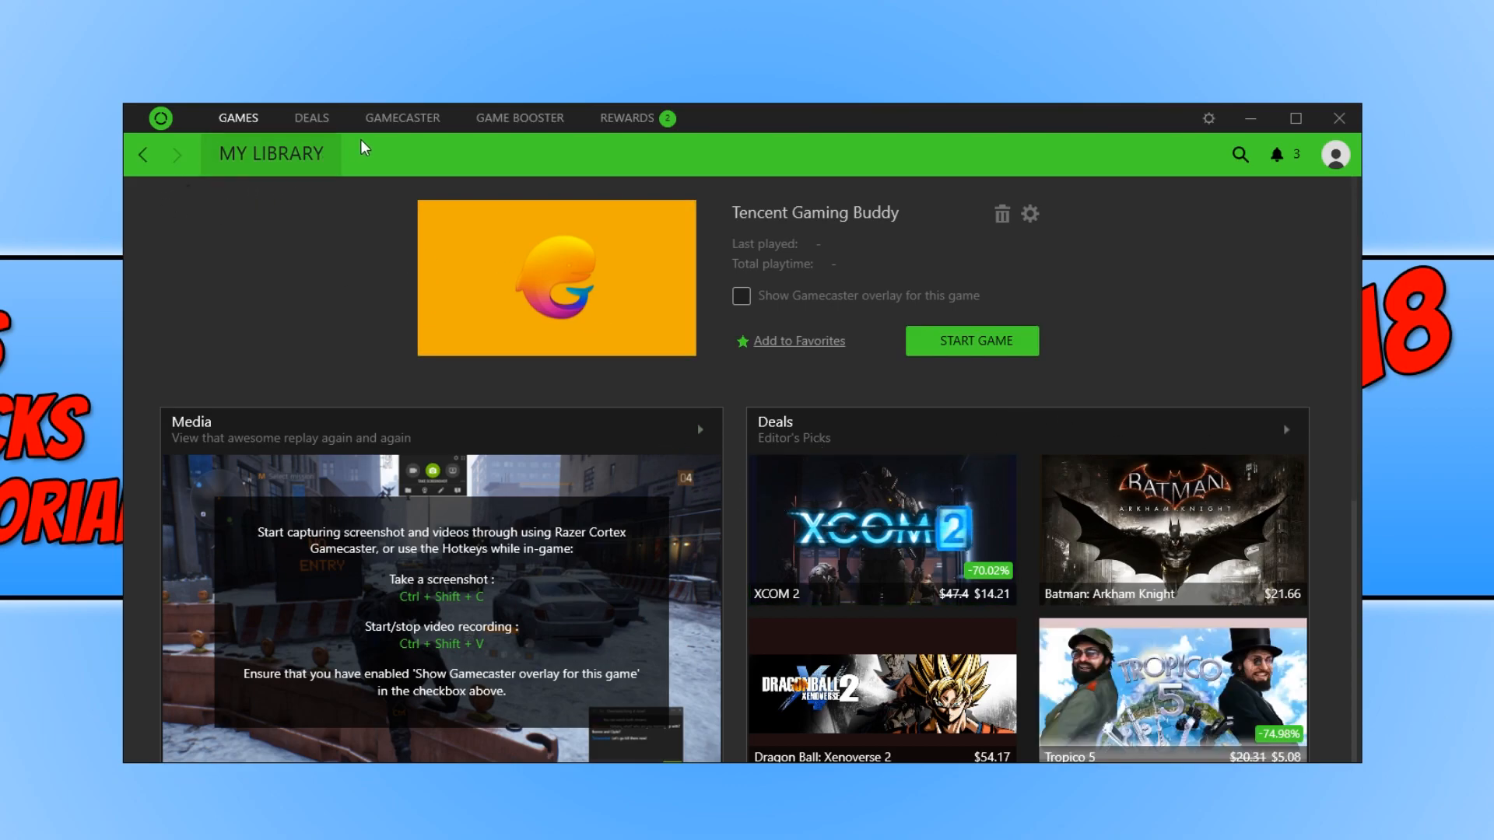
# Review the five recommended system tweaks under Game Booster, then return to the Boost overview.
pyautogui.click(520, 118)
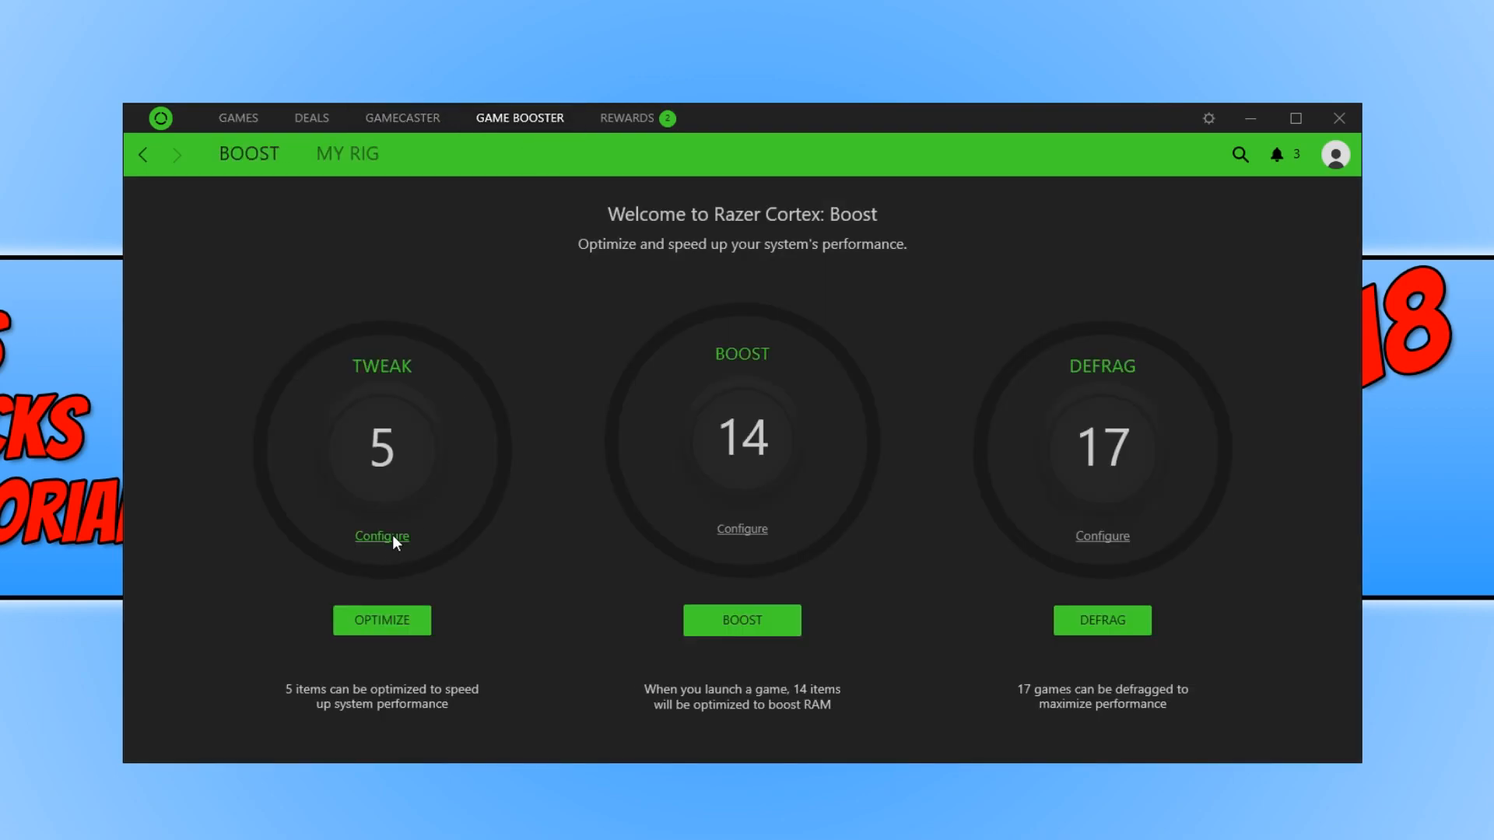
pyautogui.click(383, 535)
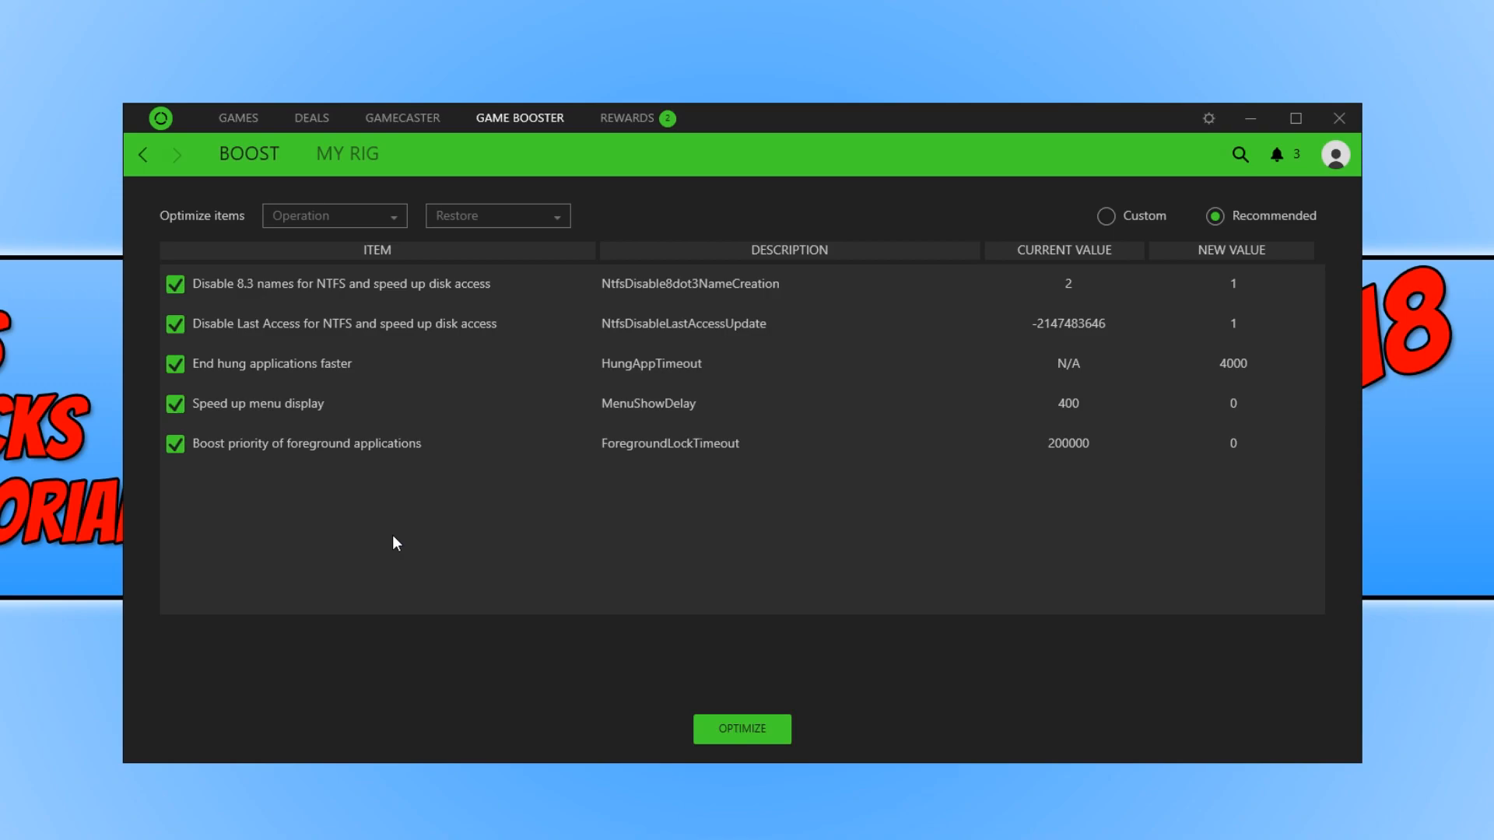
pyautogui.moveTo(775, 647)
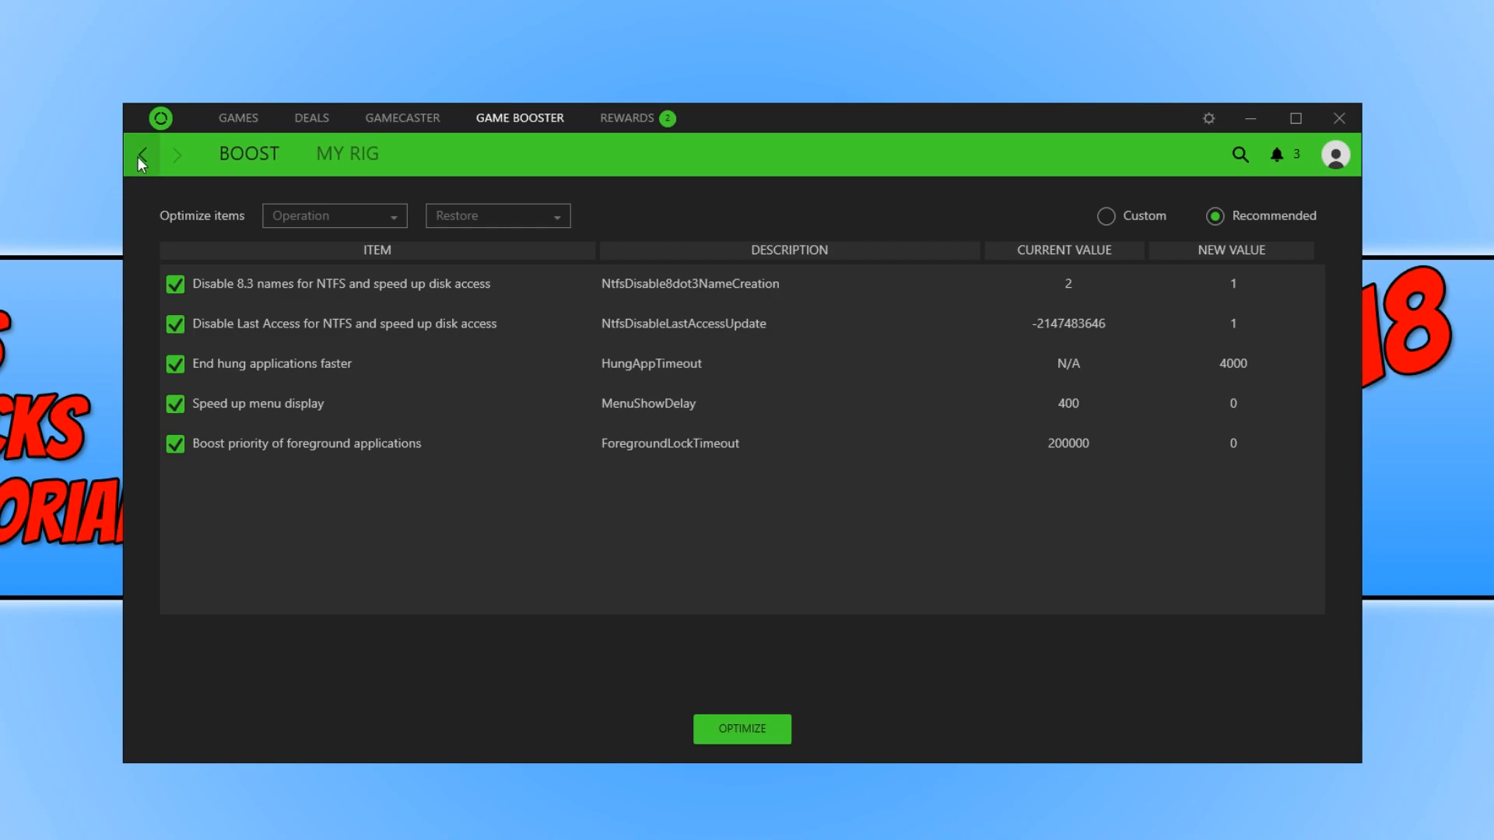
pyautogui.click(140, 152)
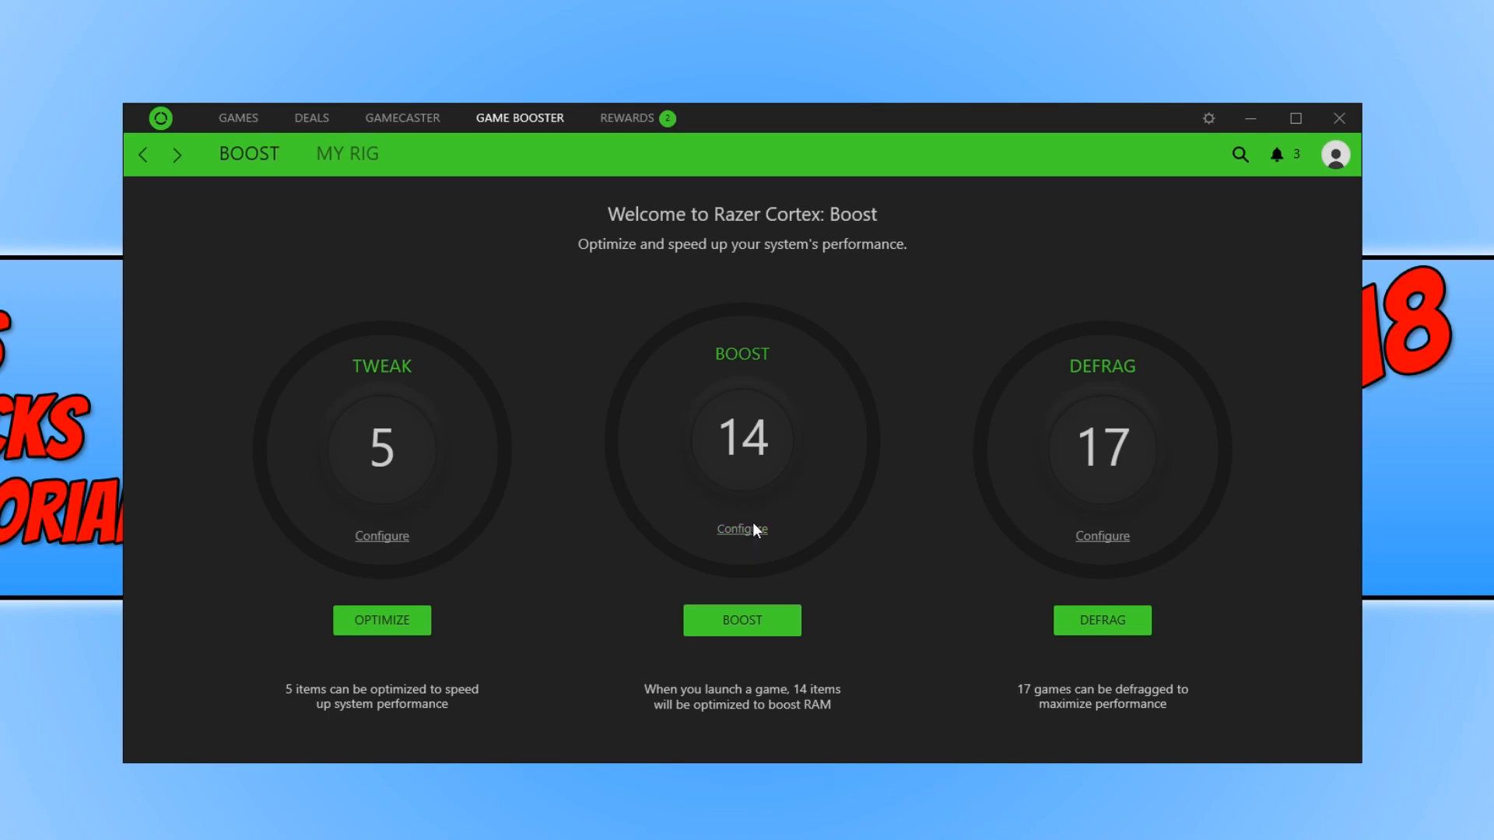
# Review the Processes, Services, Non-Windows Services and Others boost lists, ending on Others with four of six selected.
pyautogui.click(741, 529)
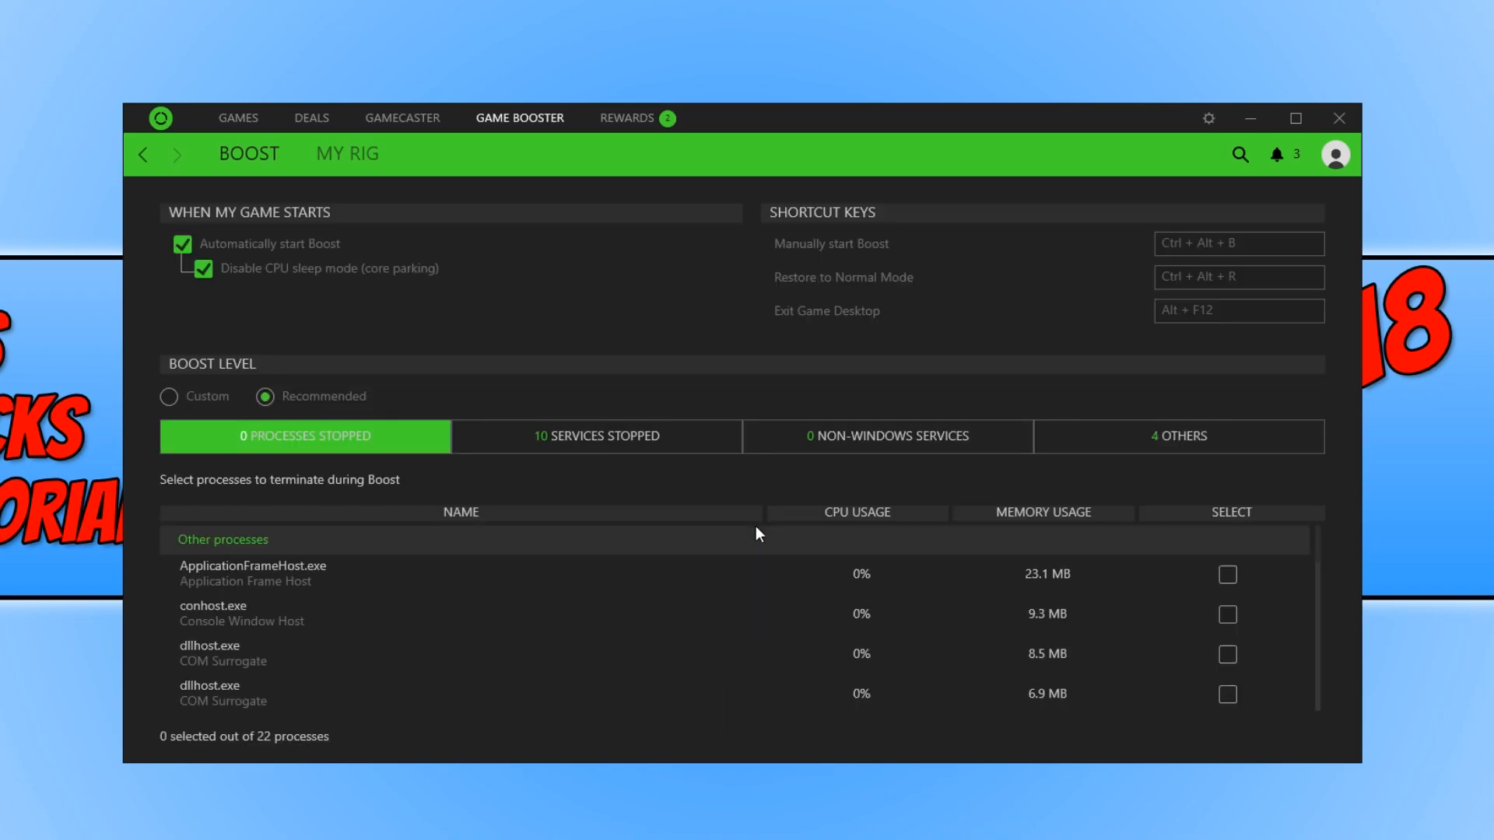
pyautogui.moveTo(989, 598)
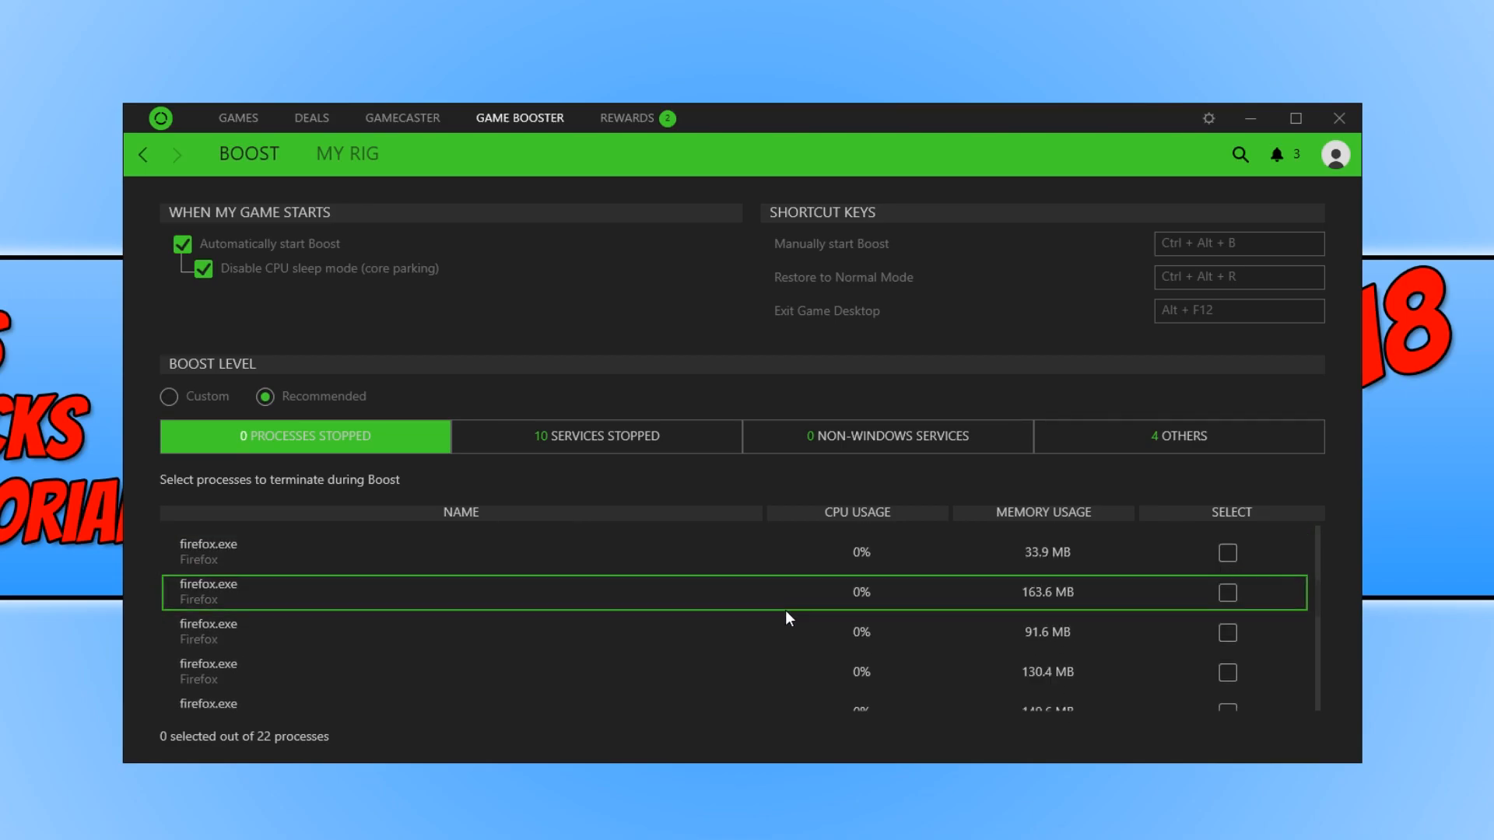
pyautogui.click(597, 436)
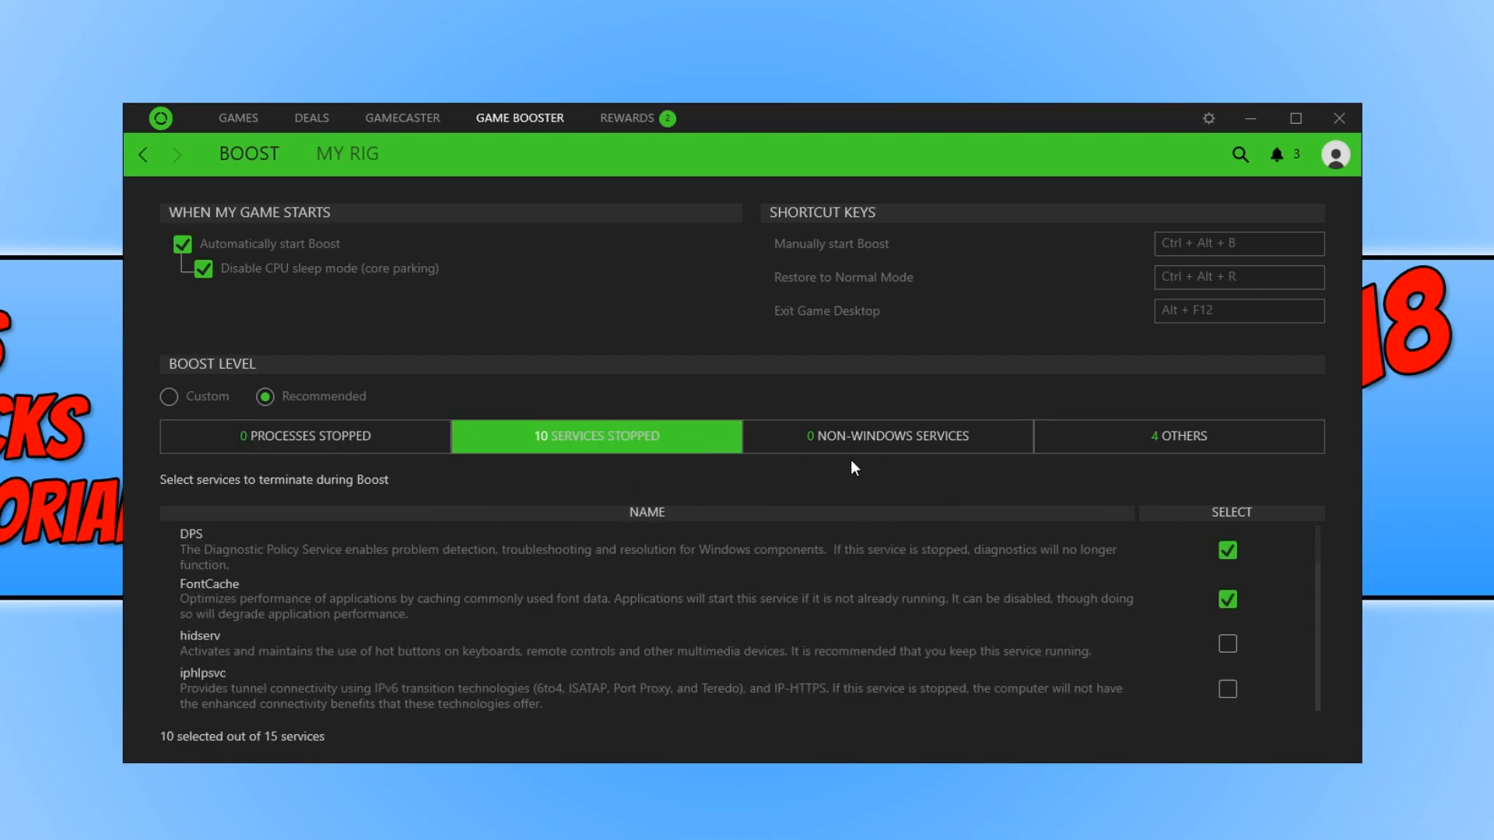
pyautogui.click(887, 436)
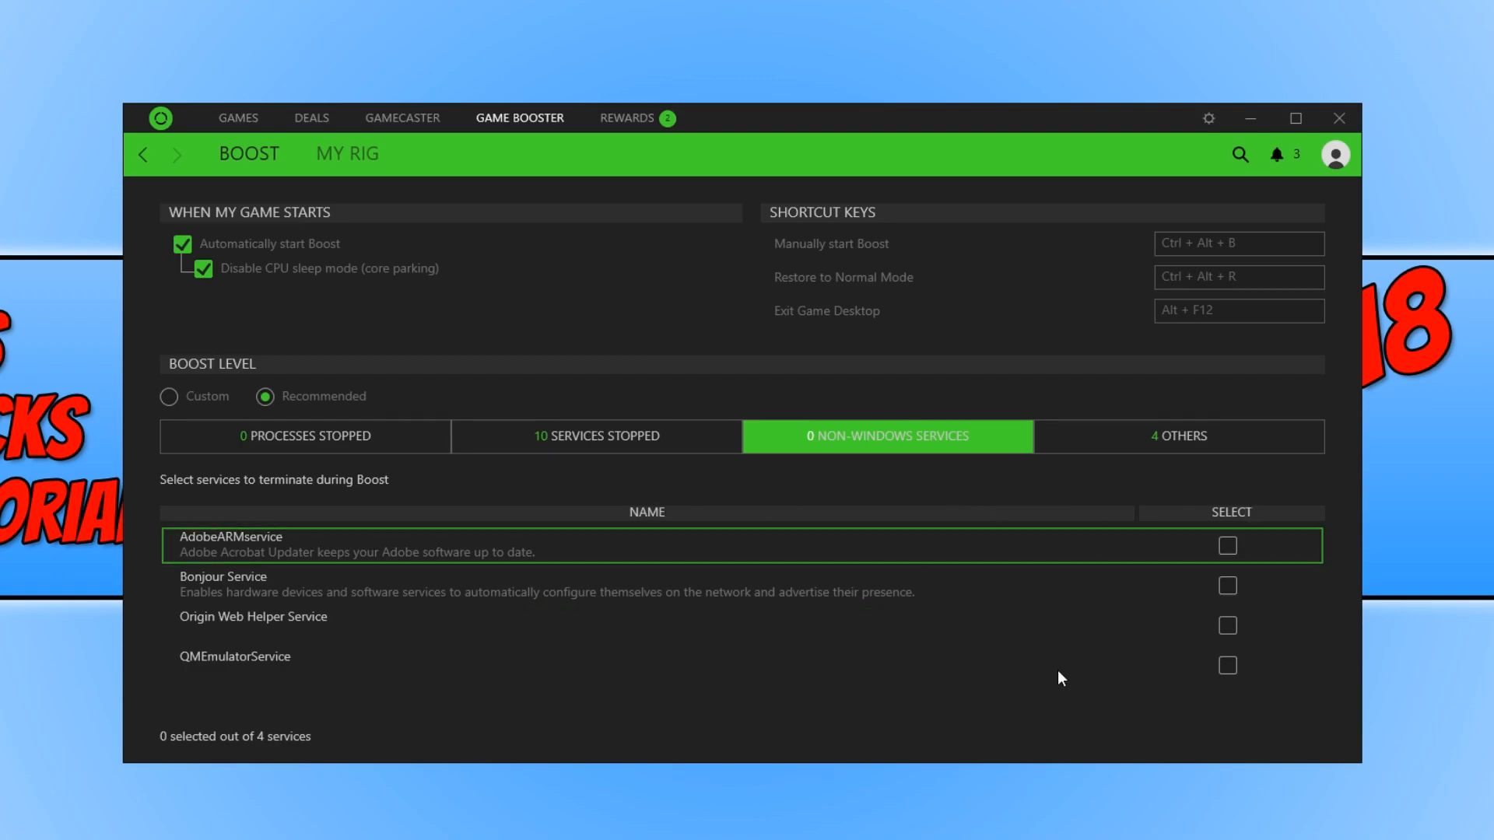
pyautogui.click(1179, 435)
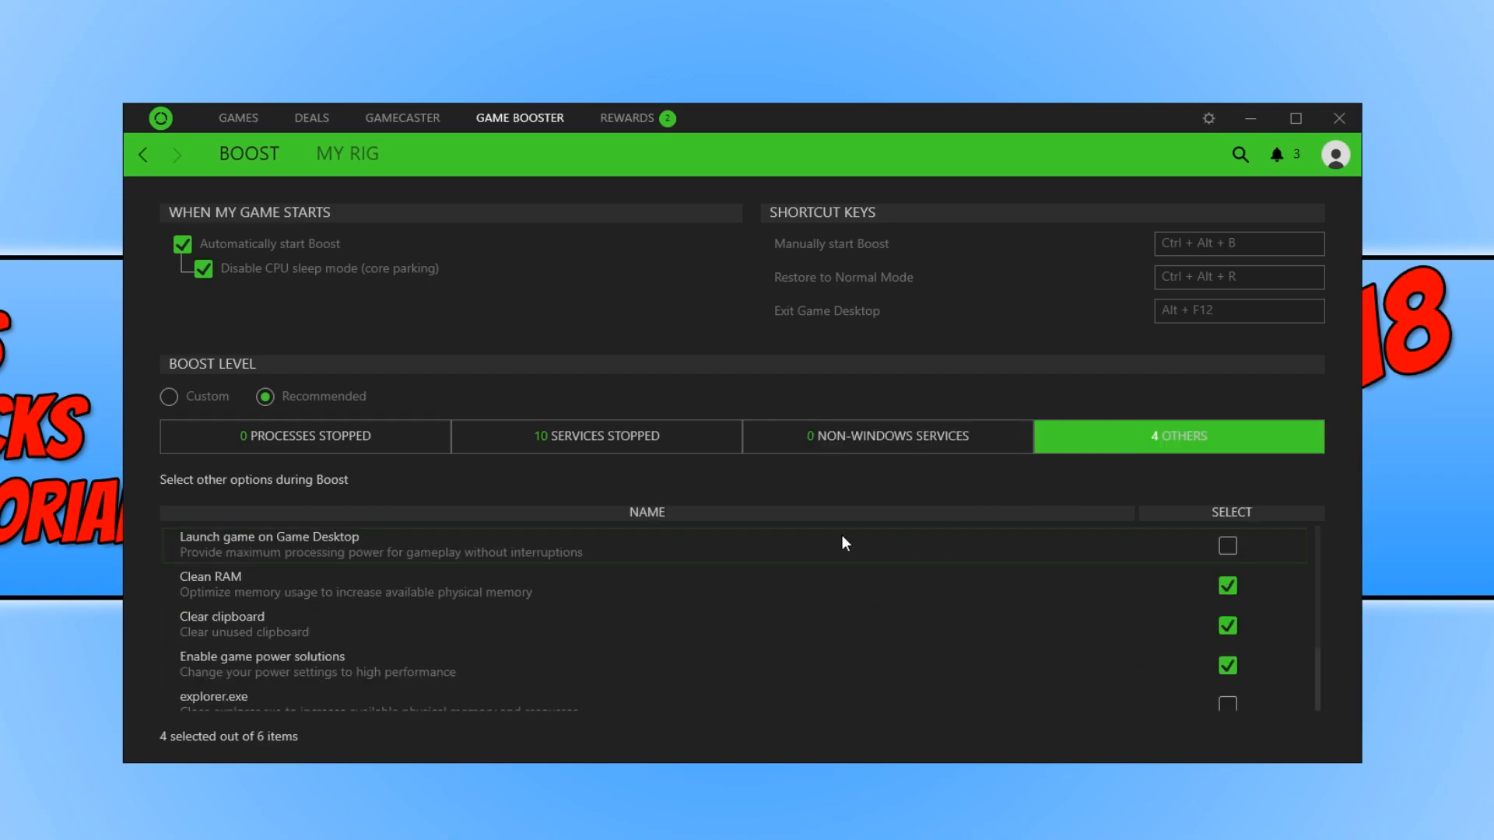
pyautogui.moveTo(805, 703)
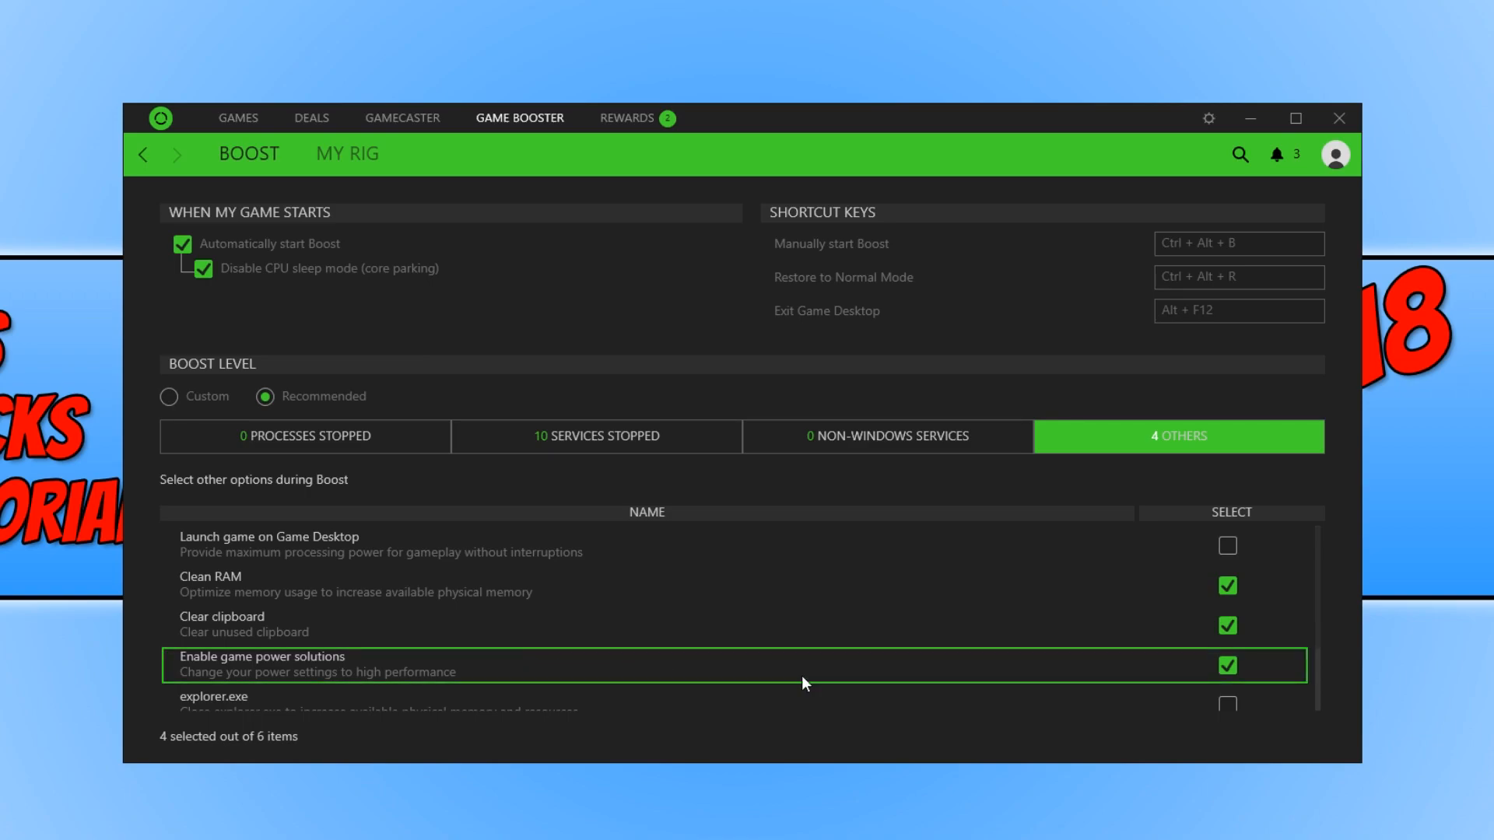
pyautogui.moveTo(296, 584)
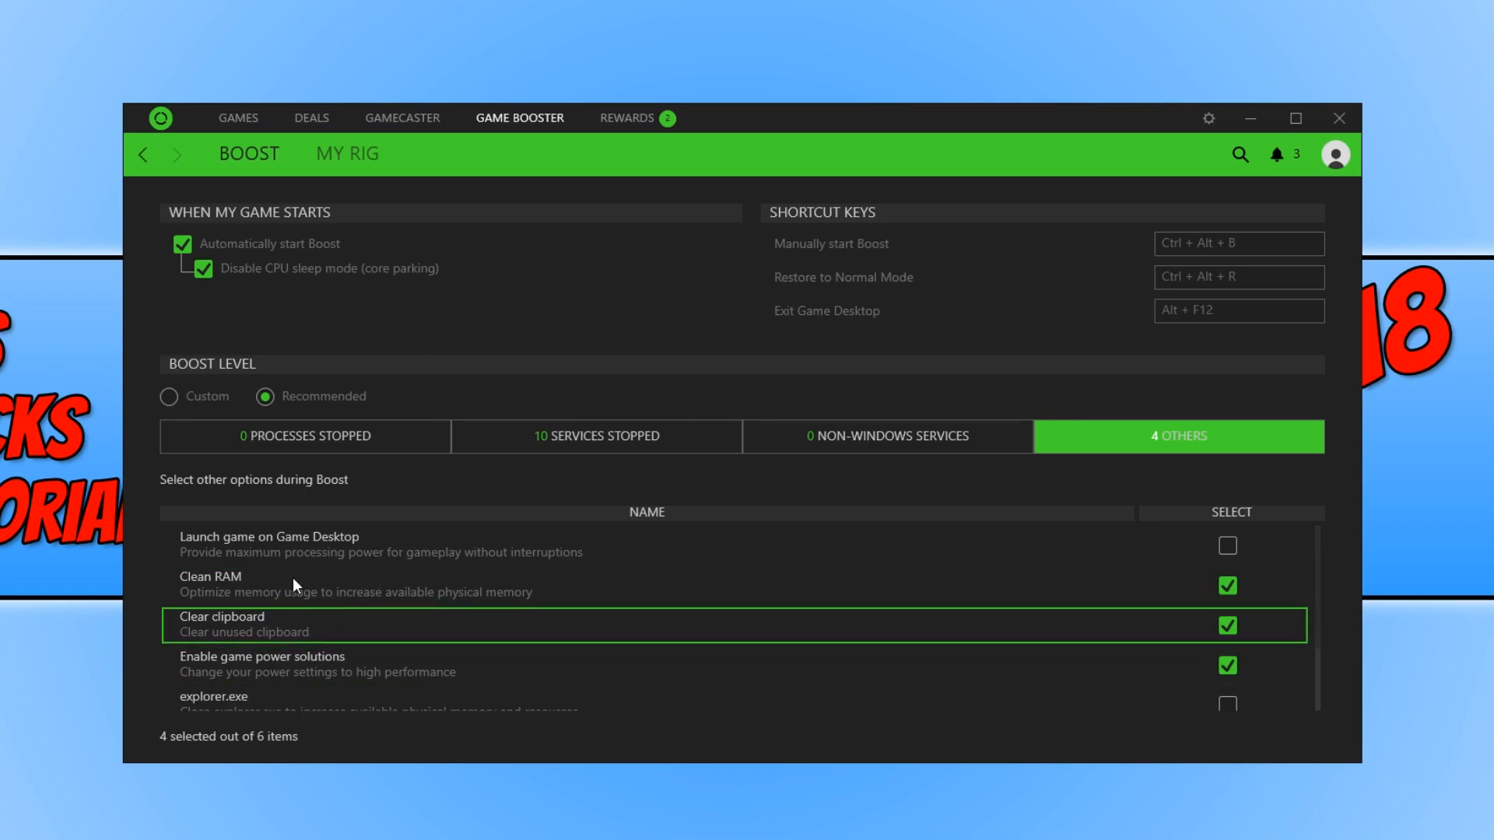
pyautogui.moveTo(323, 560)
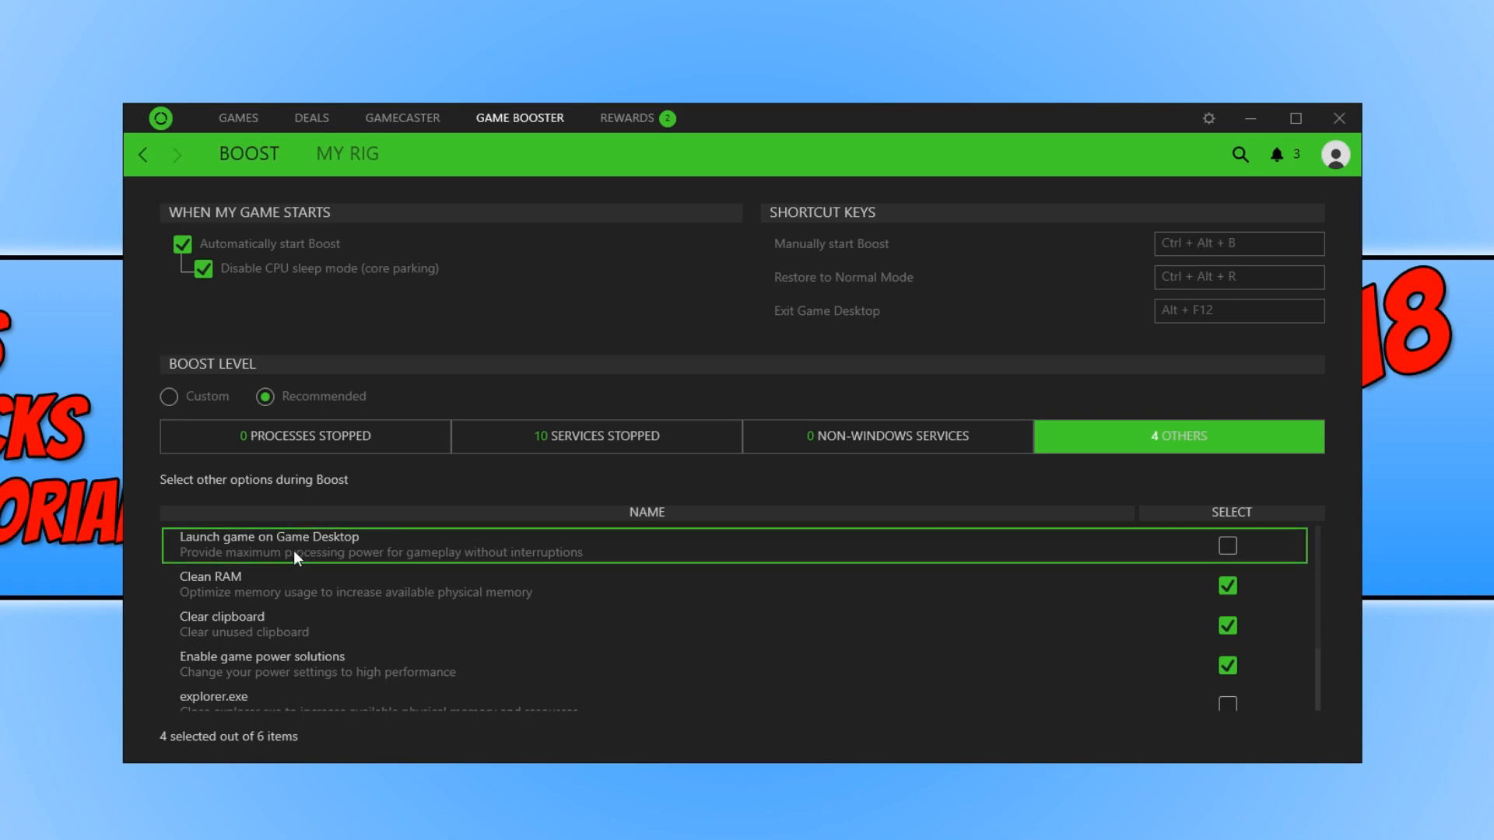
pyautogui.moveTo(497, 559)
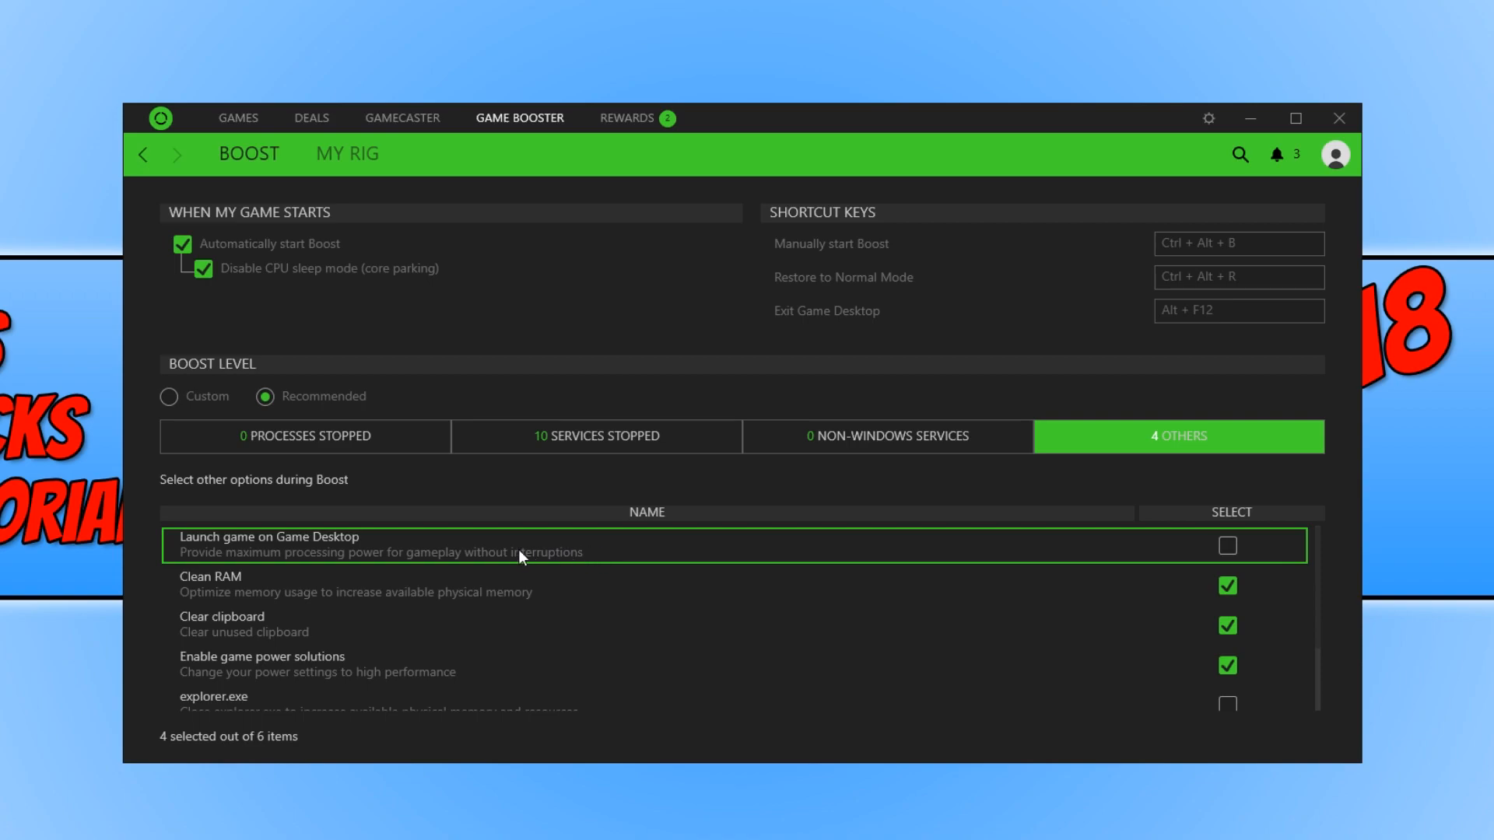
pyautogui.moveTo(370, 550)
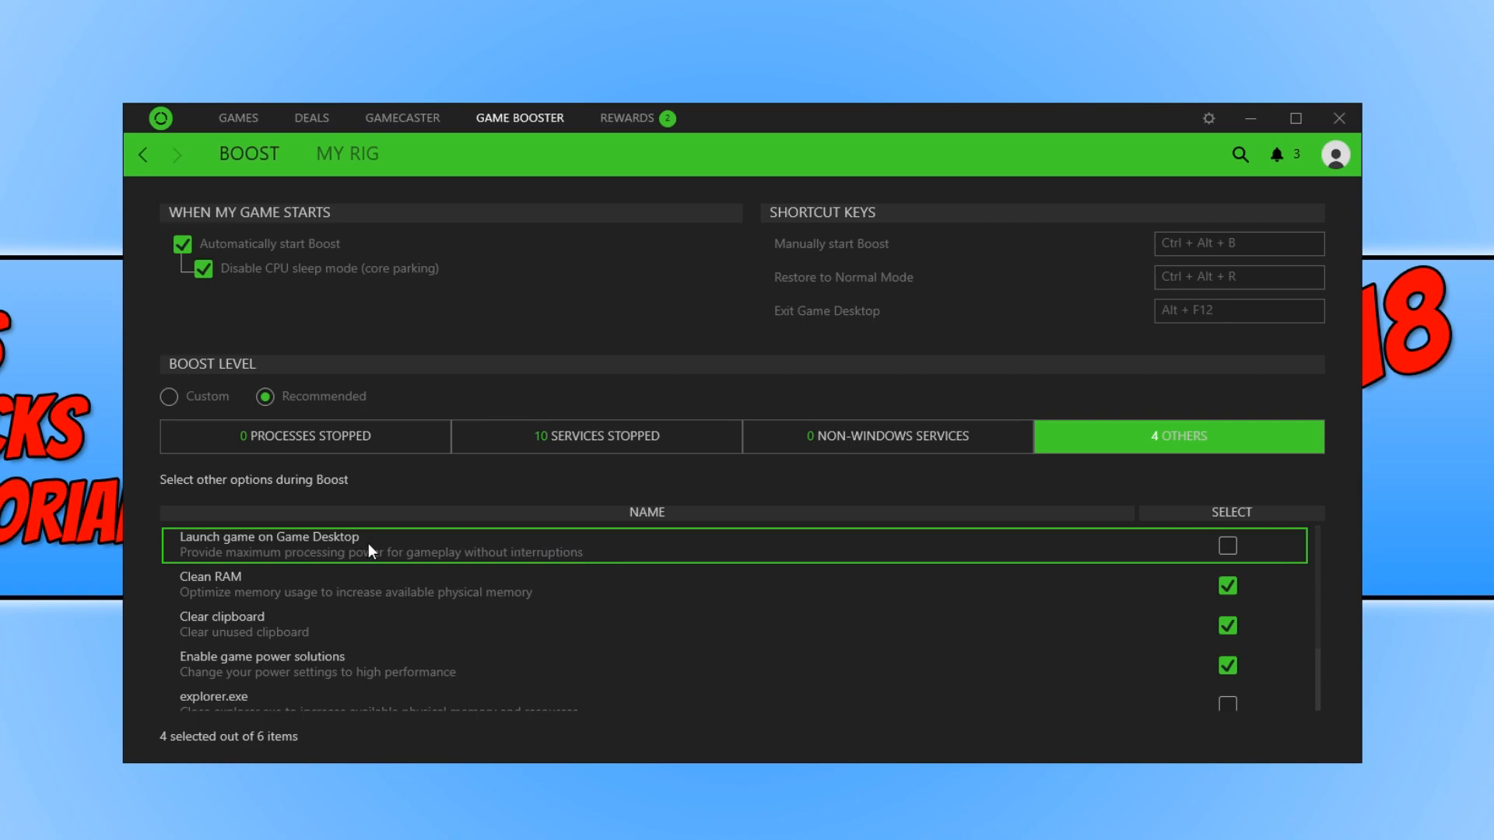
pyautogui.scroll(-3)
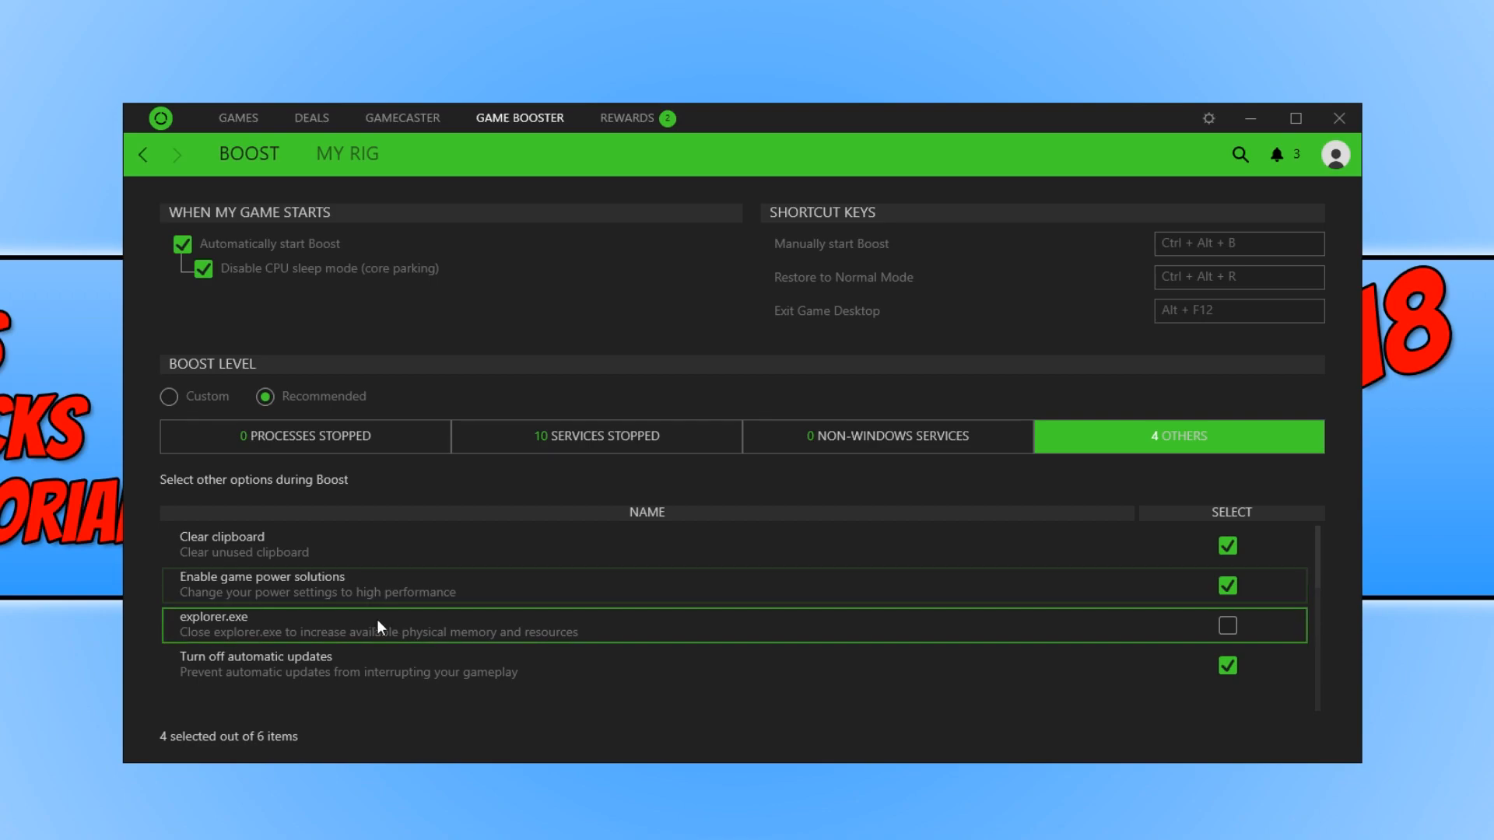
pyautogui.moveTo(460, 638)
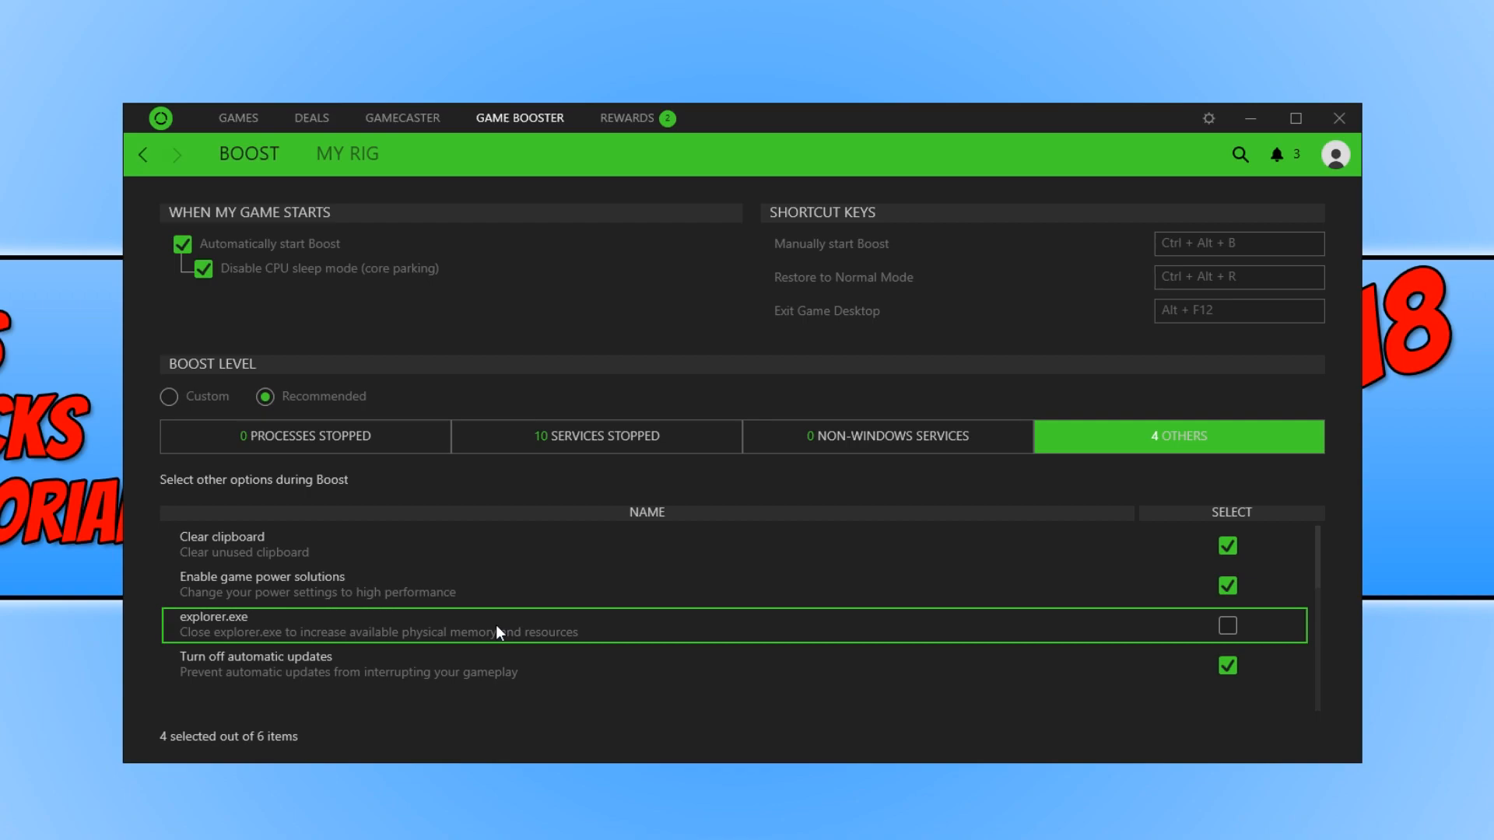
pyautogui.moveTo(1216, 635)
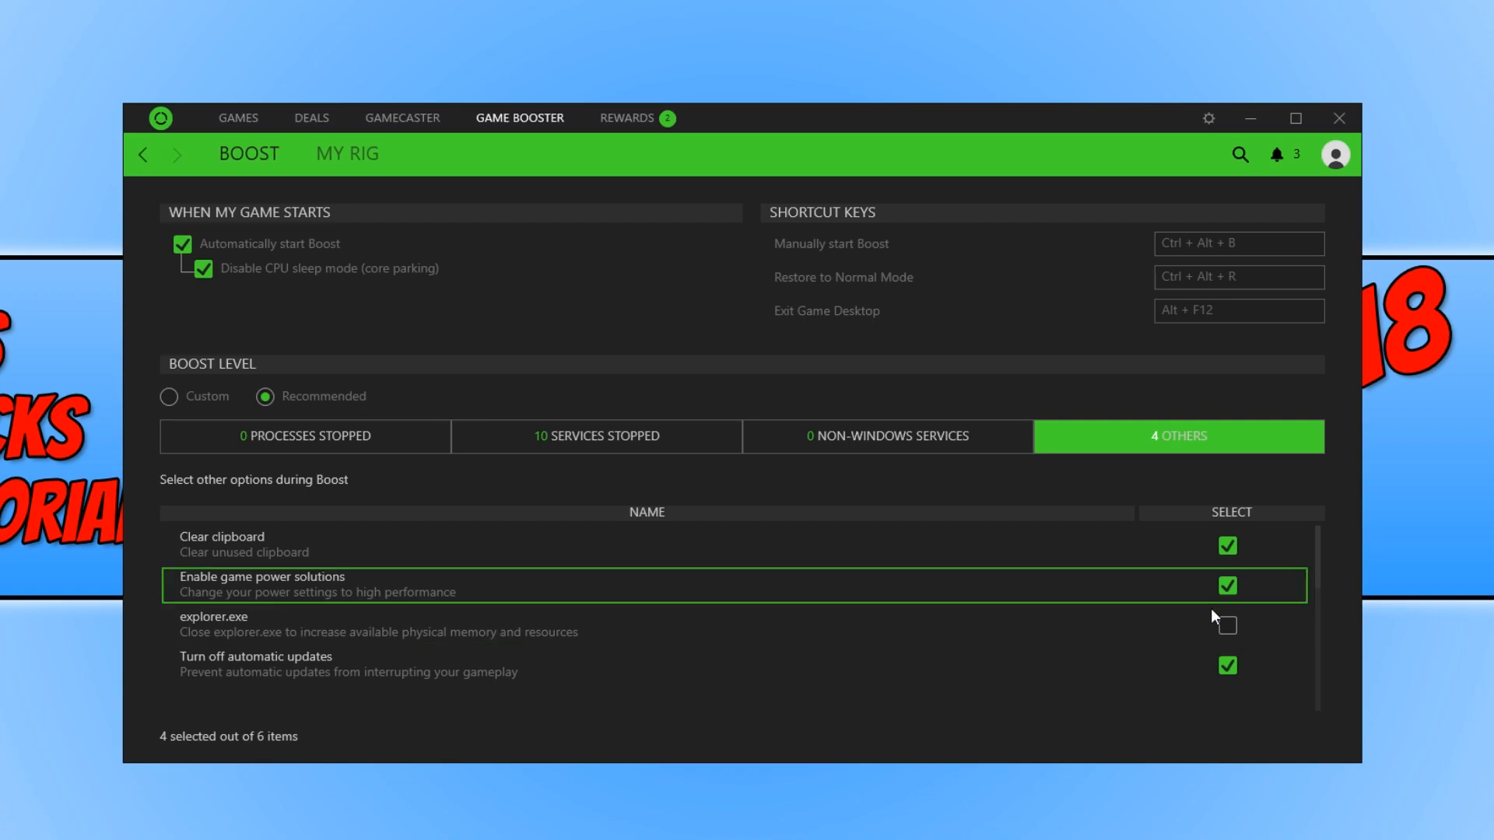
pyautogui.scroll(3)
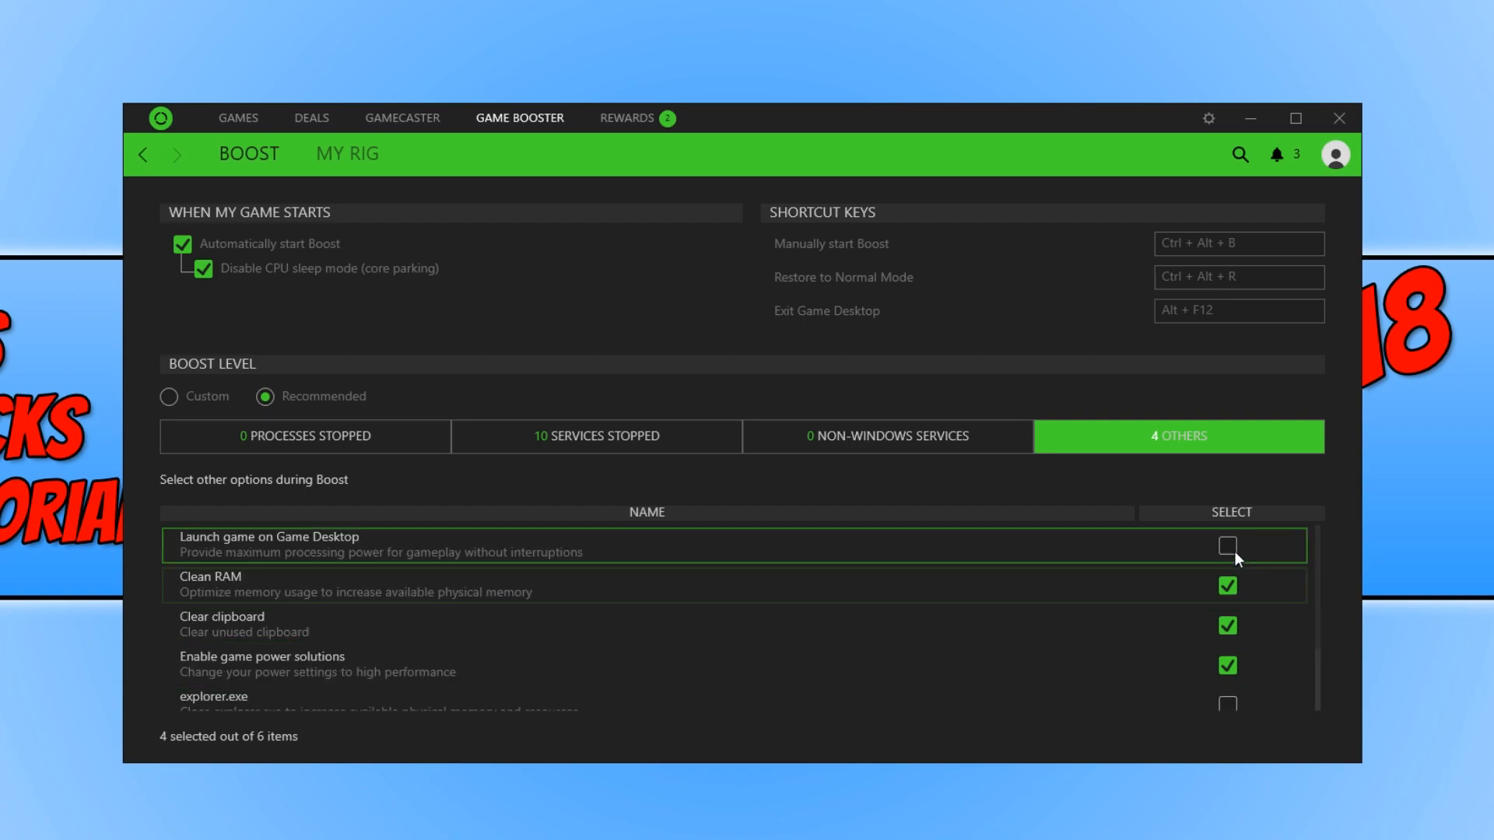
pyautogui.moveTo(532, 407)
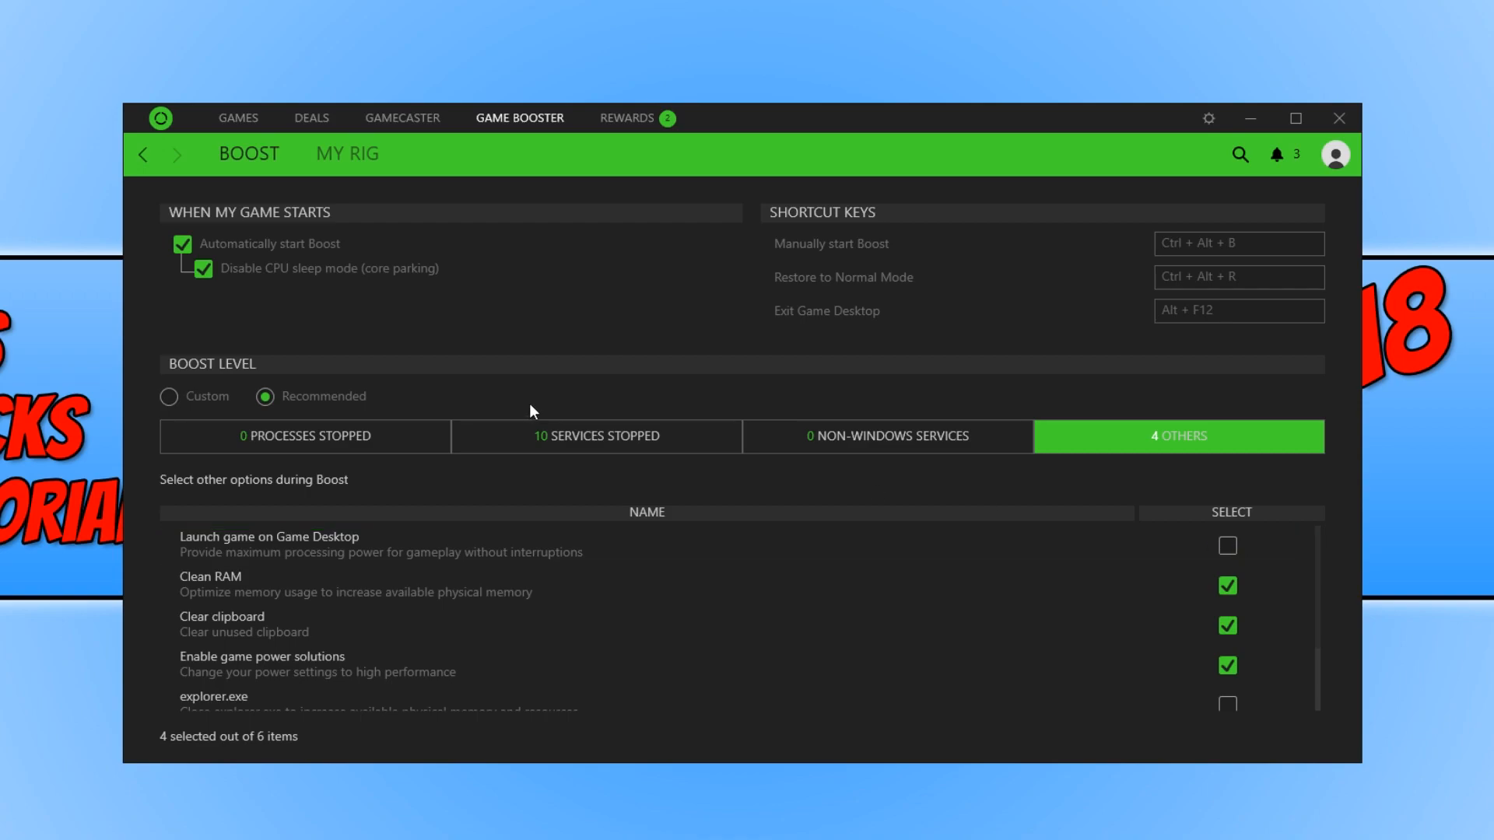
pyautogui.moveTo(786, 532)
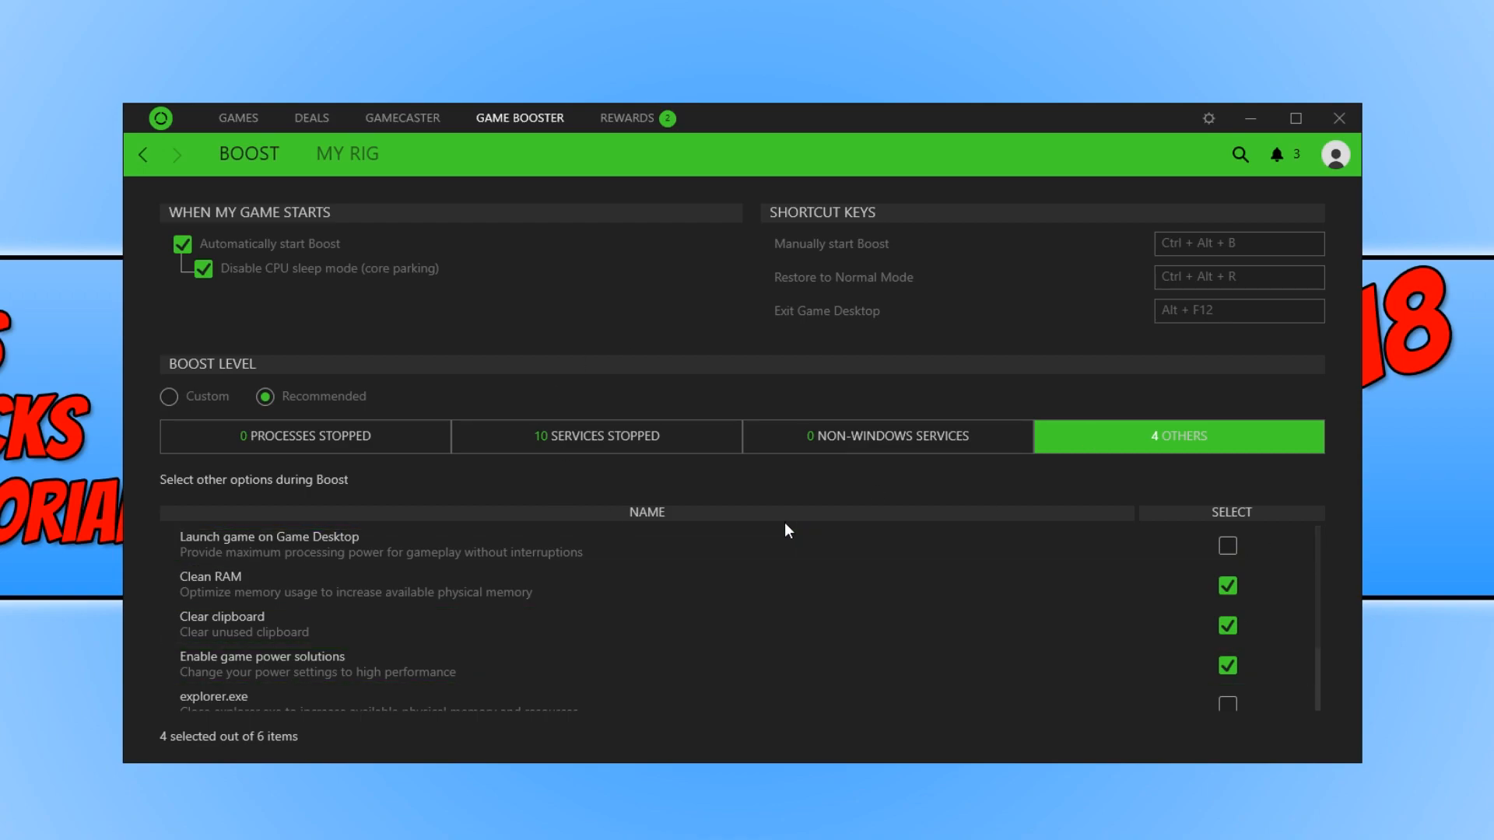
pyautogui.moveTo(267, 441)
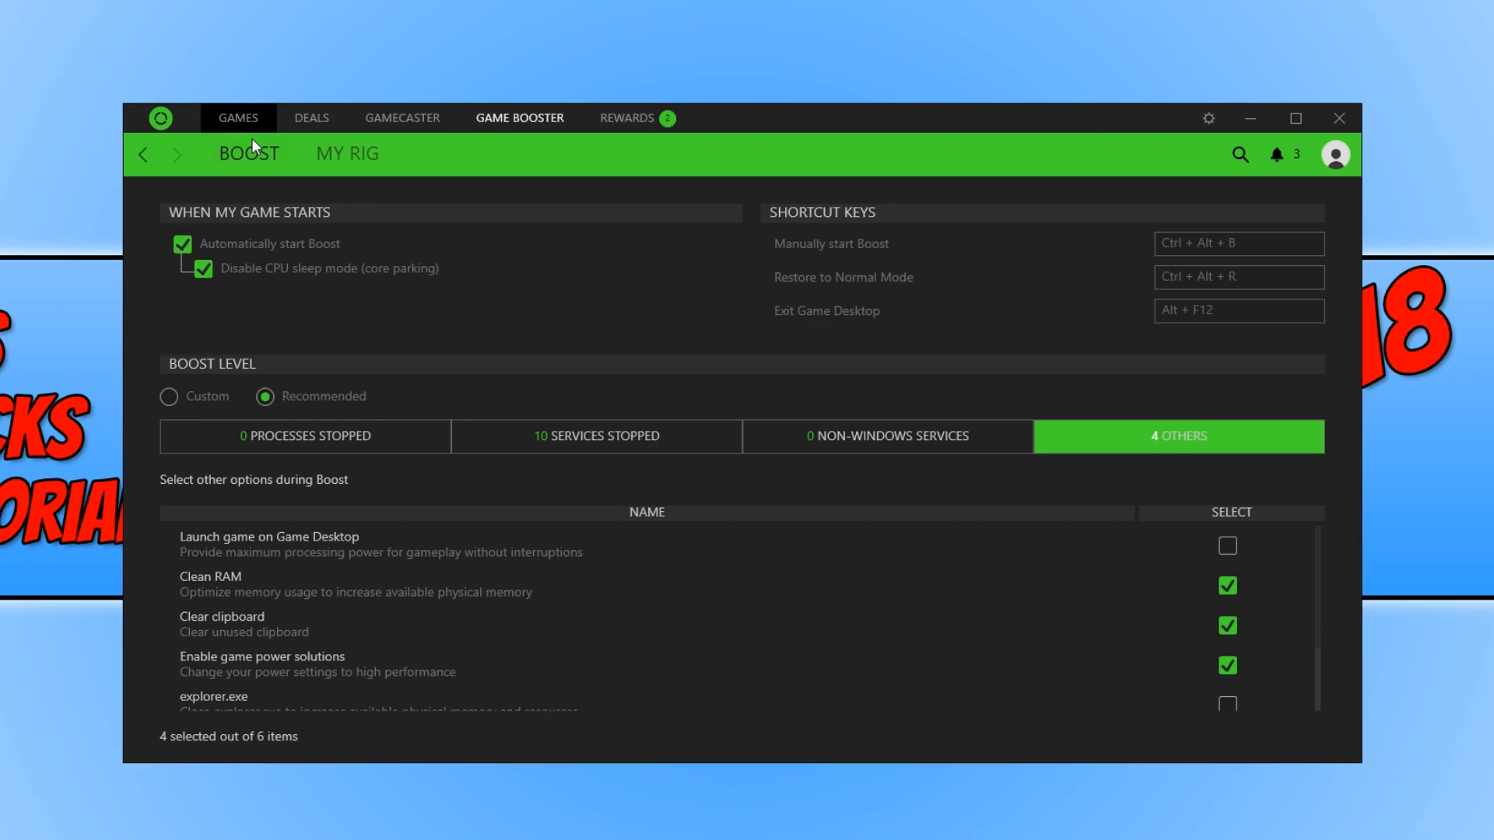
# Return to My Library and scroll down to Tencent Gaming Buddy.
pyautogui.click(239, 118)
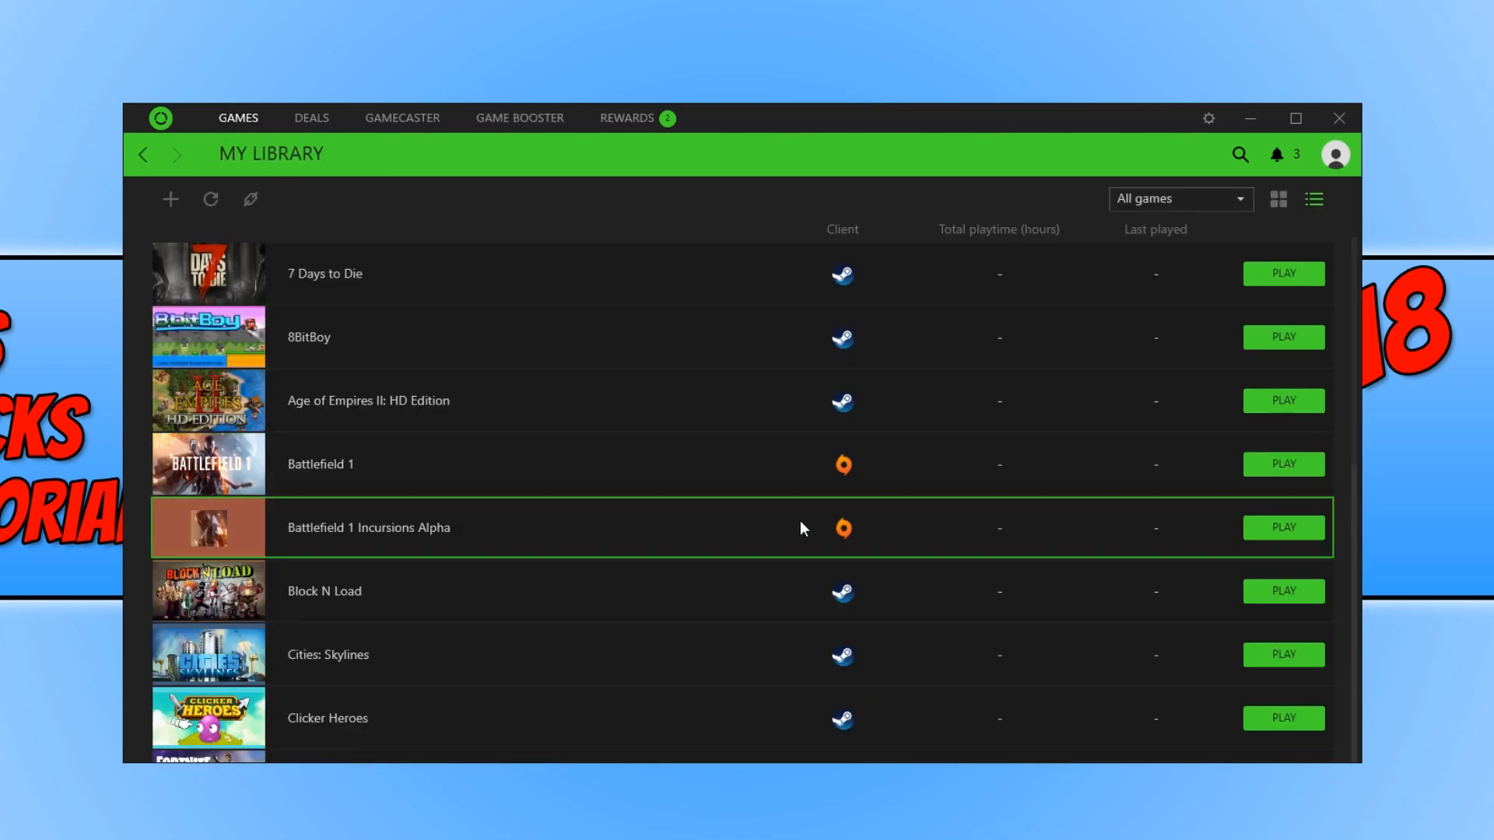
pyautogui.moveTo(744, 537)
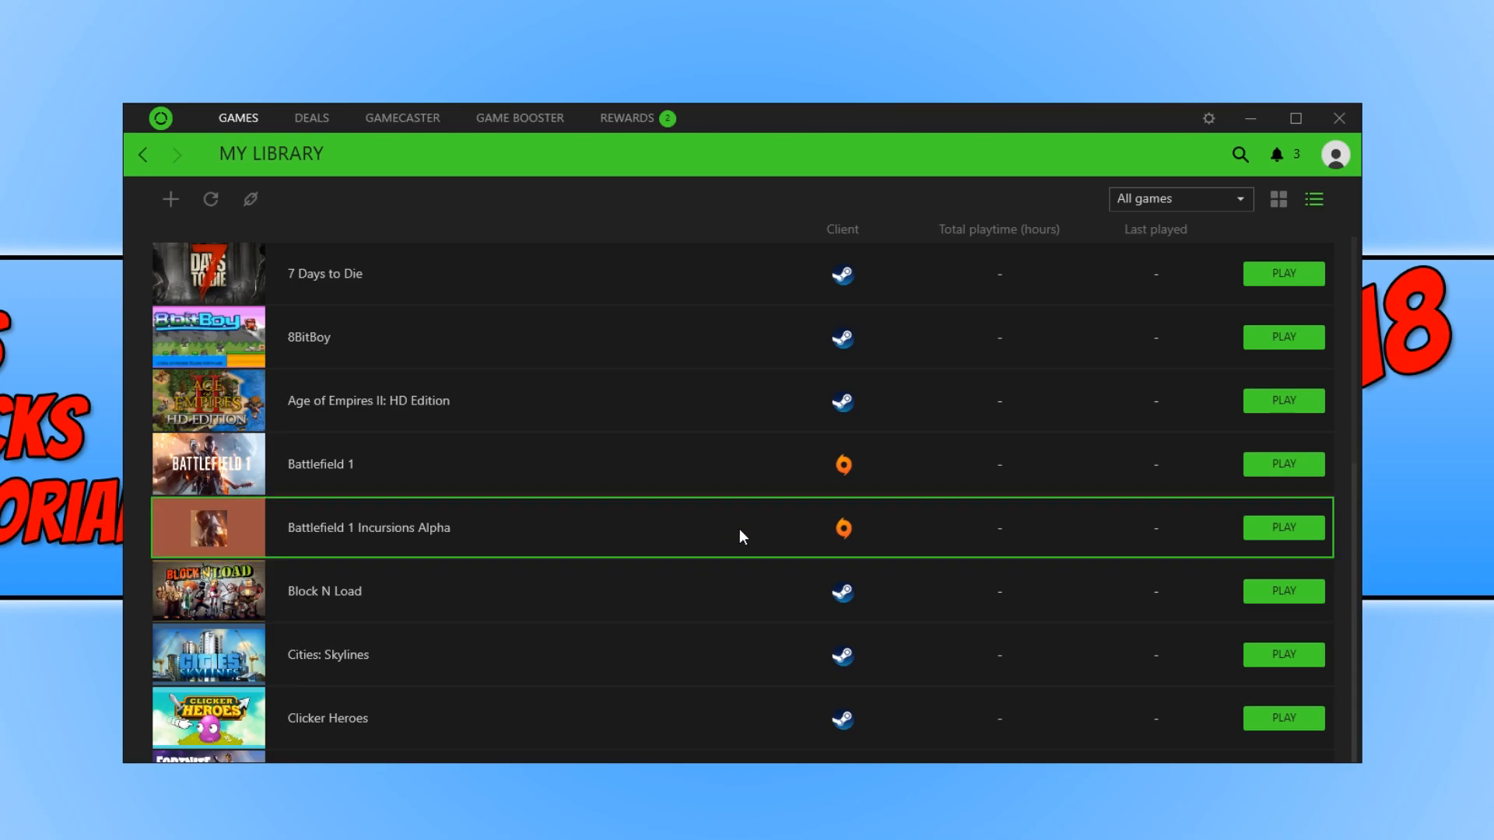
pyautogui.scroll(-3)
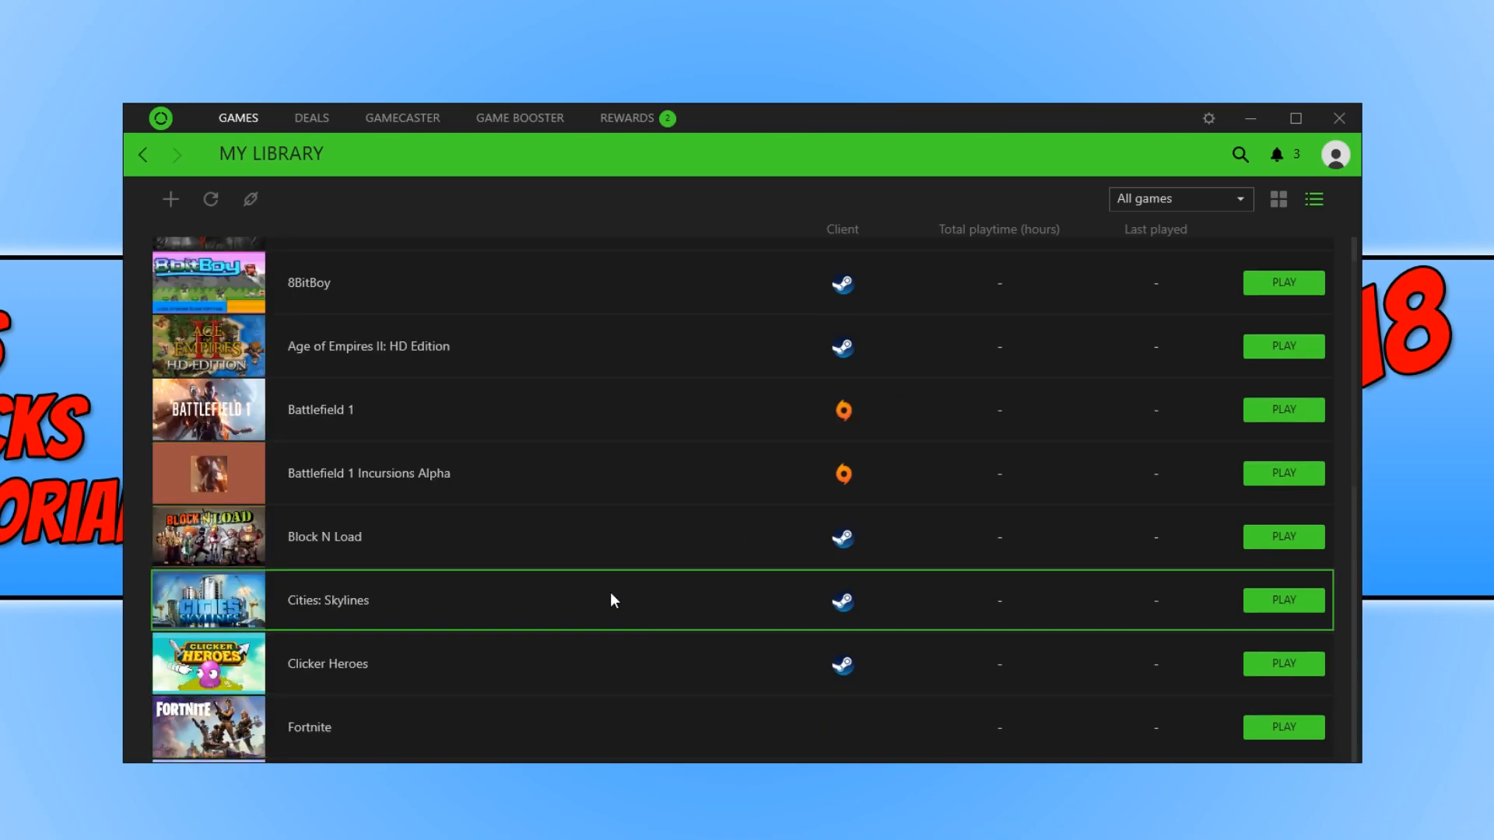
pyautogui.scroll(-3)
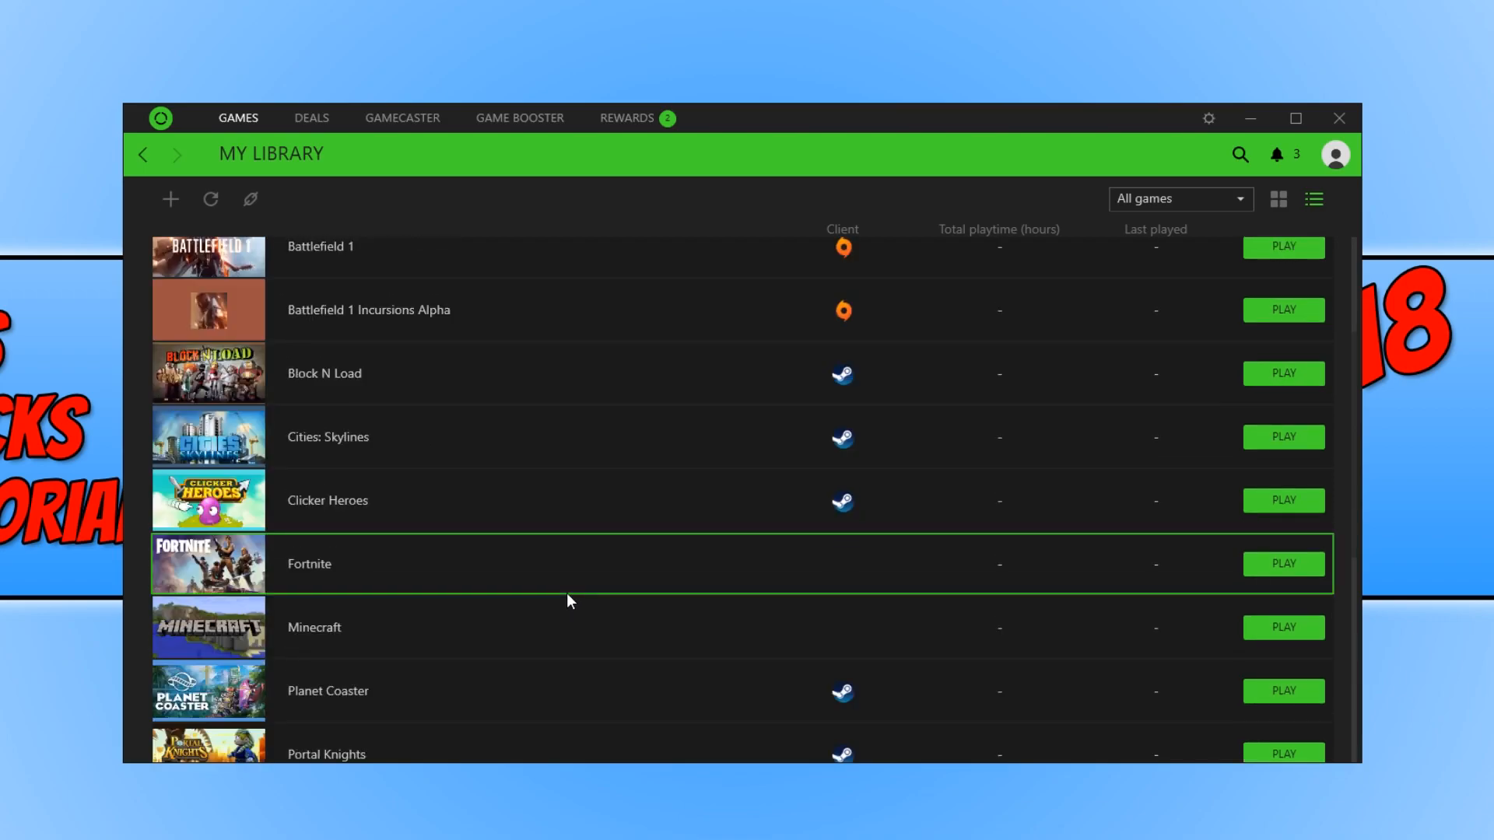
pyautogui.scroll(-3)
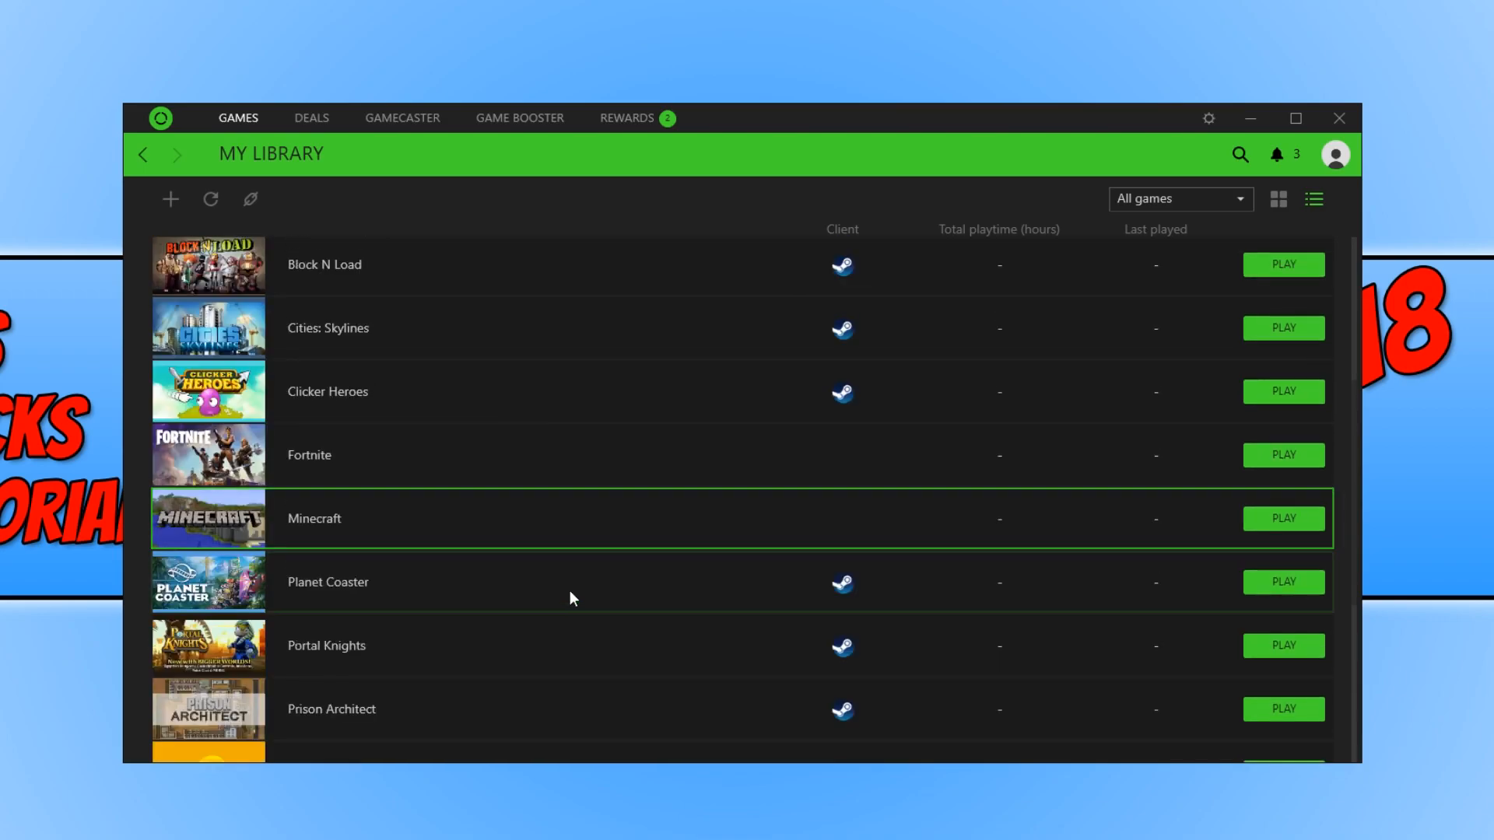
pyautogui.scroll(-3)
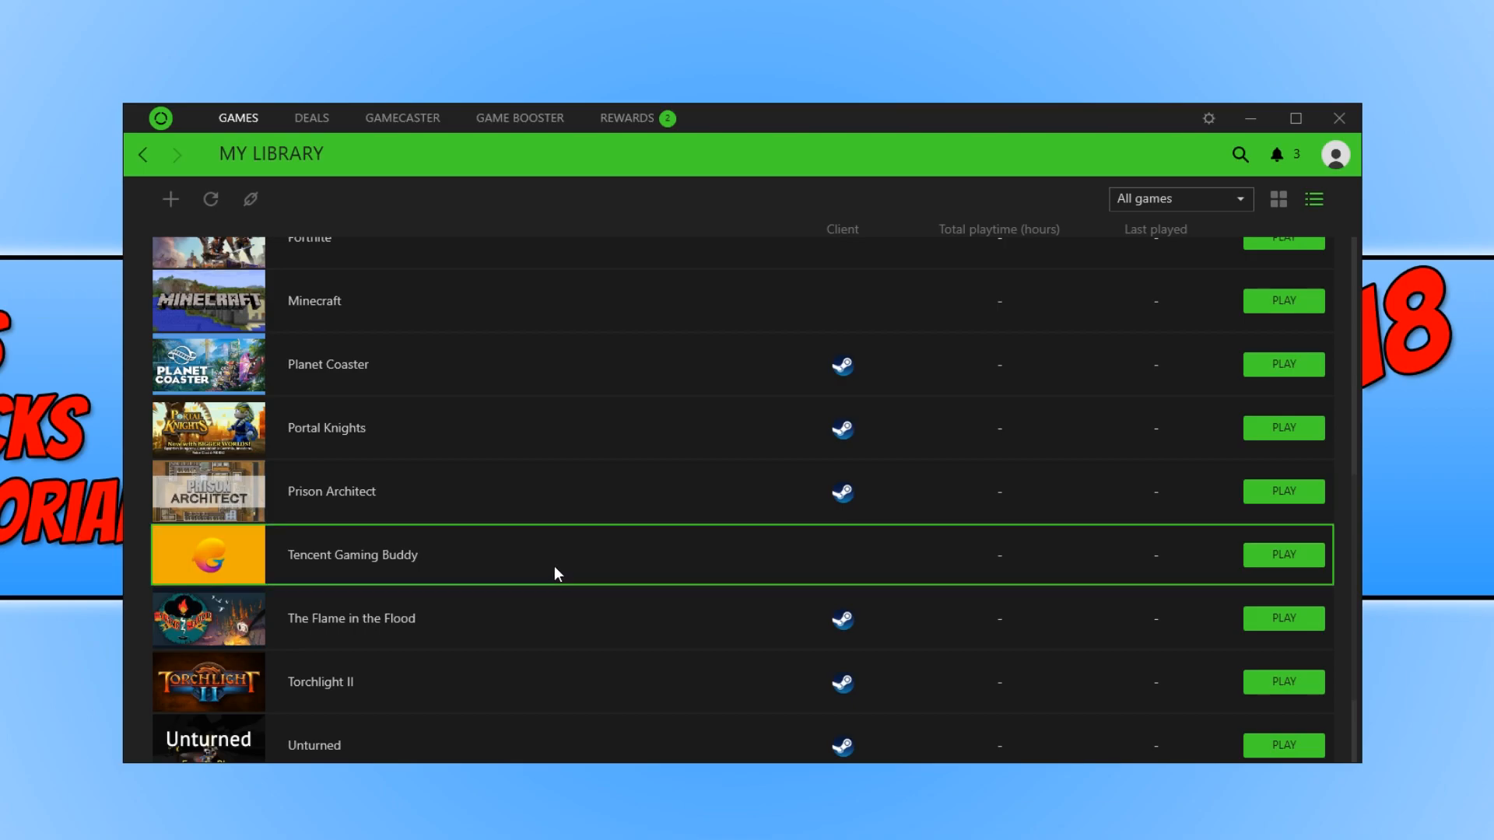
pyautogui.moveTo(1285, 554)
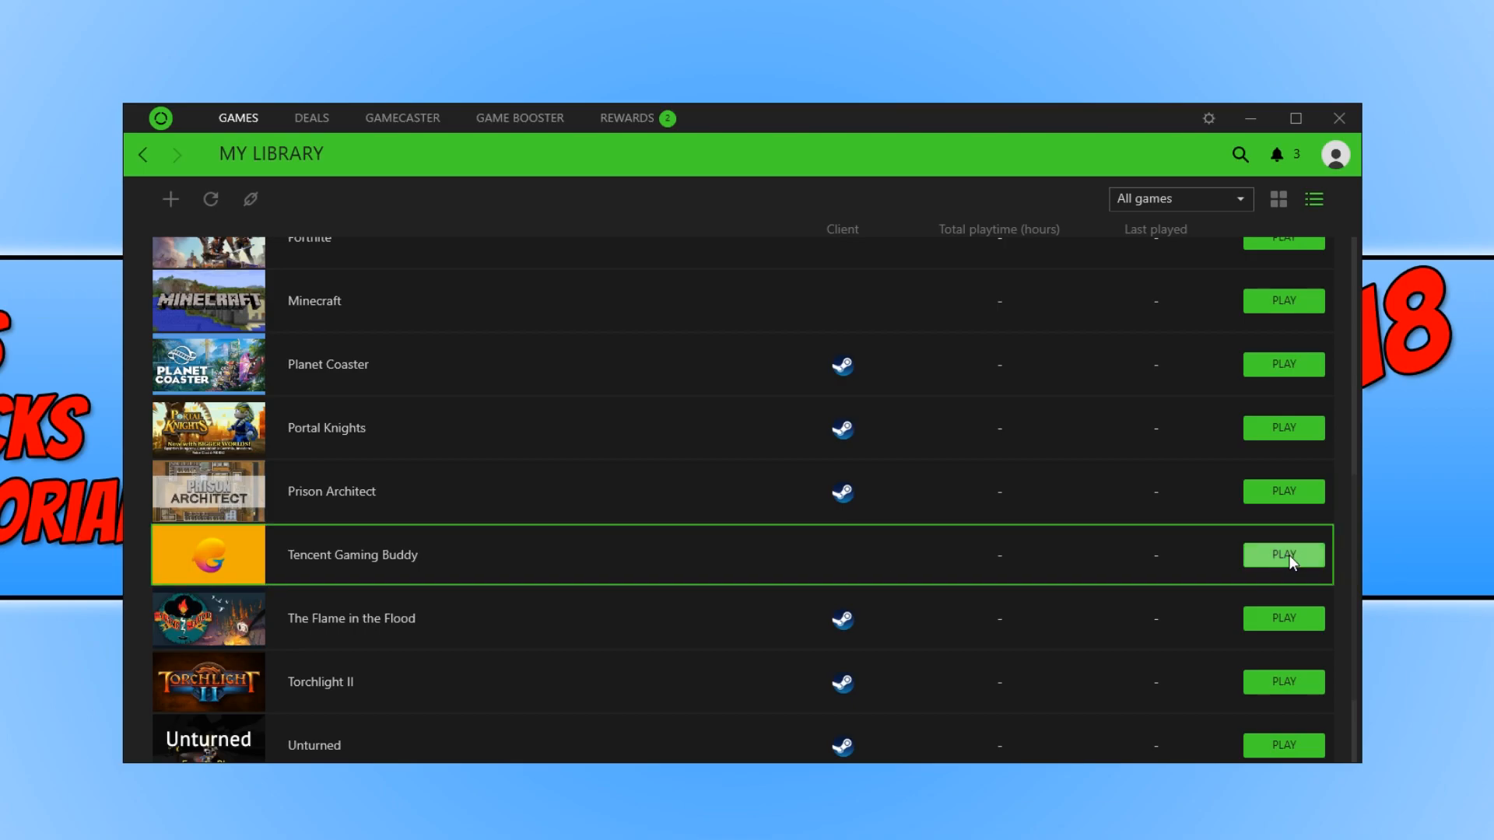